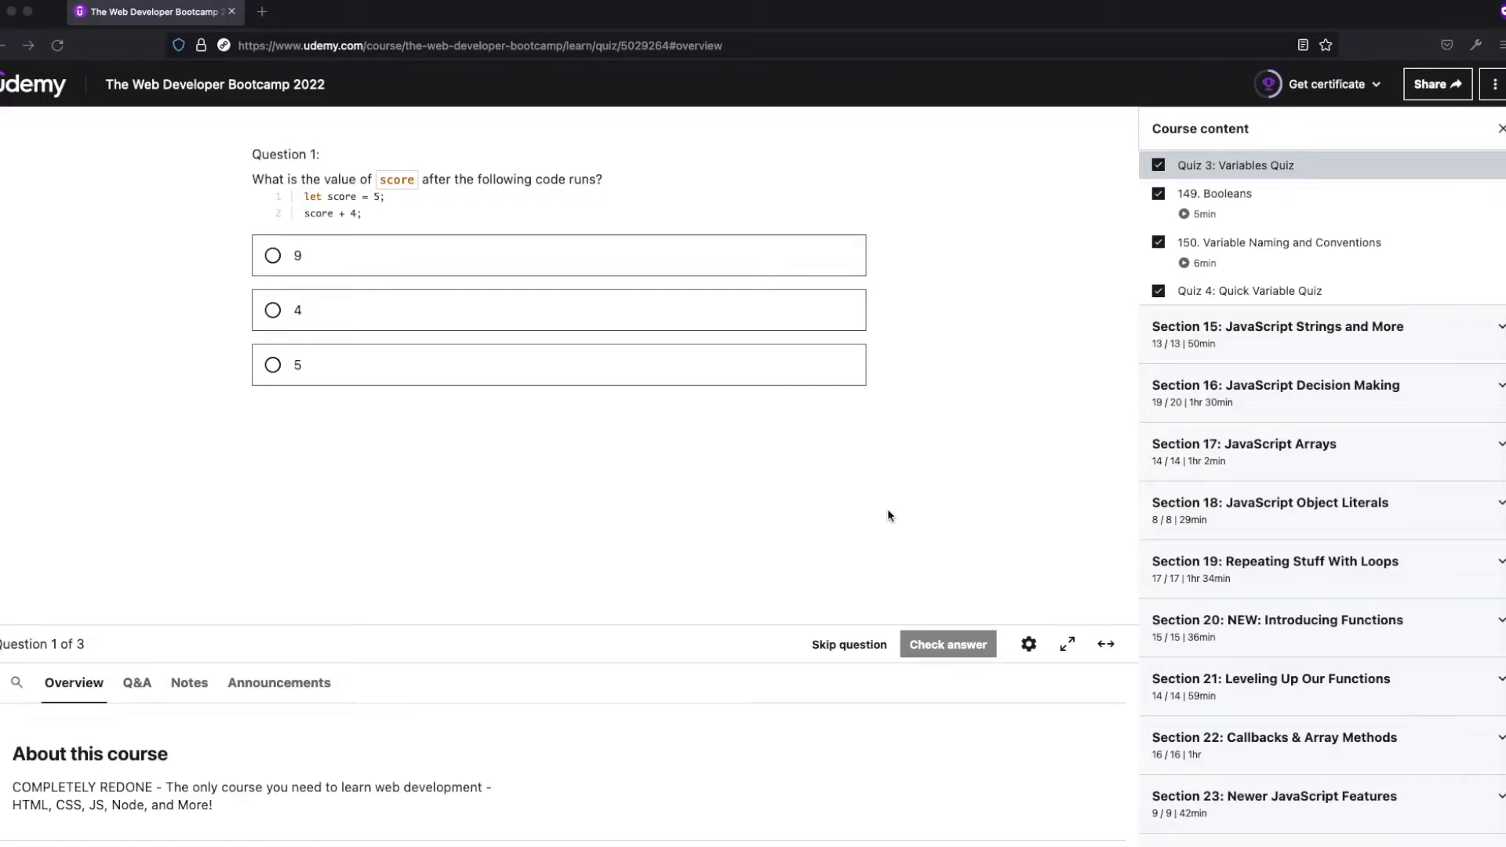
pyautogui.moveTo(339, 489)
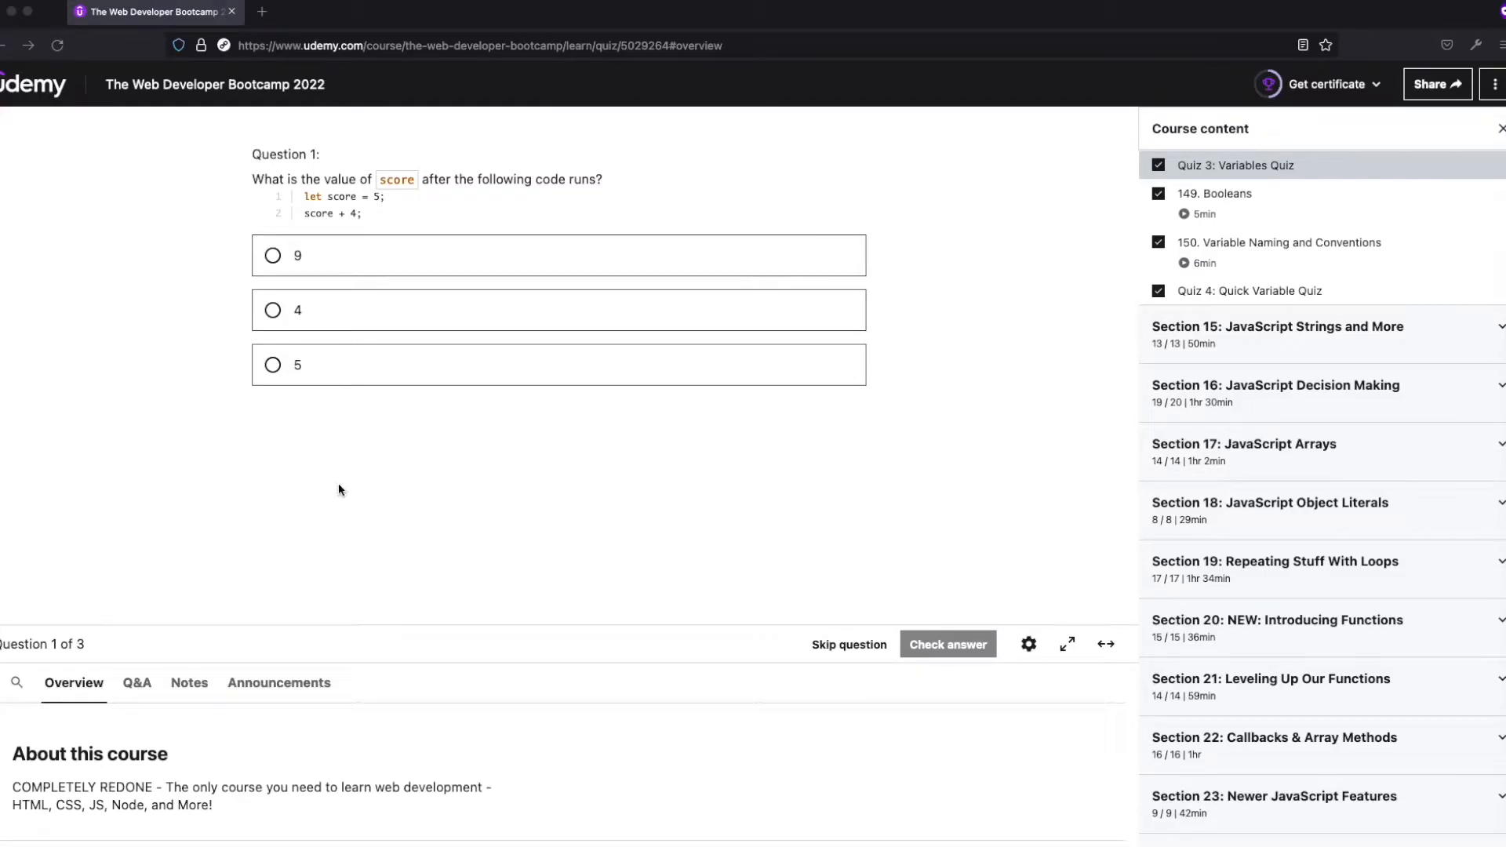
pyautogui.moveTo(96, 444)
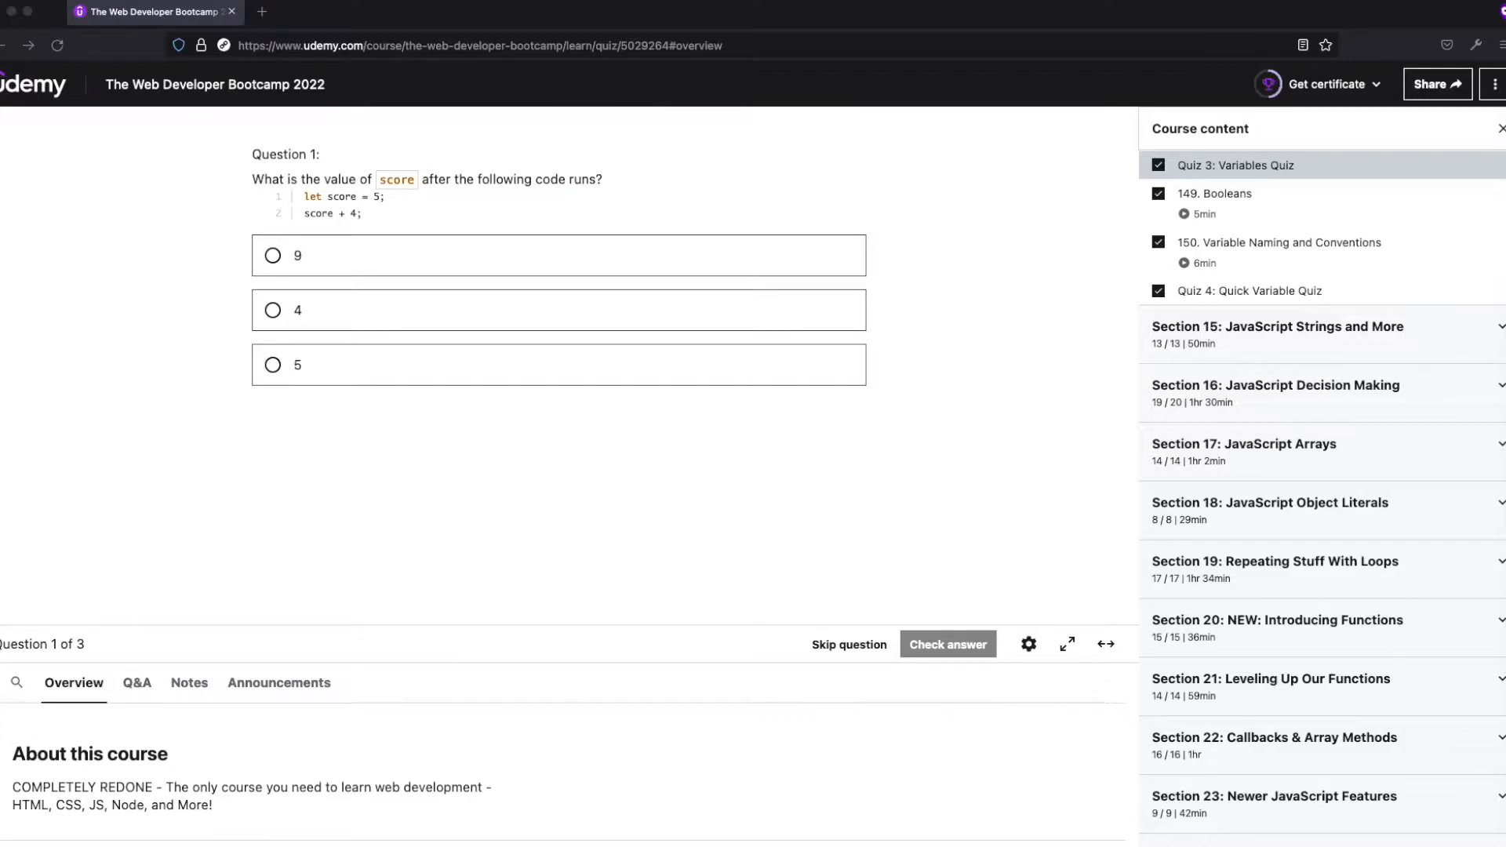
pyautogui.moveTo(562, 499)
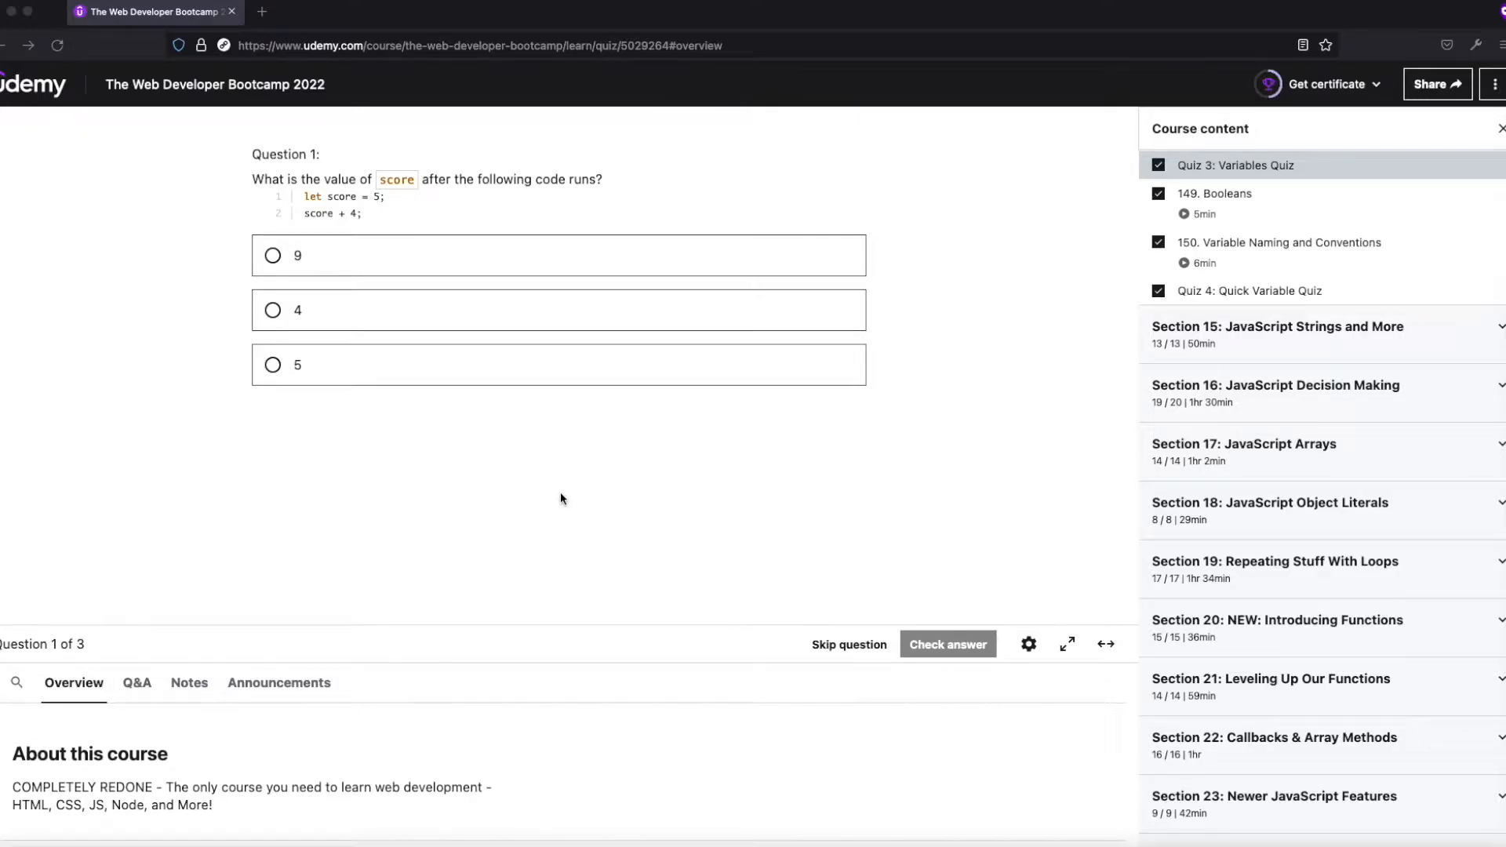
pyautogui.moveTo(509, 290)
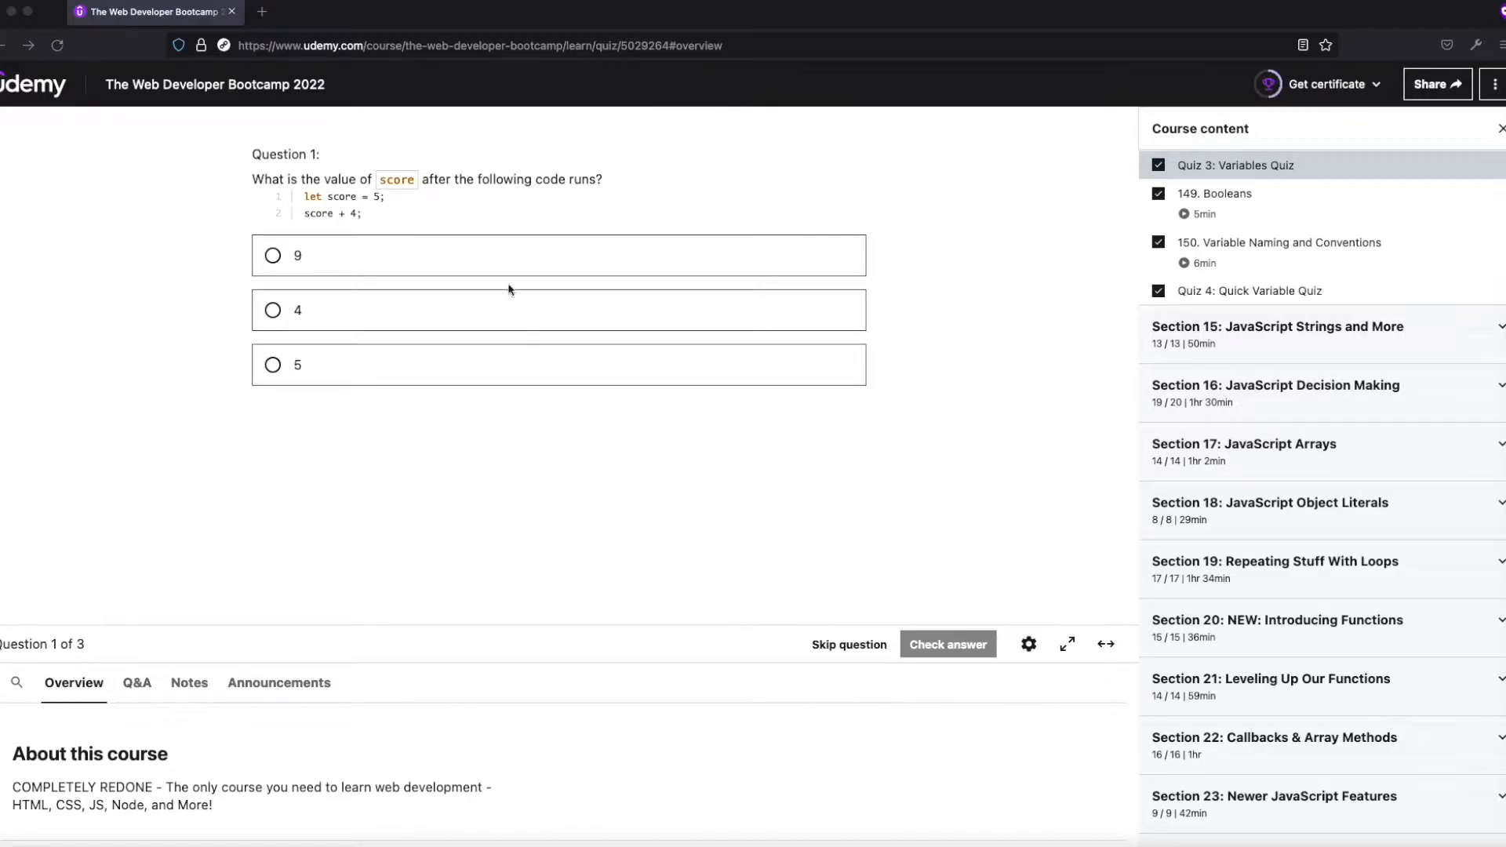
pyautogui.moveTo(226, 158)
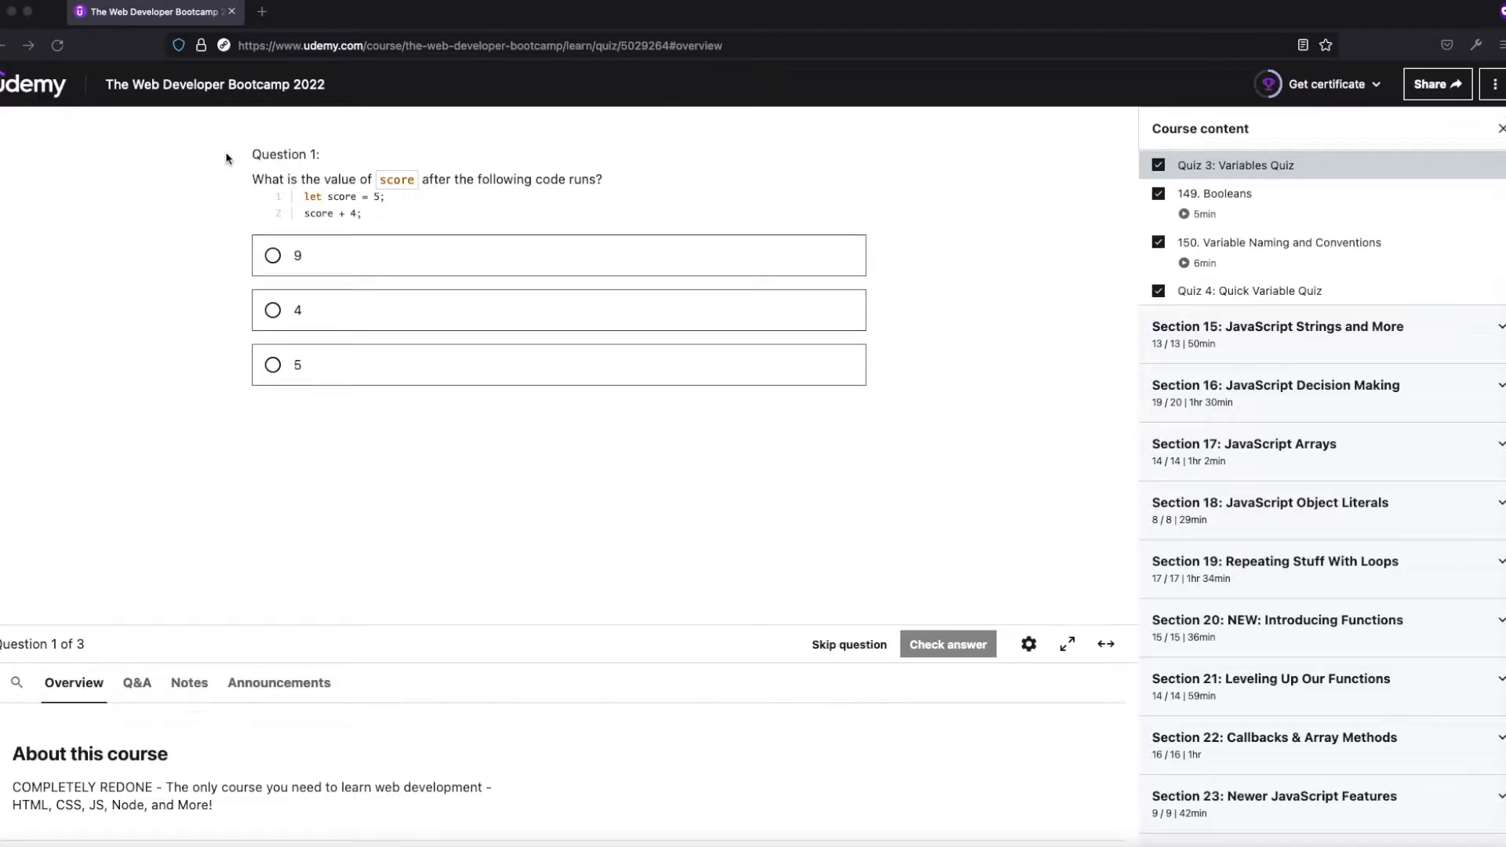
pyautogui.moveTo(221, 208)
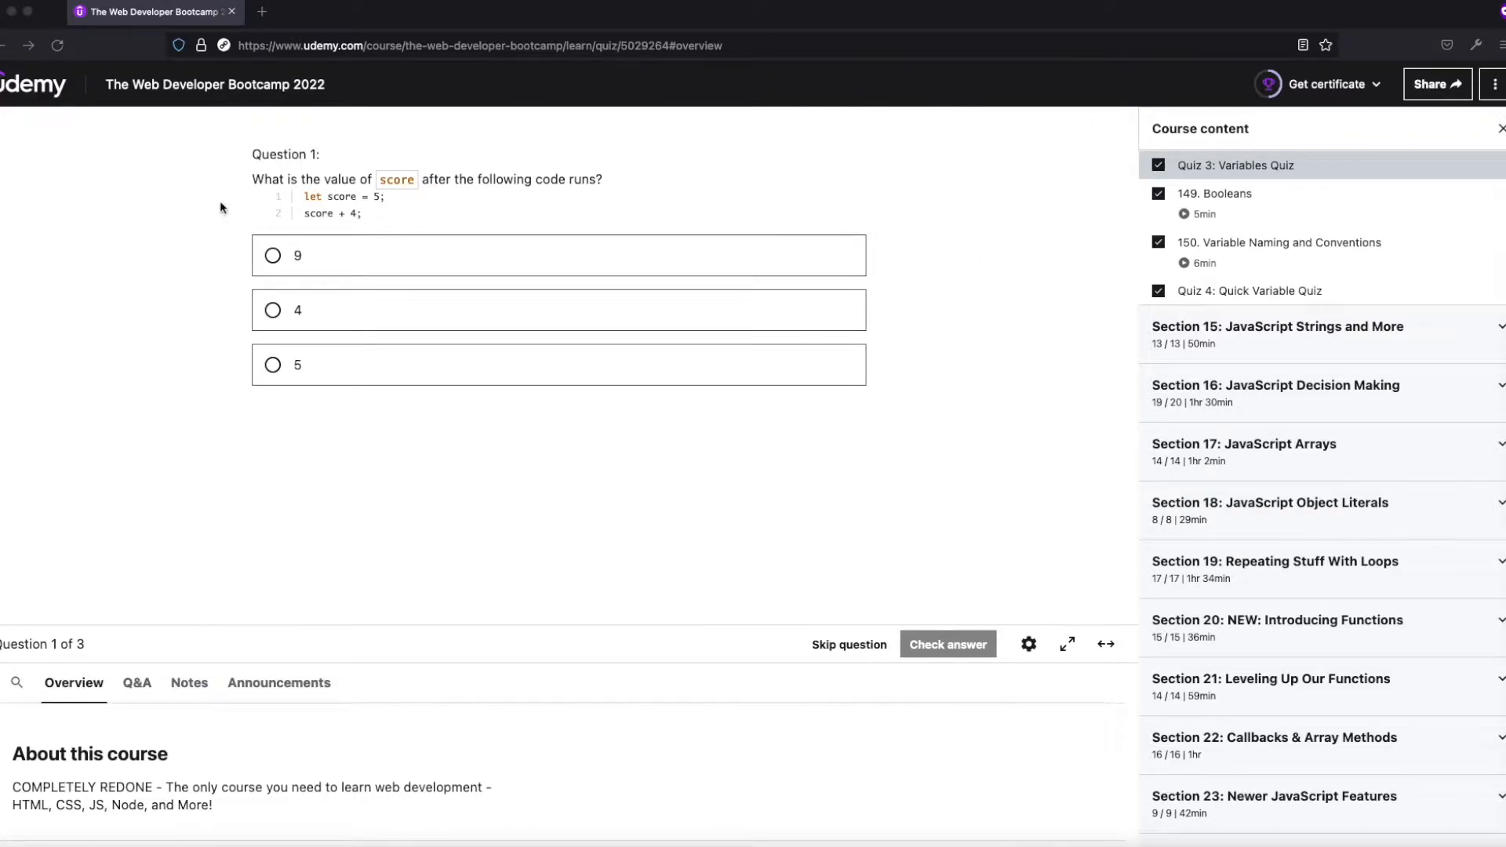
pyautogui.moveTo(317, 186)
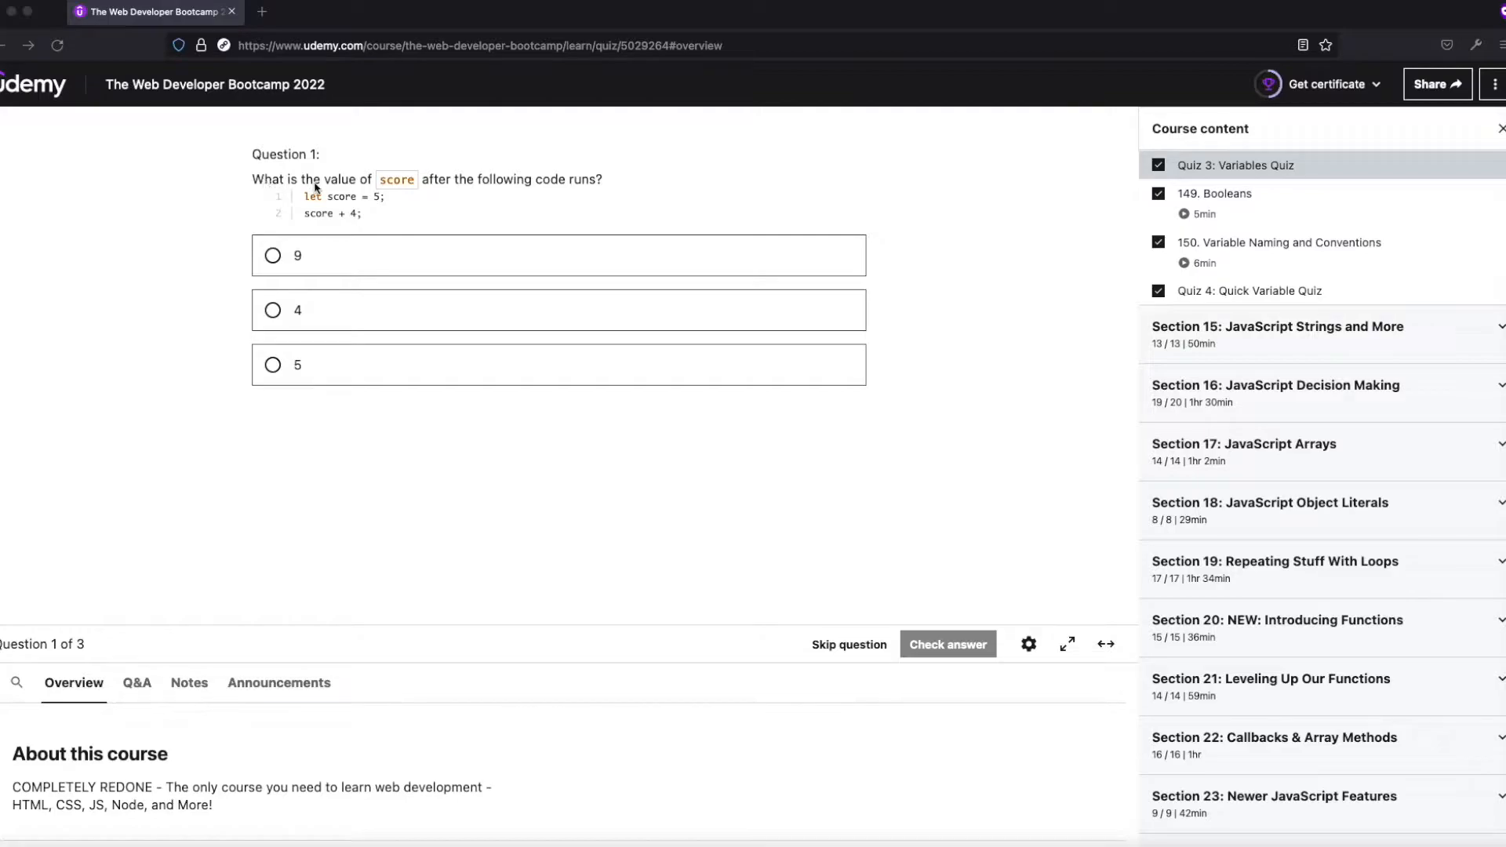
pyautogui.moveTo(285, 198)
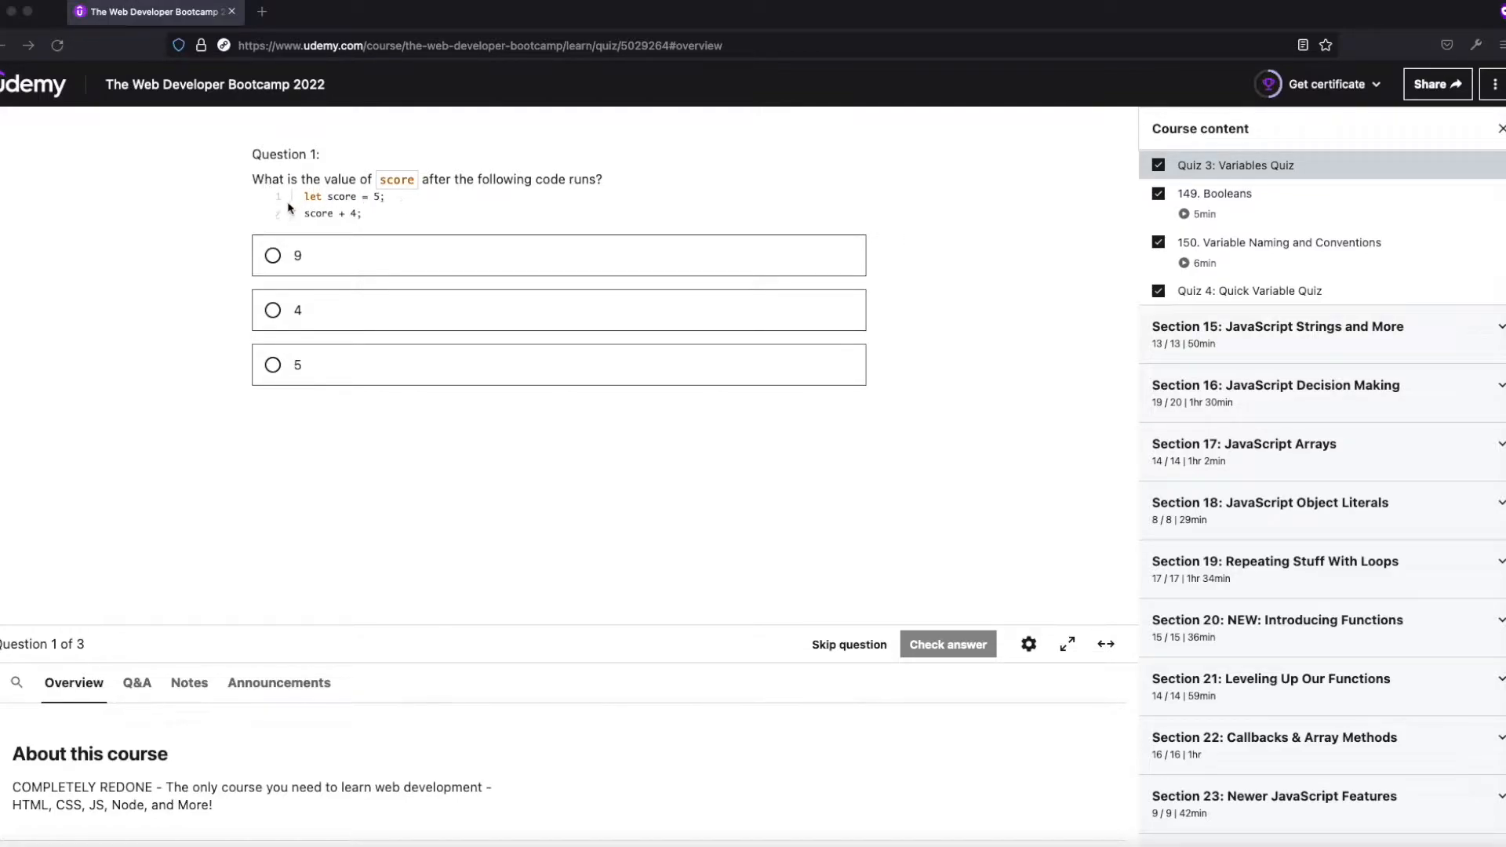
pyautogui.moveTo(376, 222)
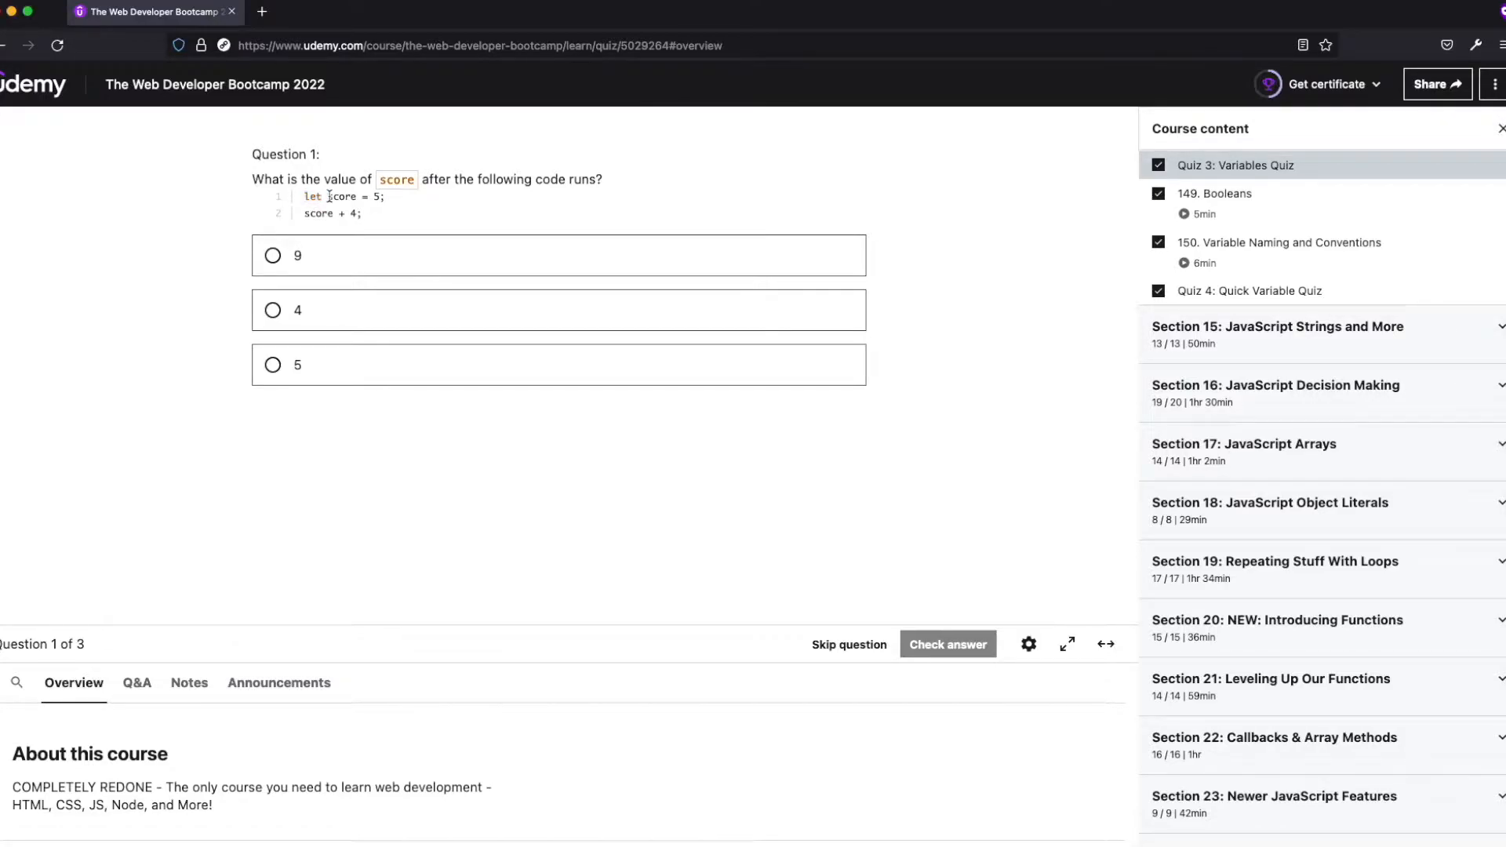
# Open the Web Console beneath the quiz and enter let score = 5 at the prompt
pyautogui.doubleClick(342, 196)
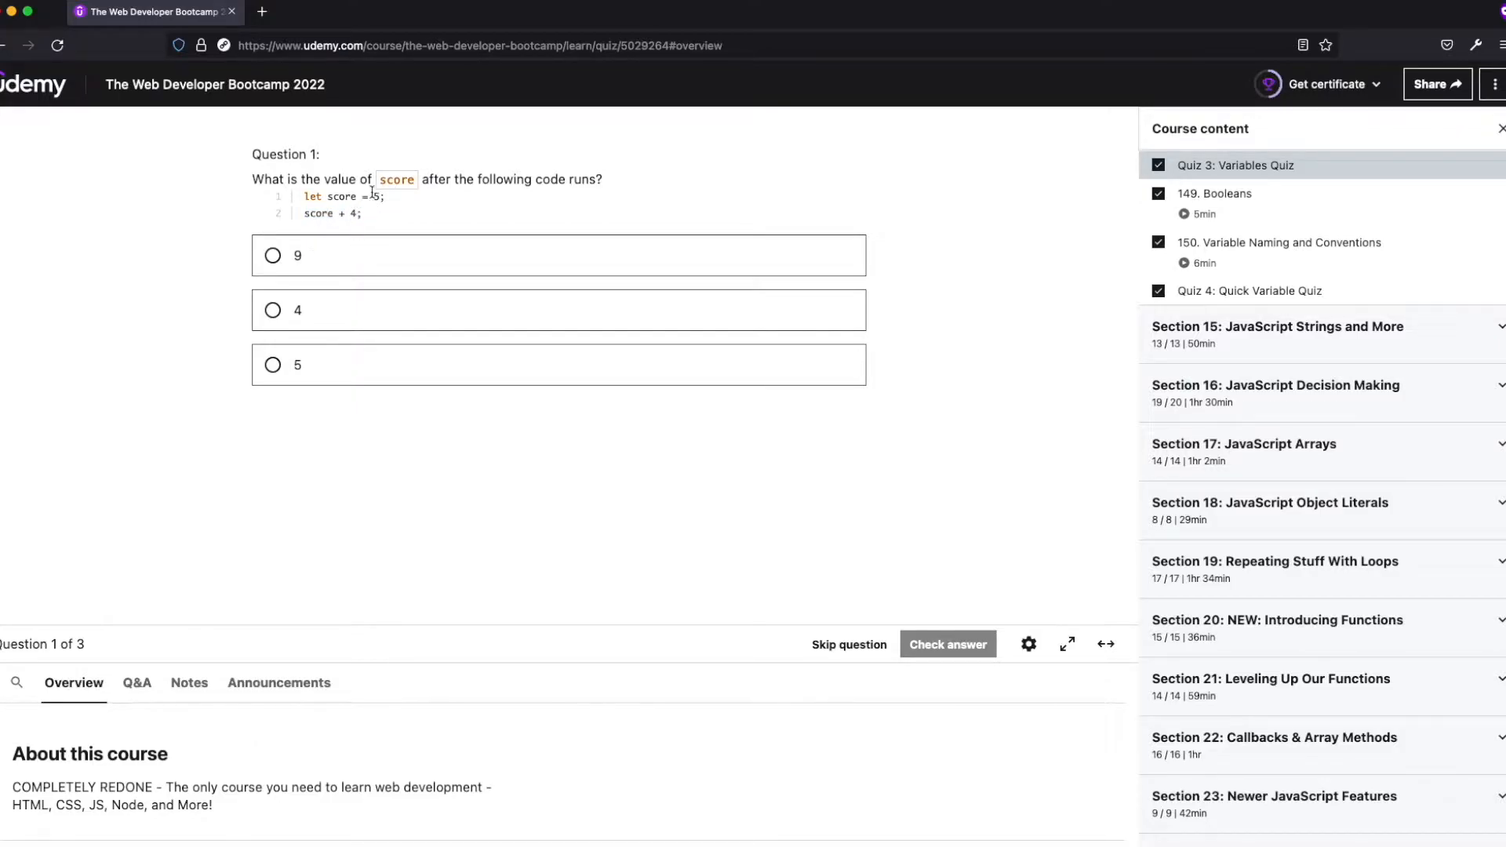
pyautogui.moveTo(192, 374)
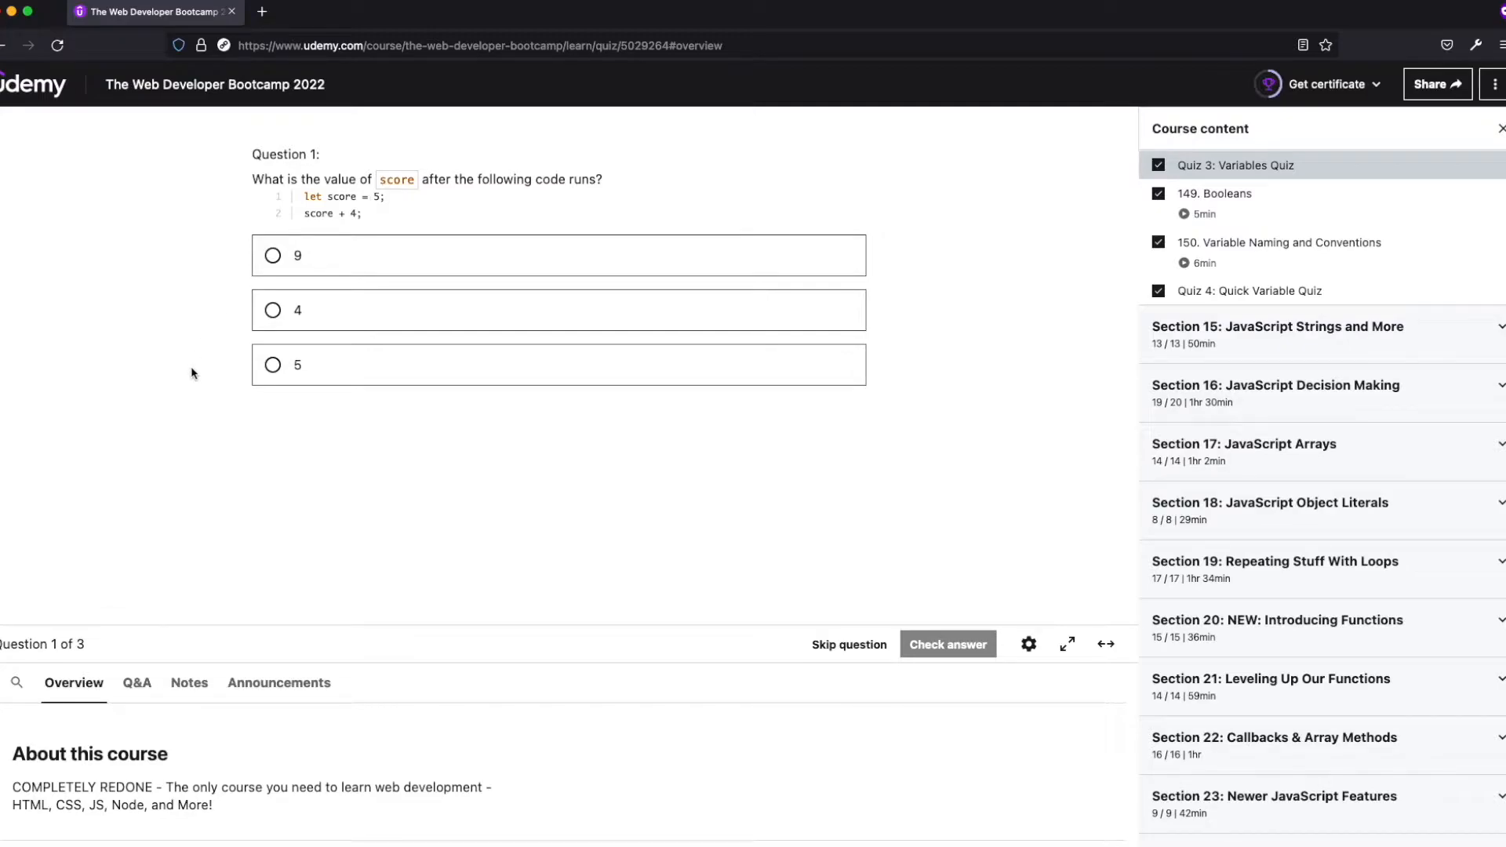
pyautogui.moveTo(339, 214)
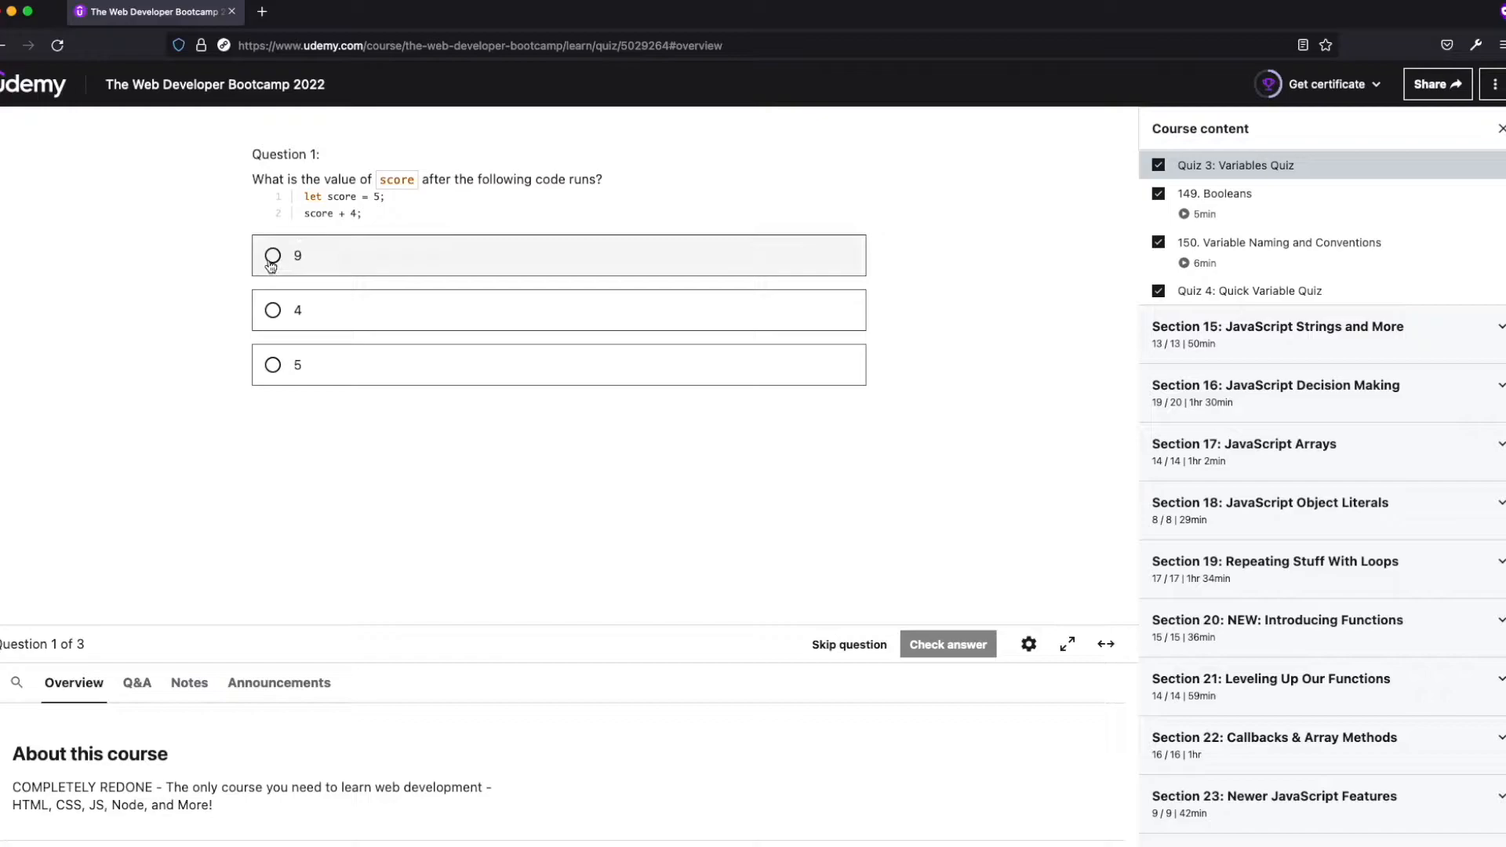
pyautogui.moveTo(177, 455)
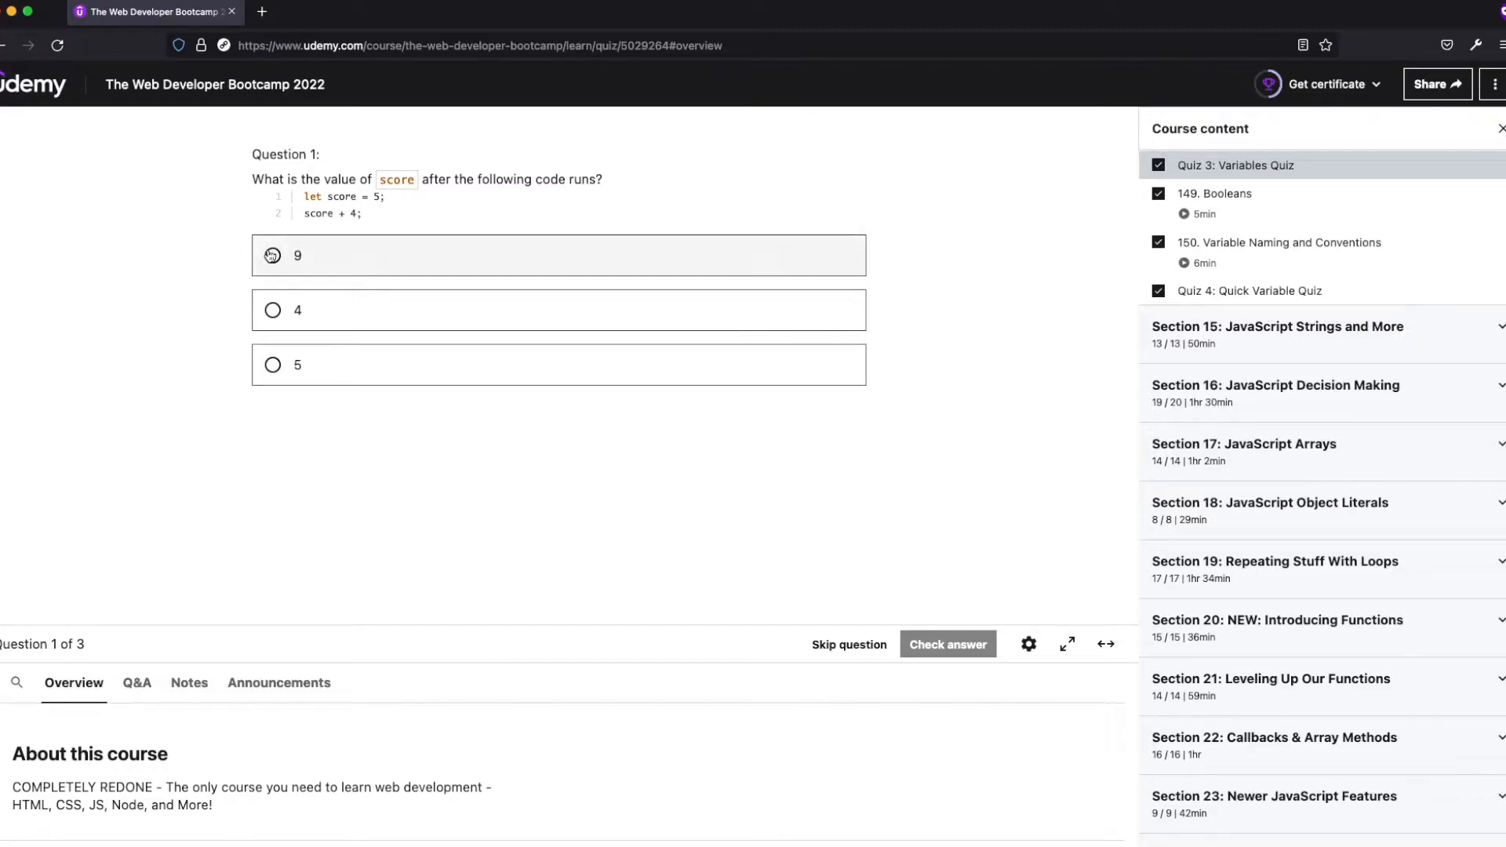
pyautogui.moveTo(149, 426)
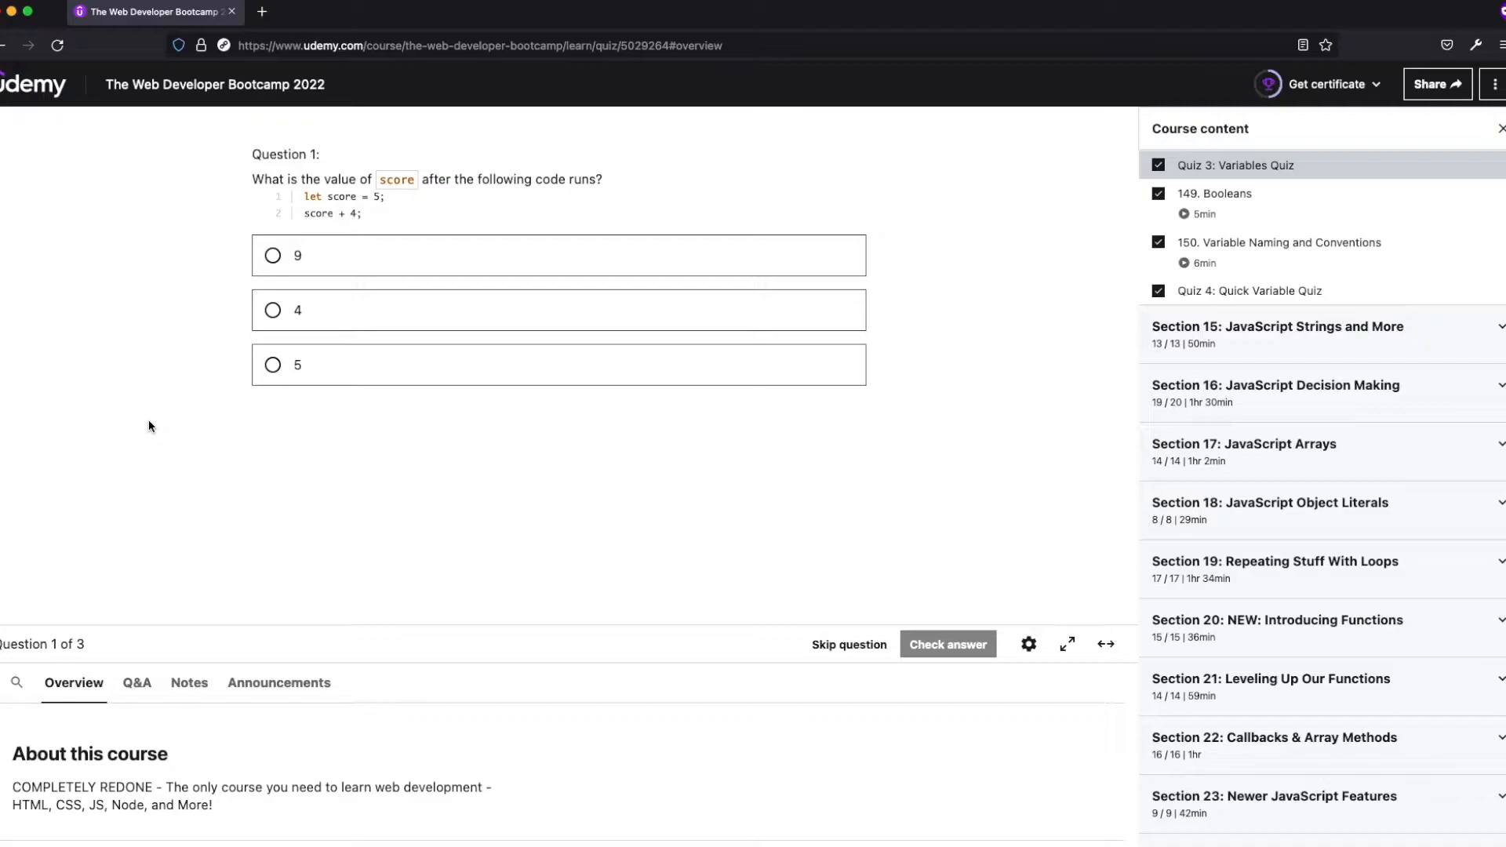
pyautogui.moveTo(389, 199)
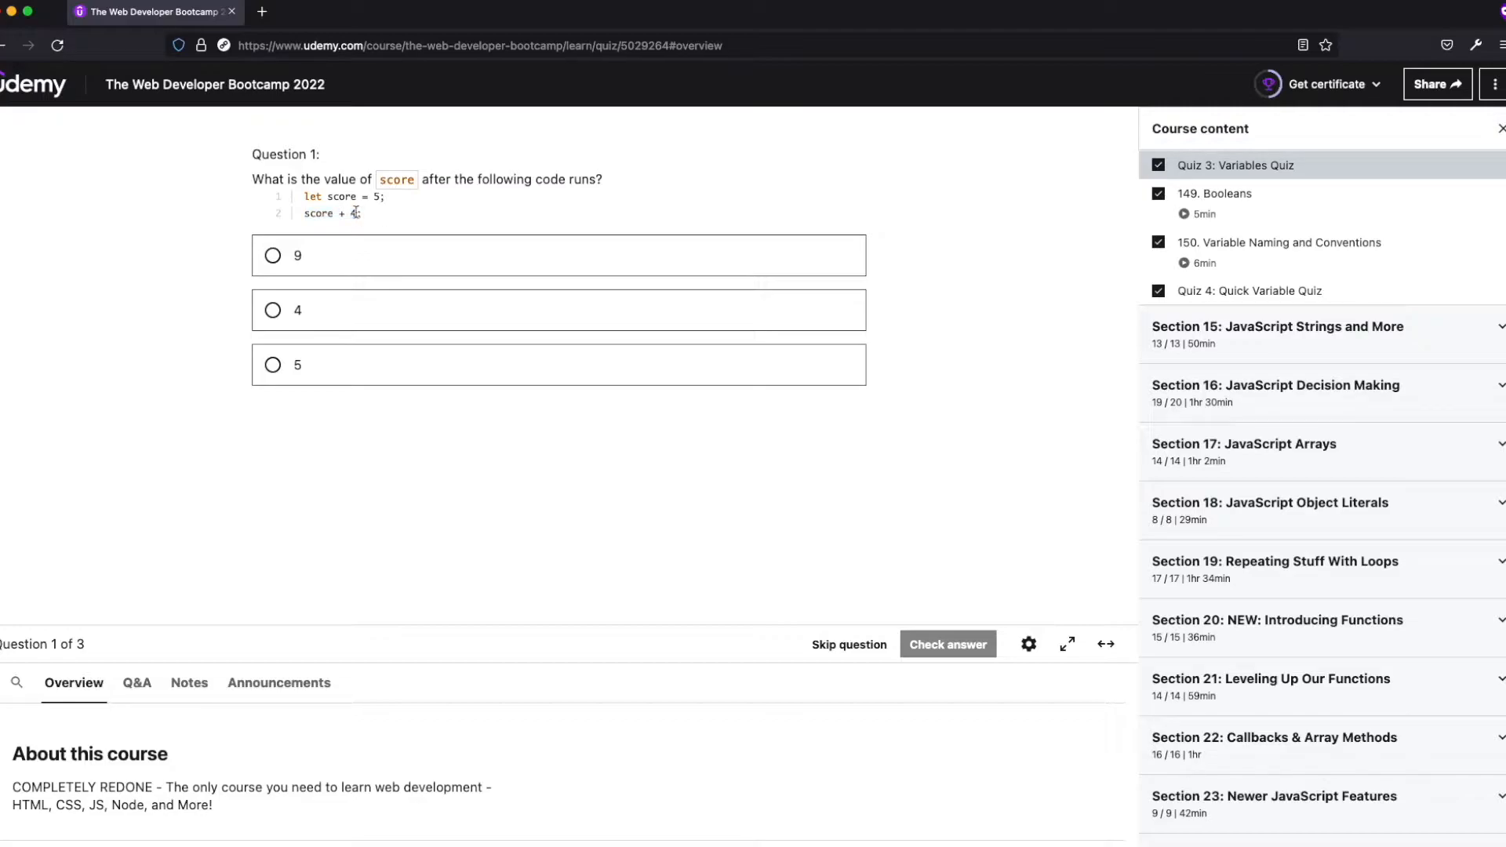
pyautogui.doubleClick(327, 213)
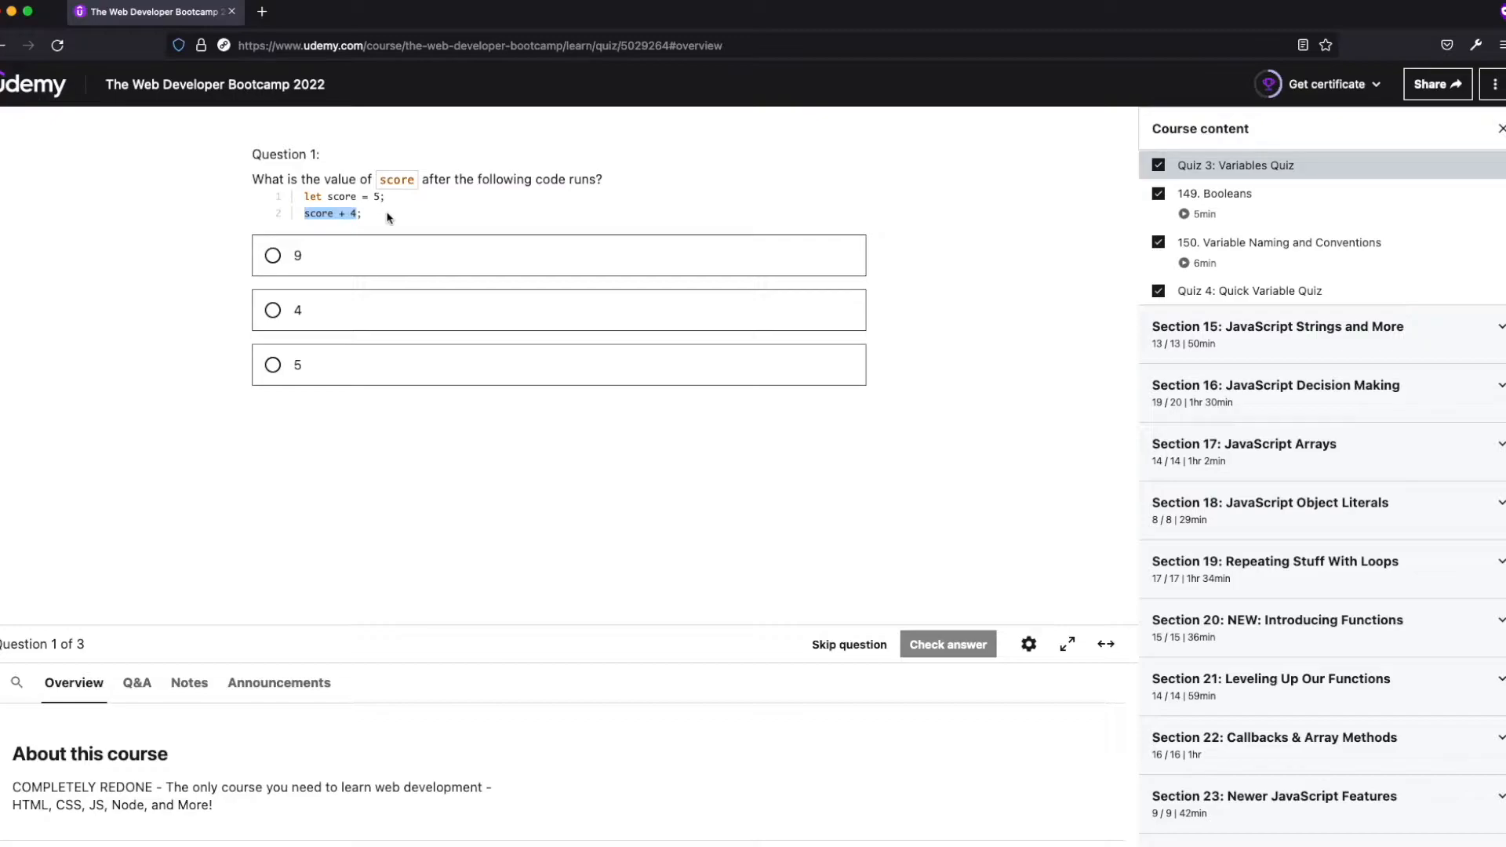
pyautogui.moveTo(91, 472)
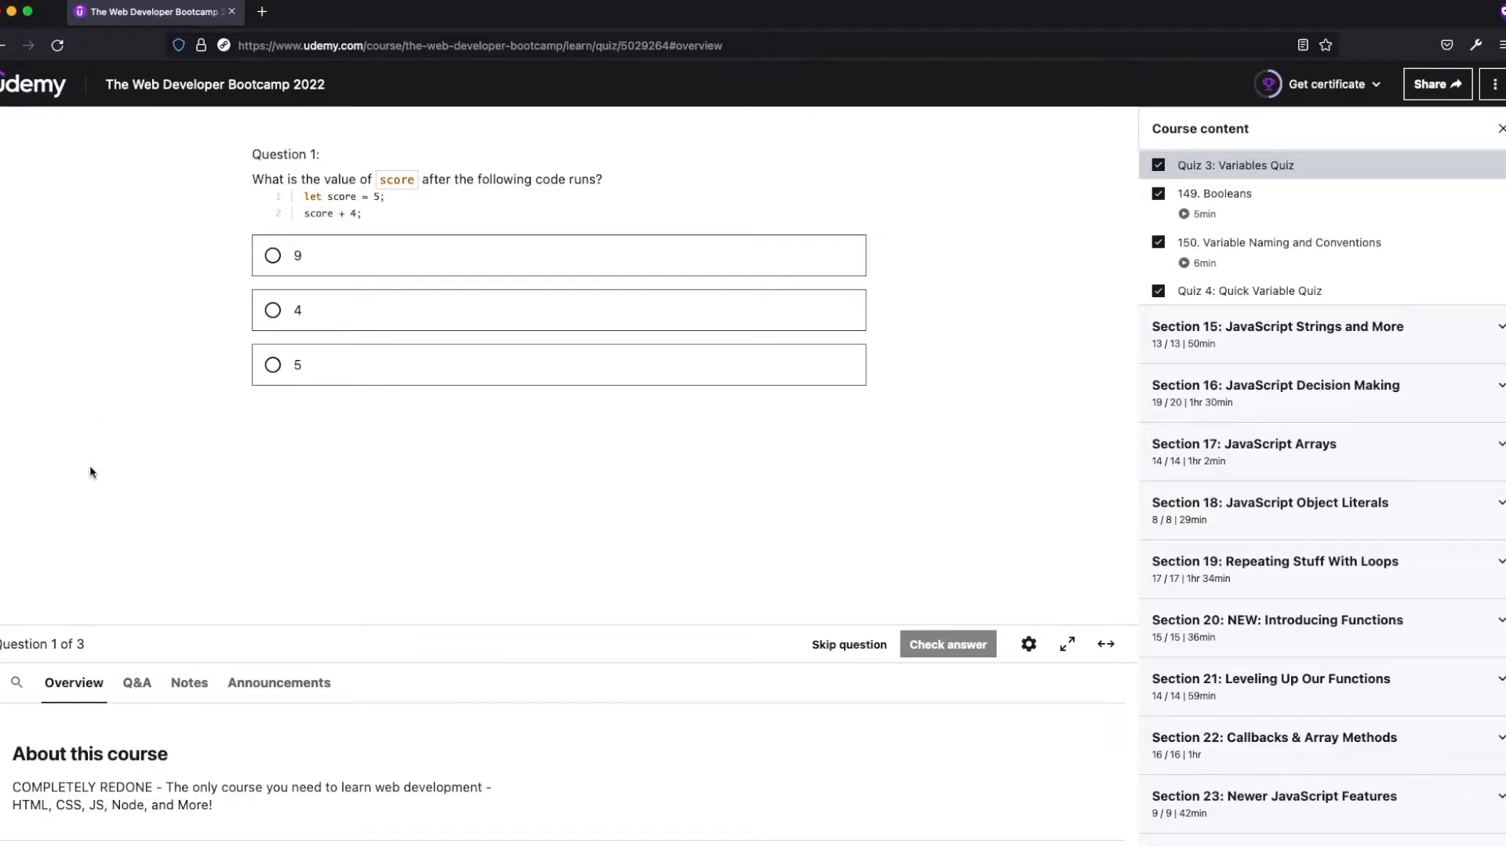
pyautogui.press('F12')
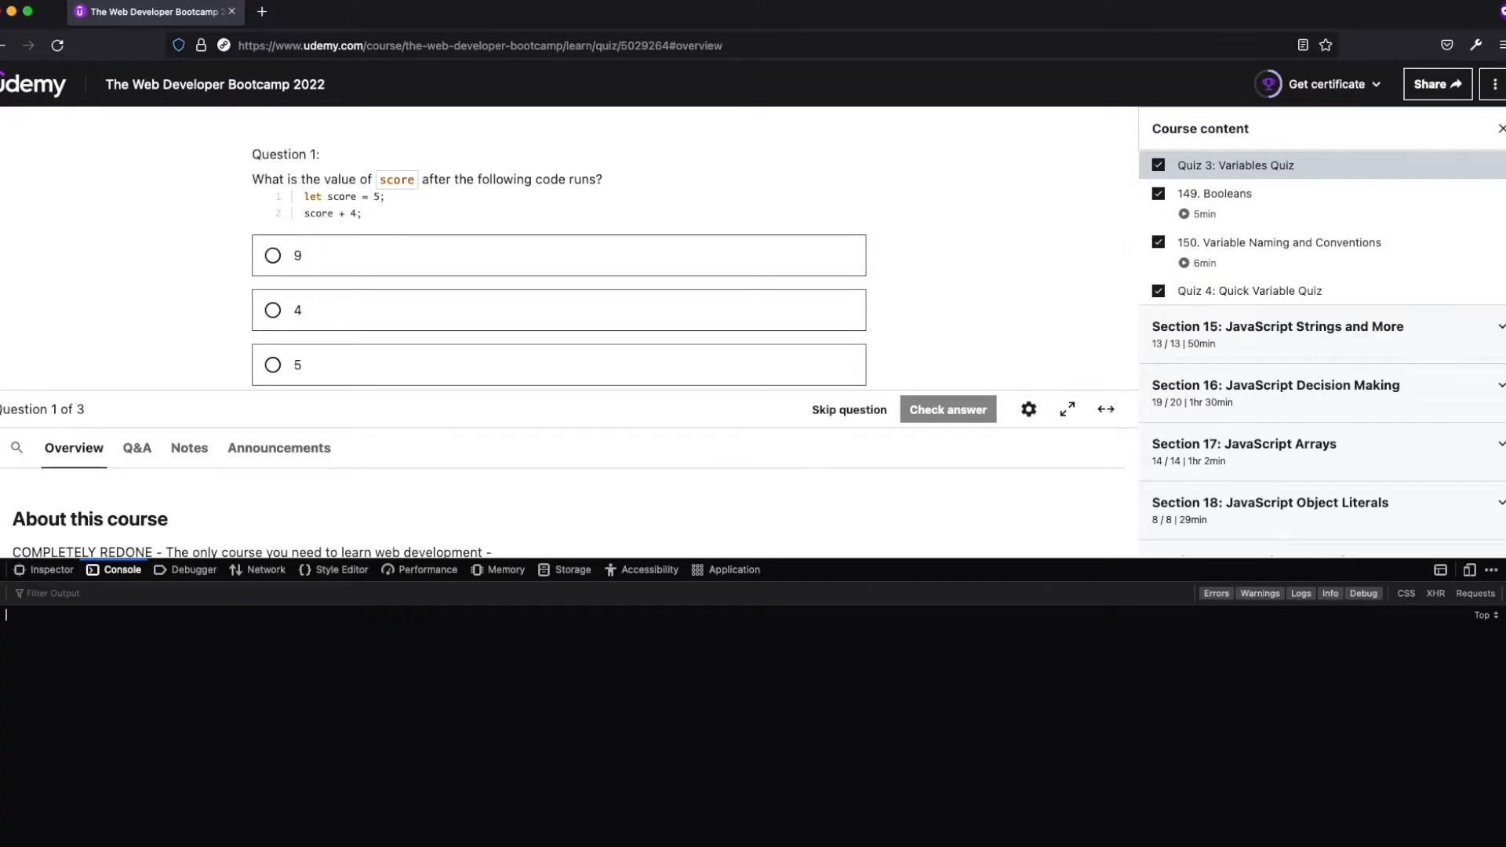
pyautogui.write('let score =')
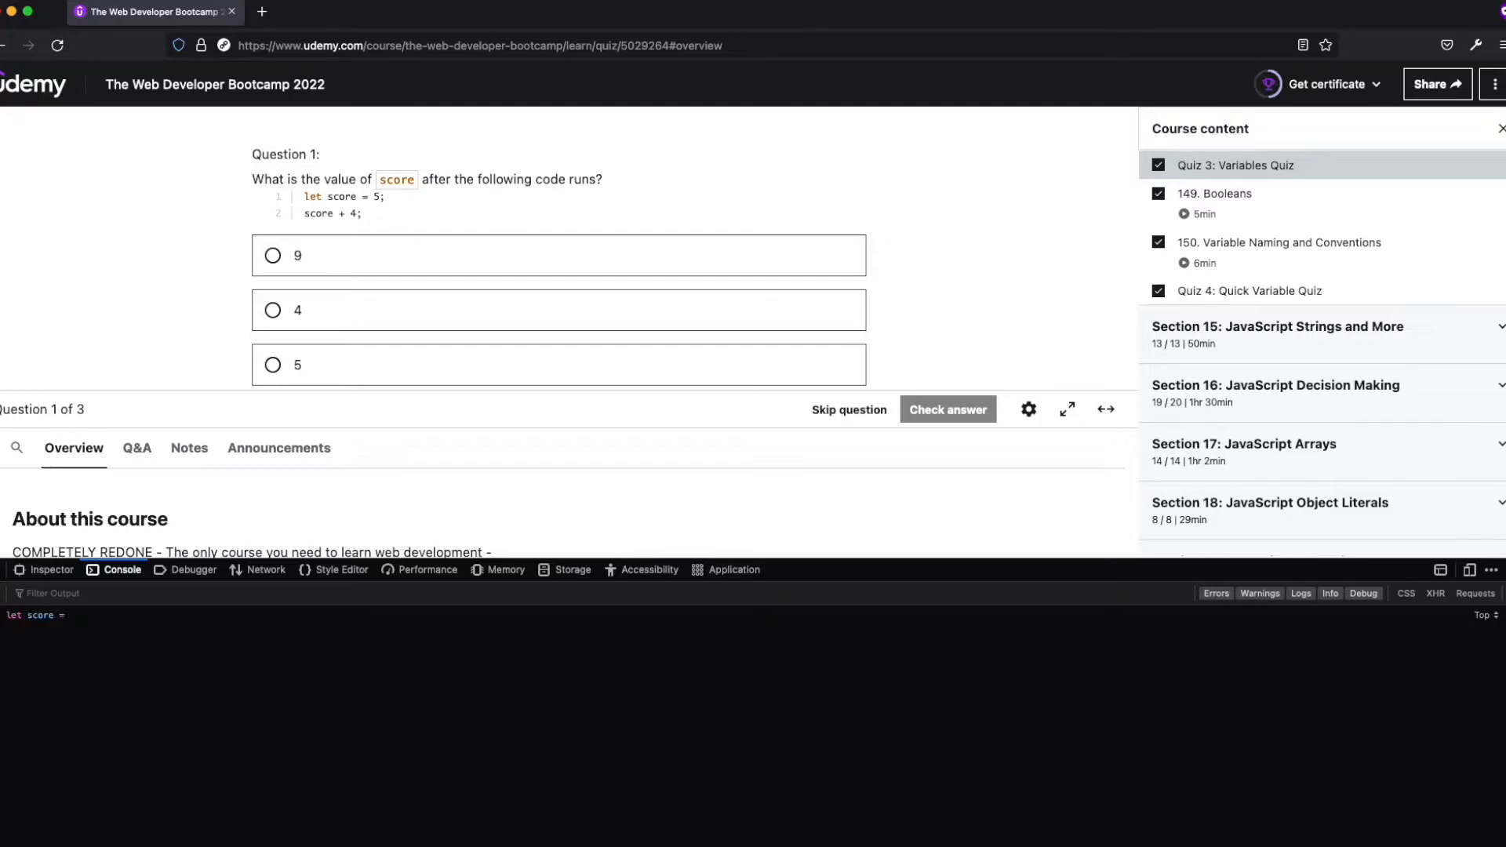
pyautogui.write('5')
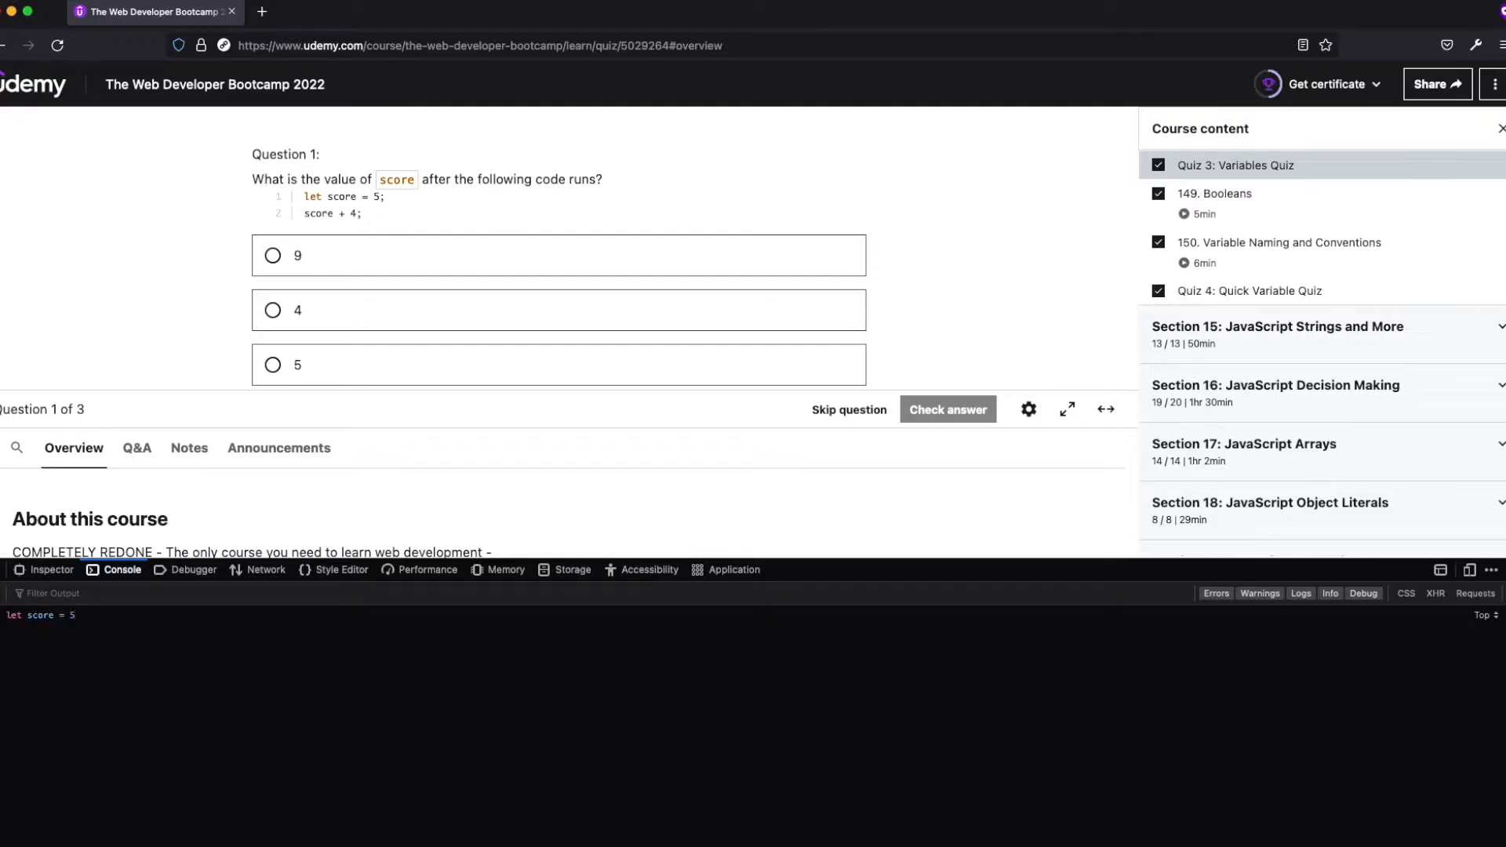
pyautogui.moveTo(212, 399)
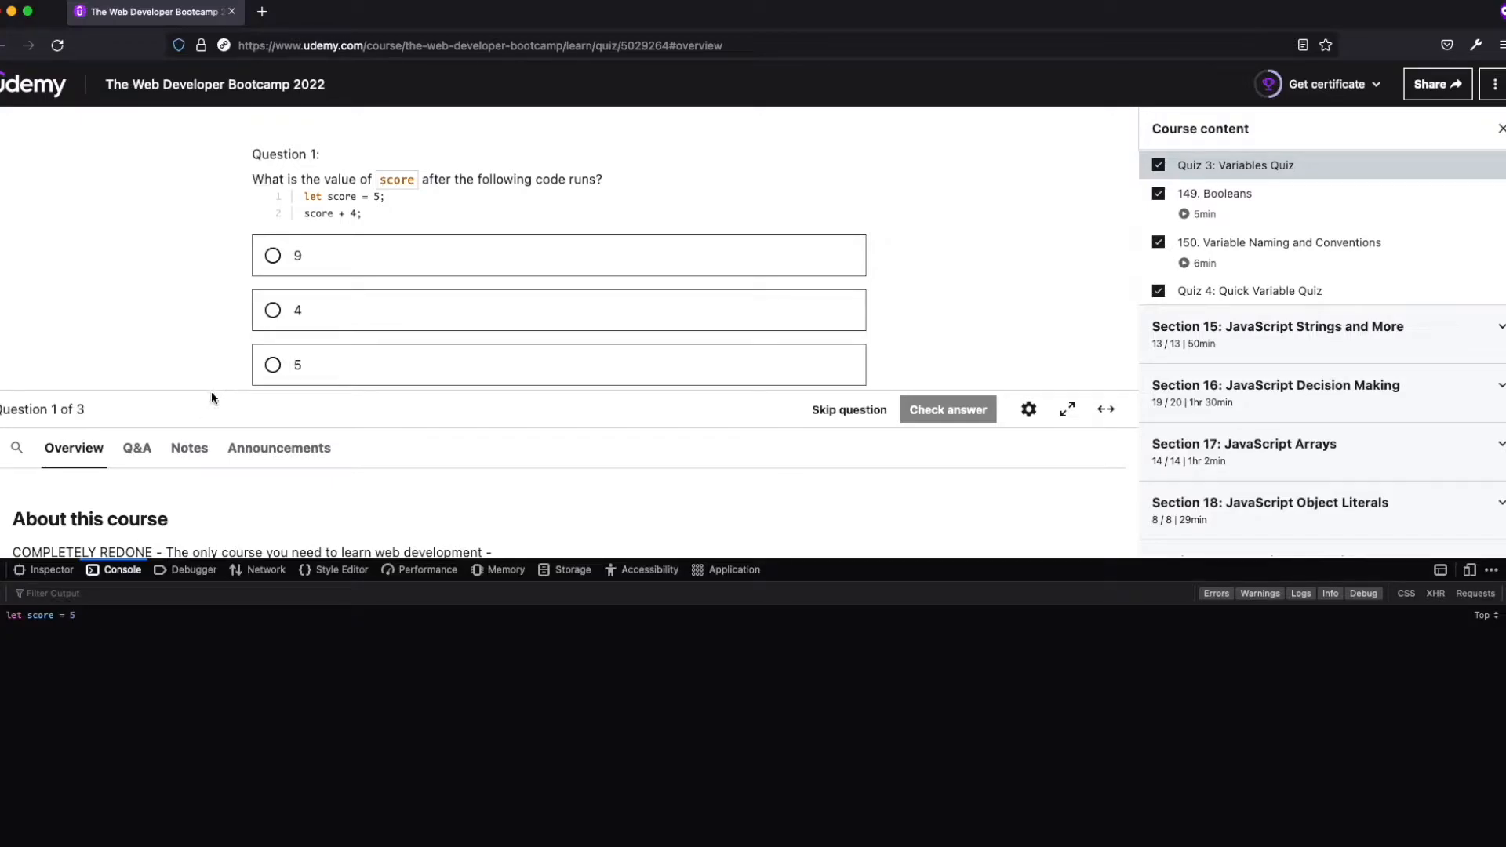
pyautogui.click(72, 615)
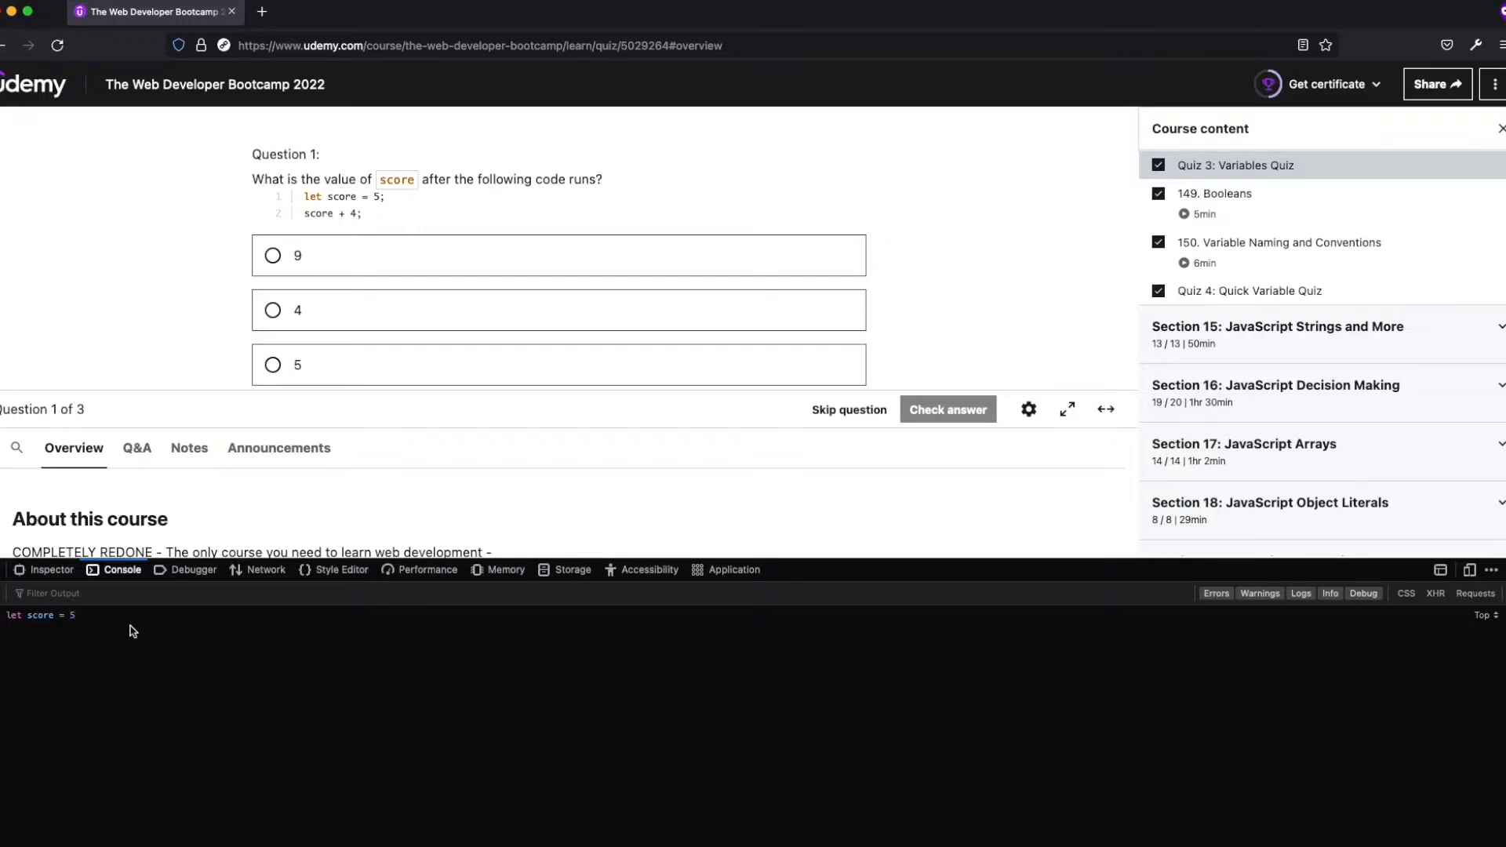
pyautogui.click(68, 615)
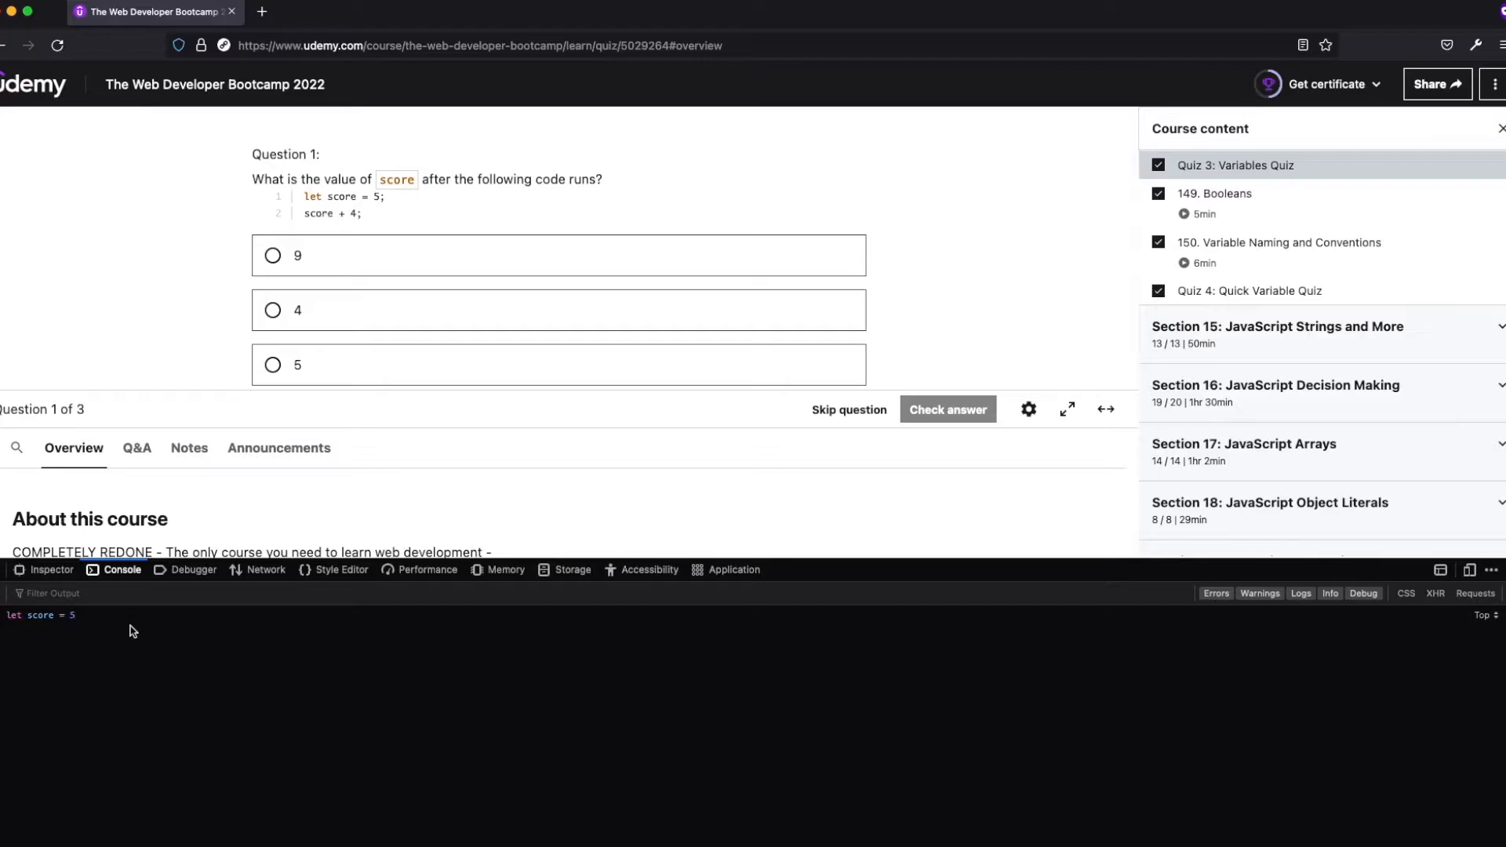
# Run score + 4 (returns 9), then score = score + 4 so score becomes 9
pyautogui.write('score')
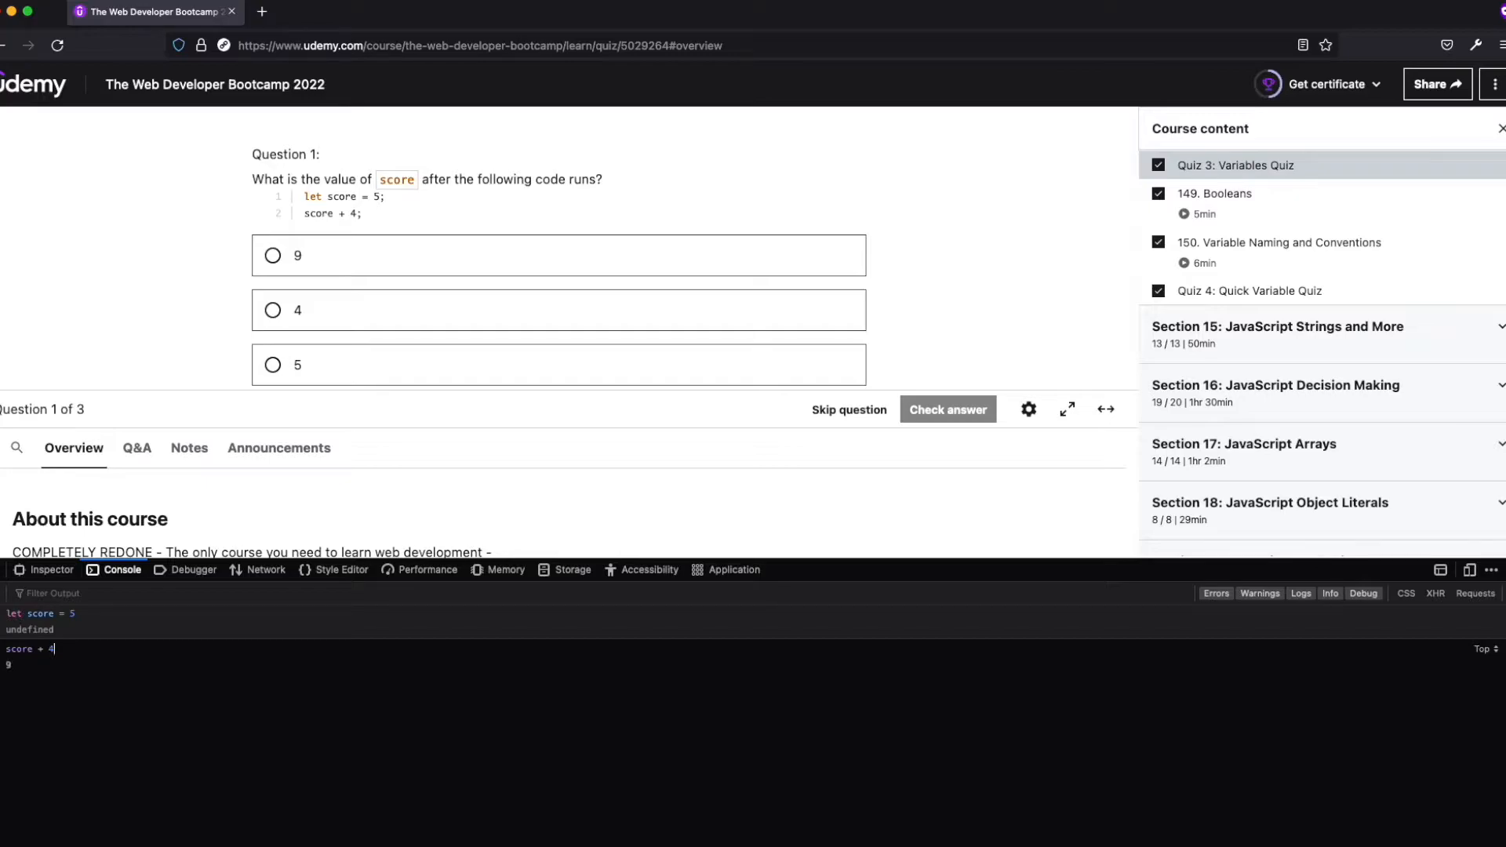
pyautogui.press('Return')
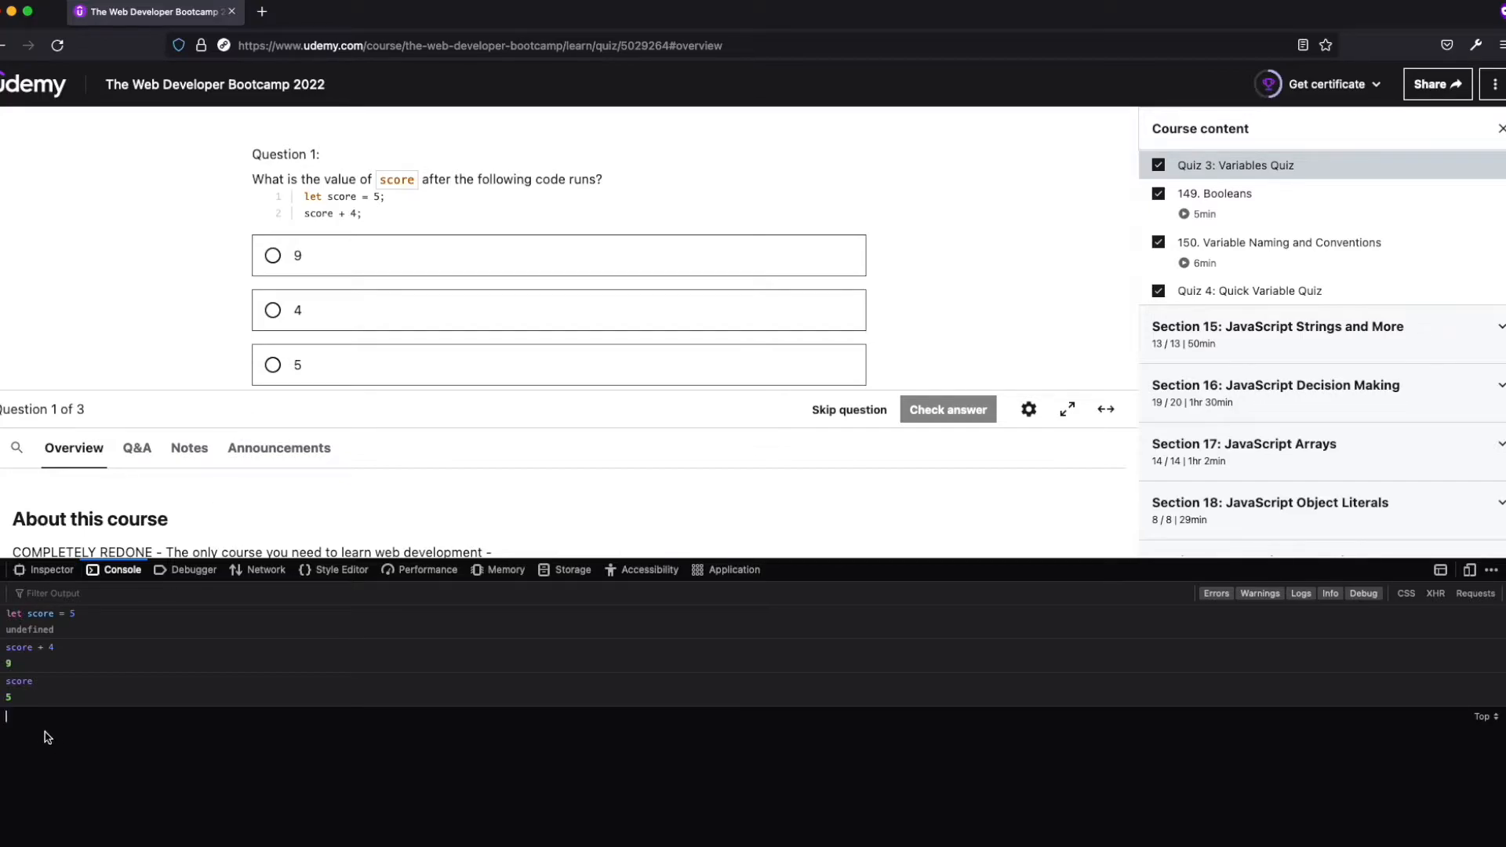
pyautogui.moveTo(77, 662)
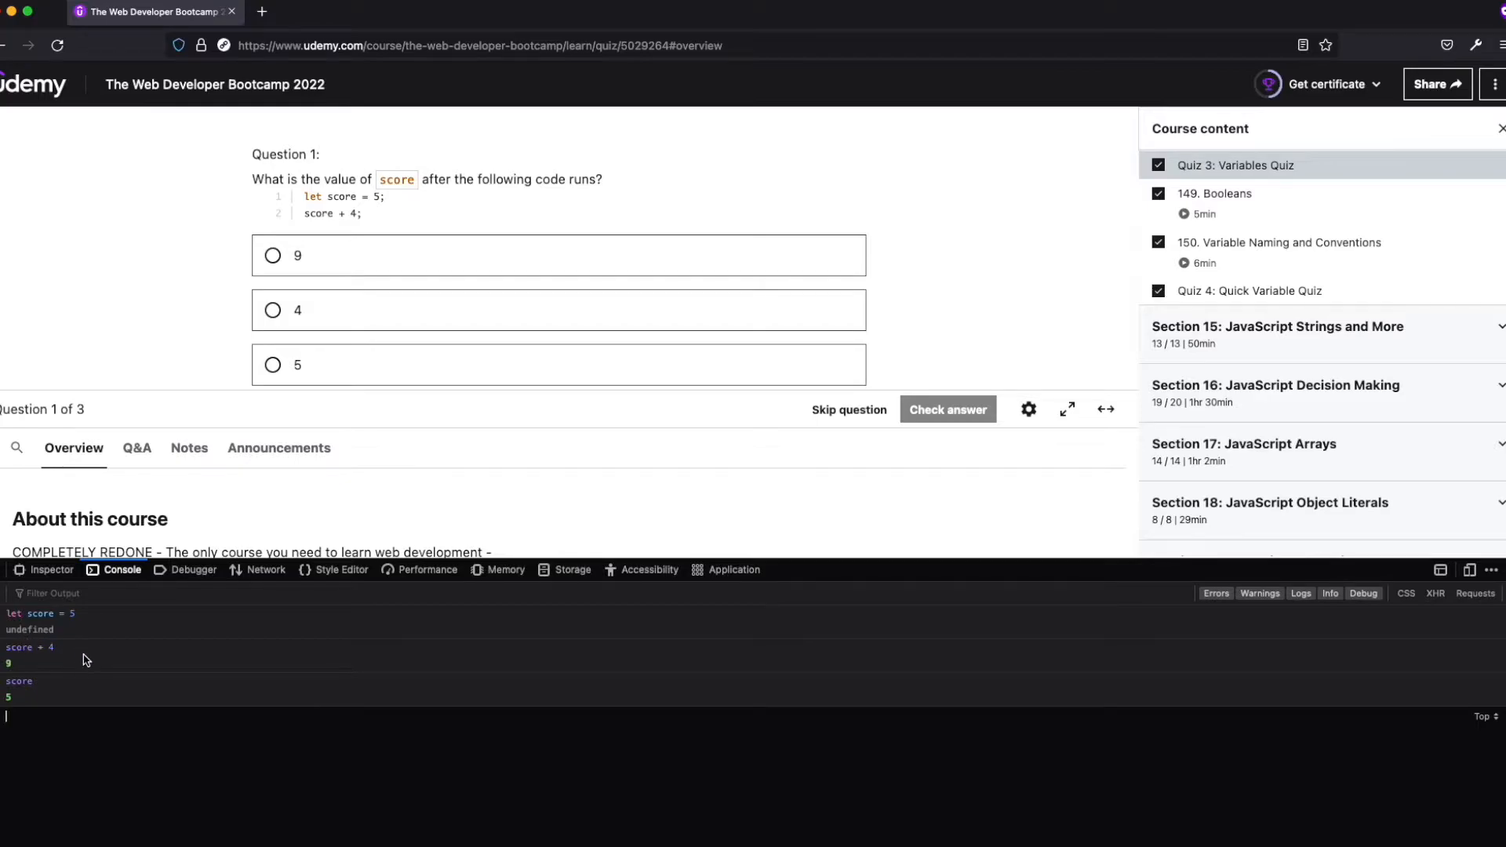
pyautogui.moveTo(83, 728)
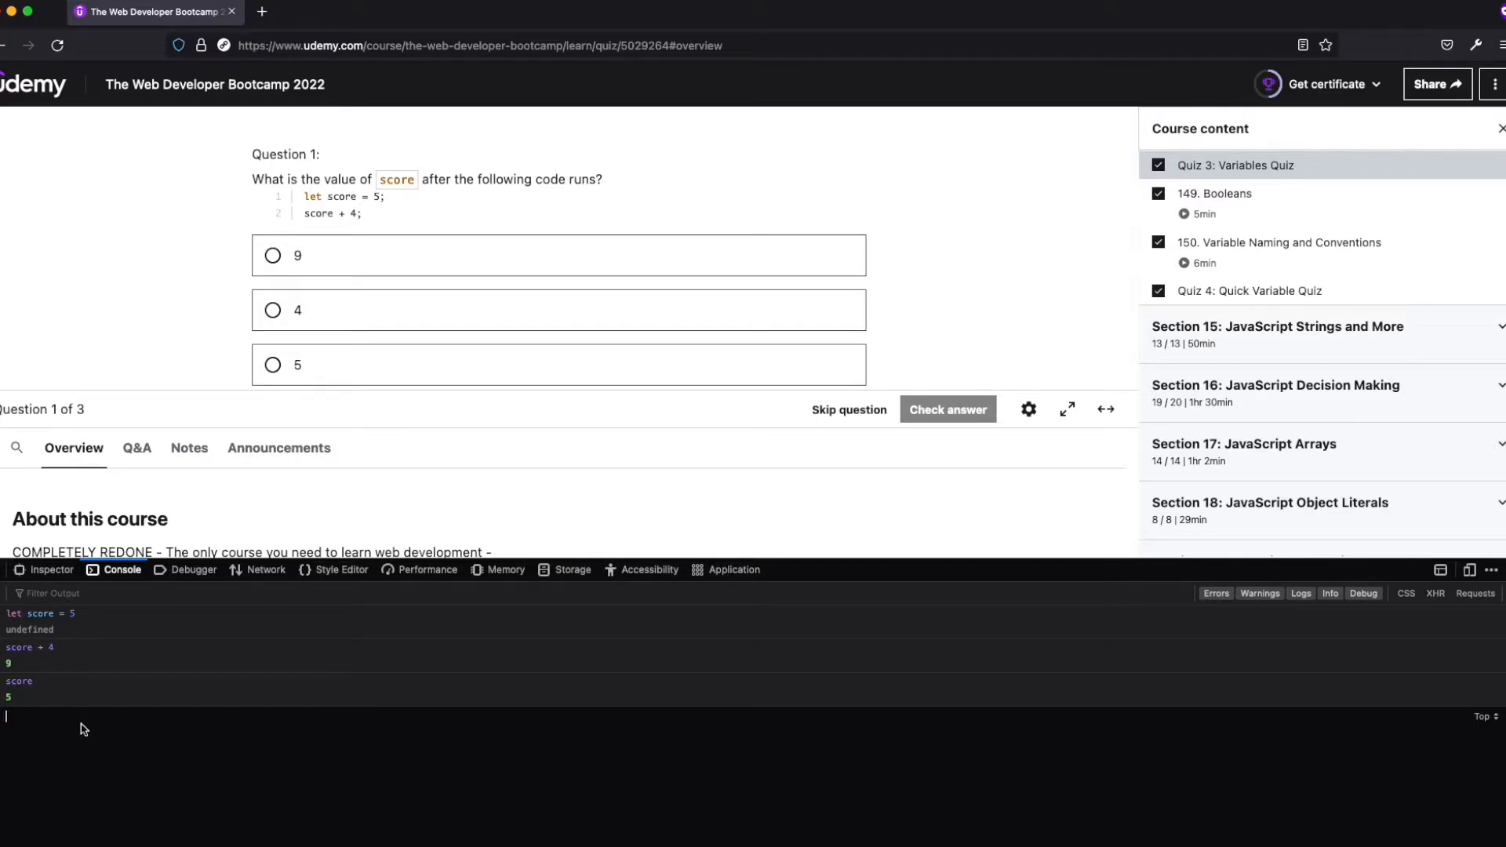
pyautogui.write('score = score + 4')
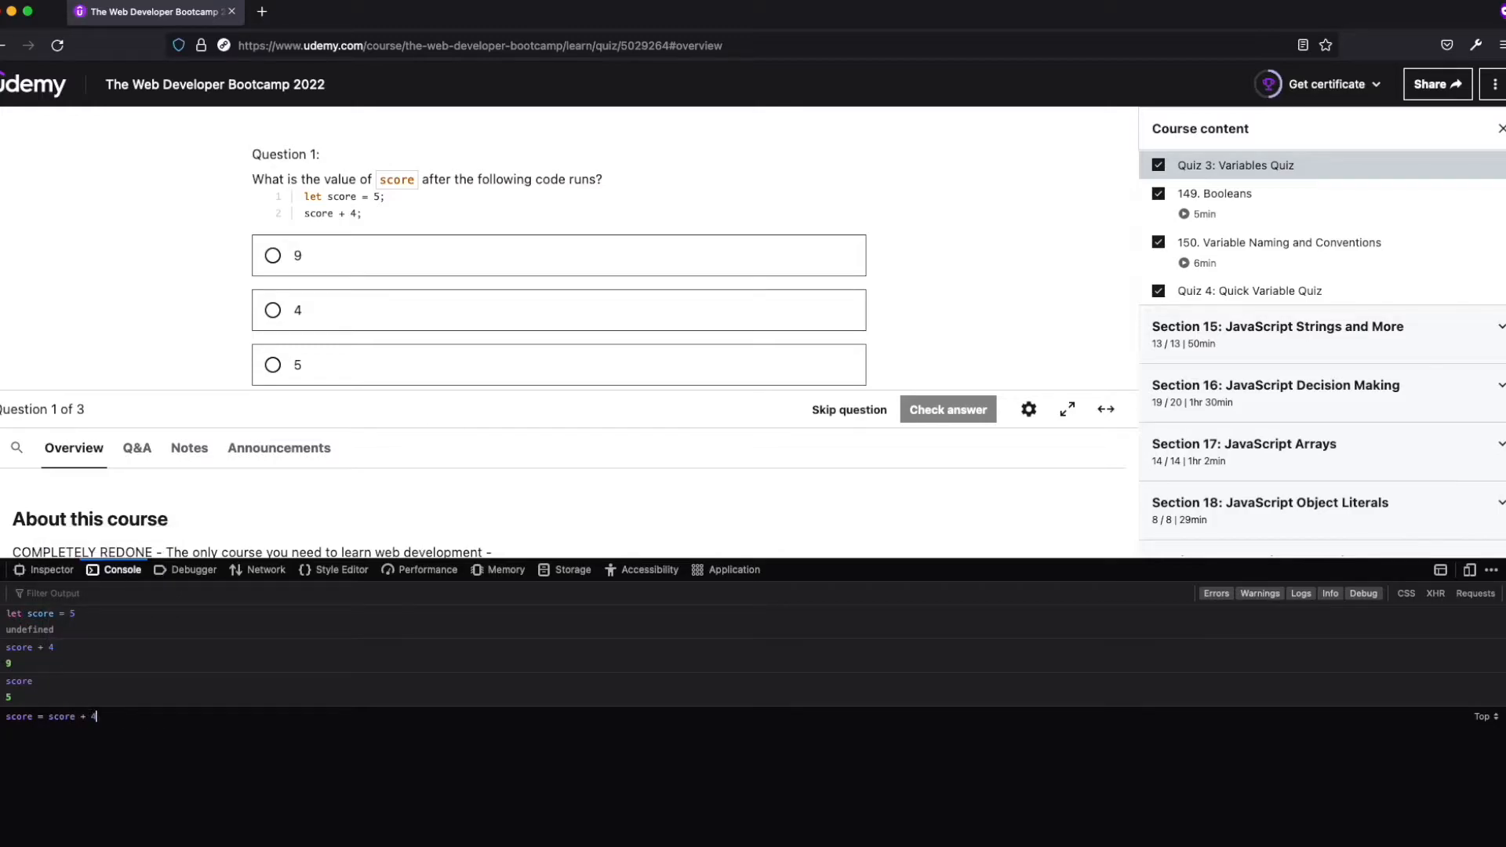
pyautogui.press('Return')
pyautogui.write('score')
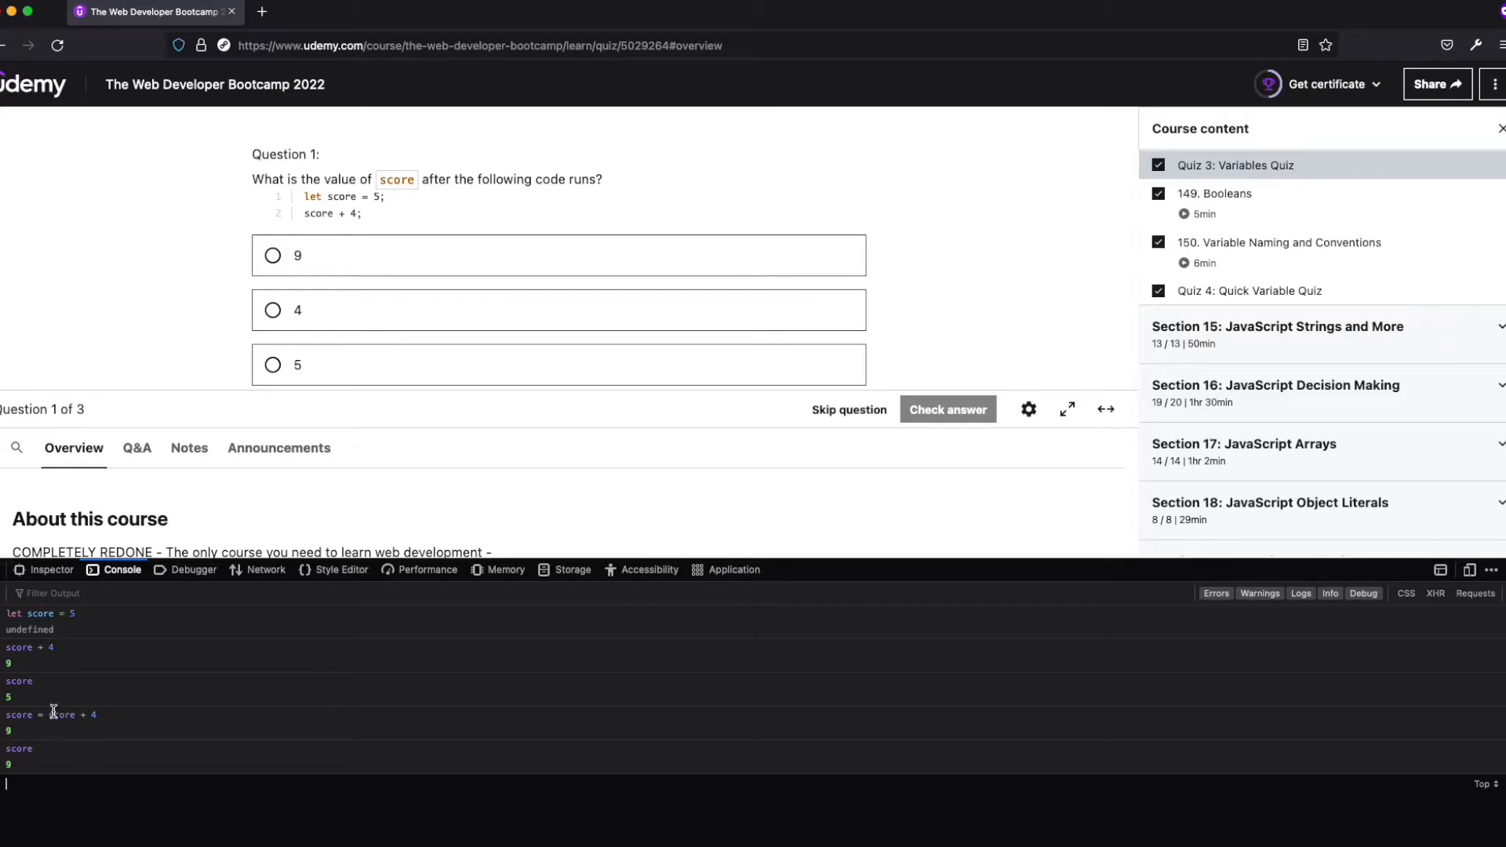
pyautogui.doubleClick(61, 716)
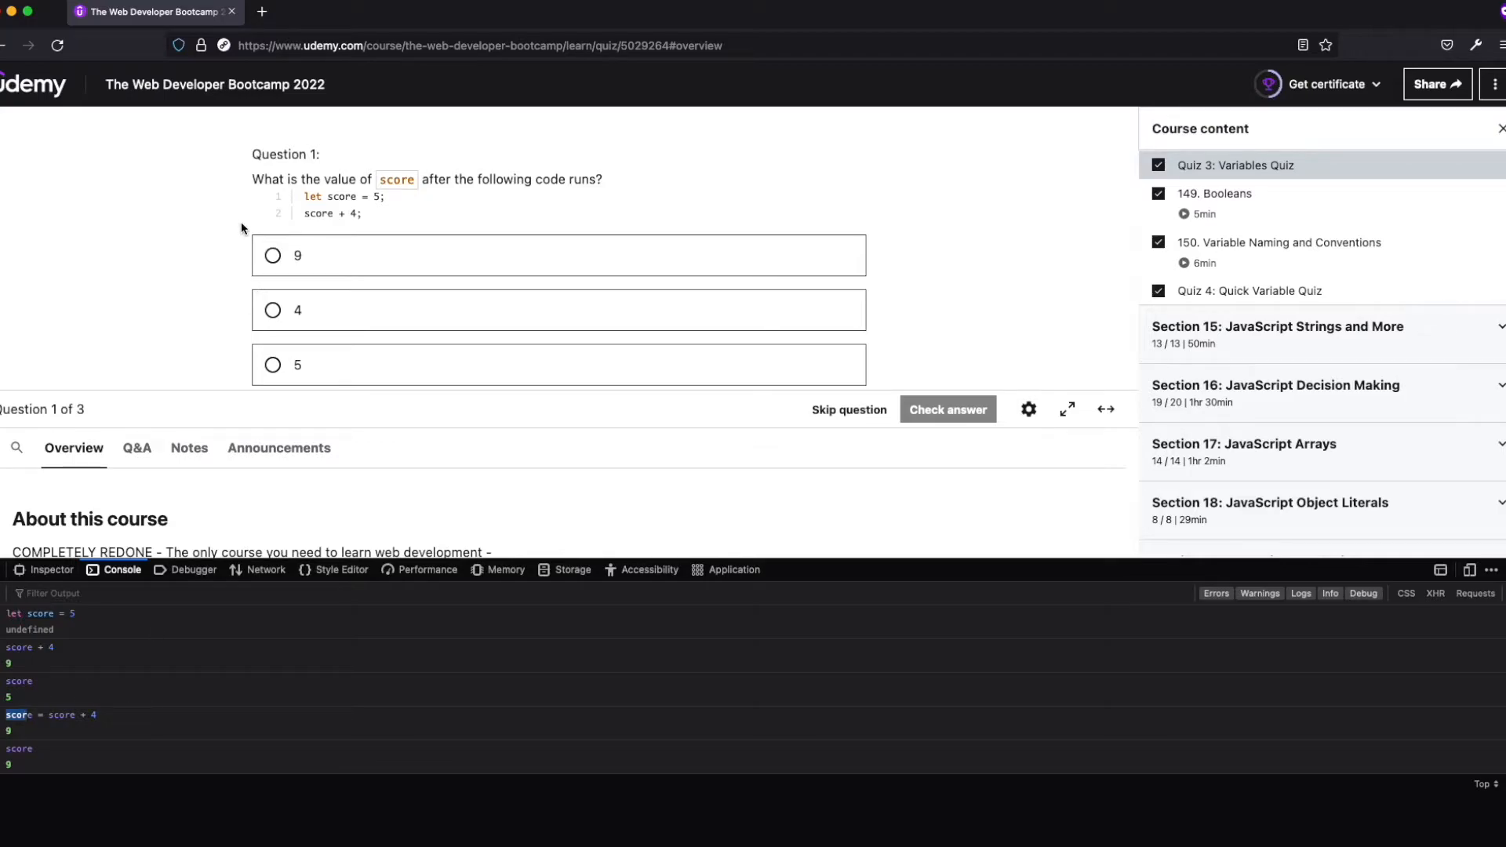
# Answer Question 1 with 5 and check it, confirmed correct since score is never updated
pyautogui.click(273, 365)
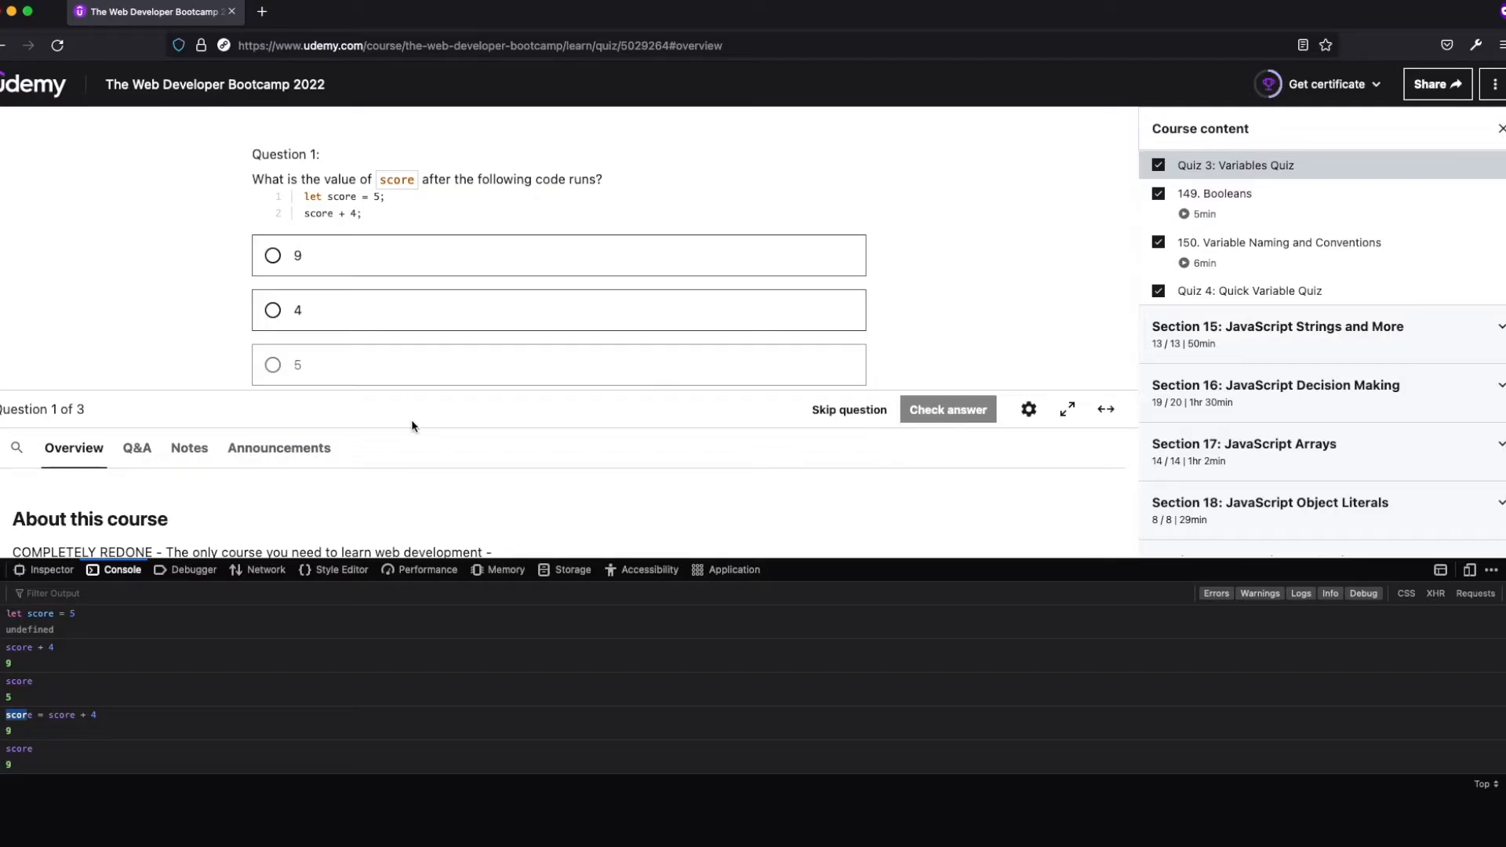
pyautogui.click(946, 409)
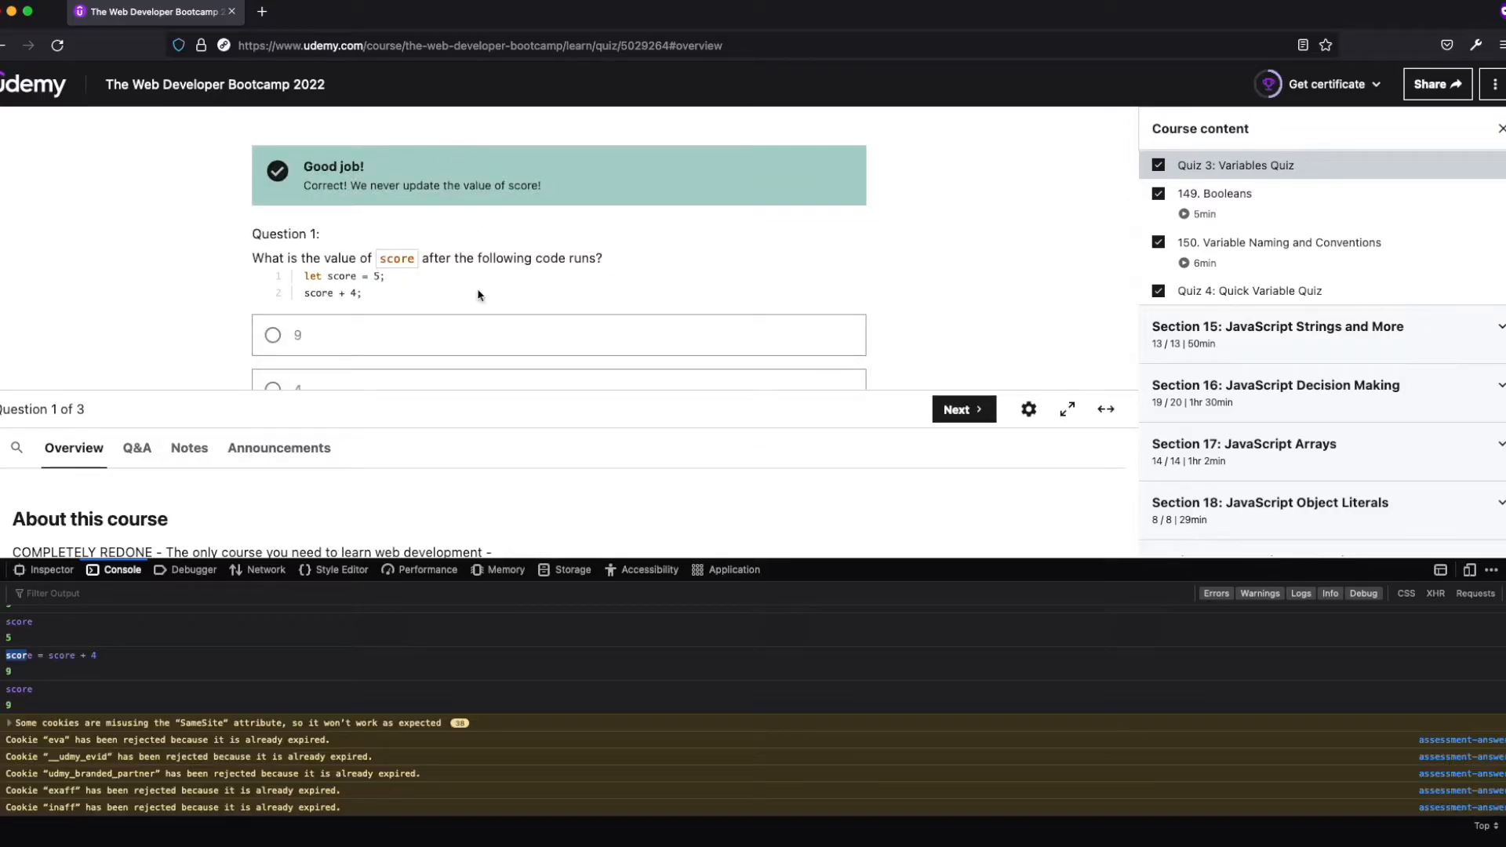
pyautogui.moveTo(832, 558)
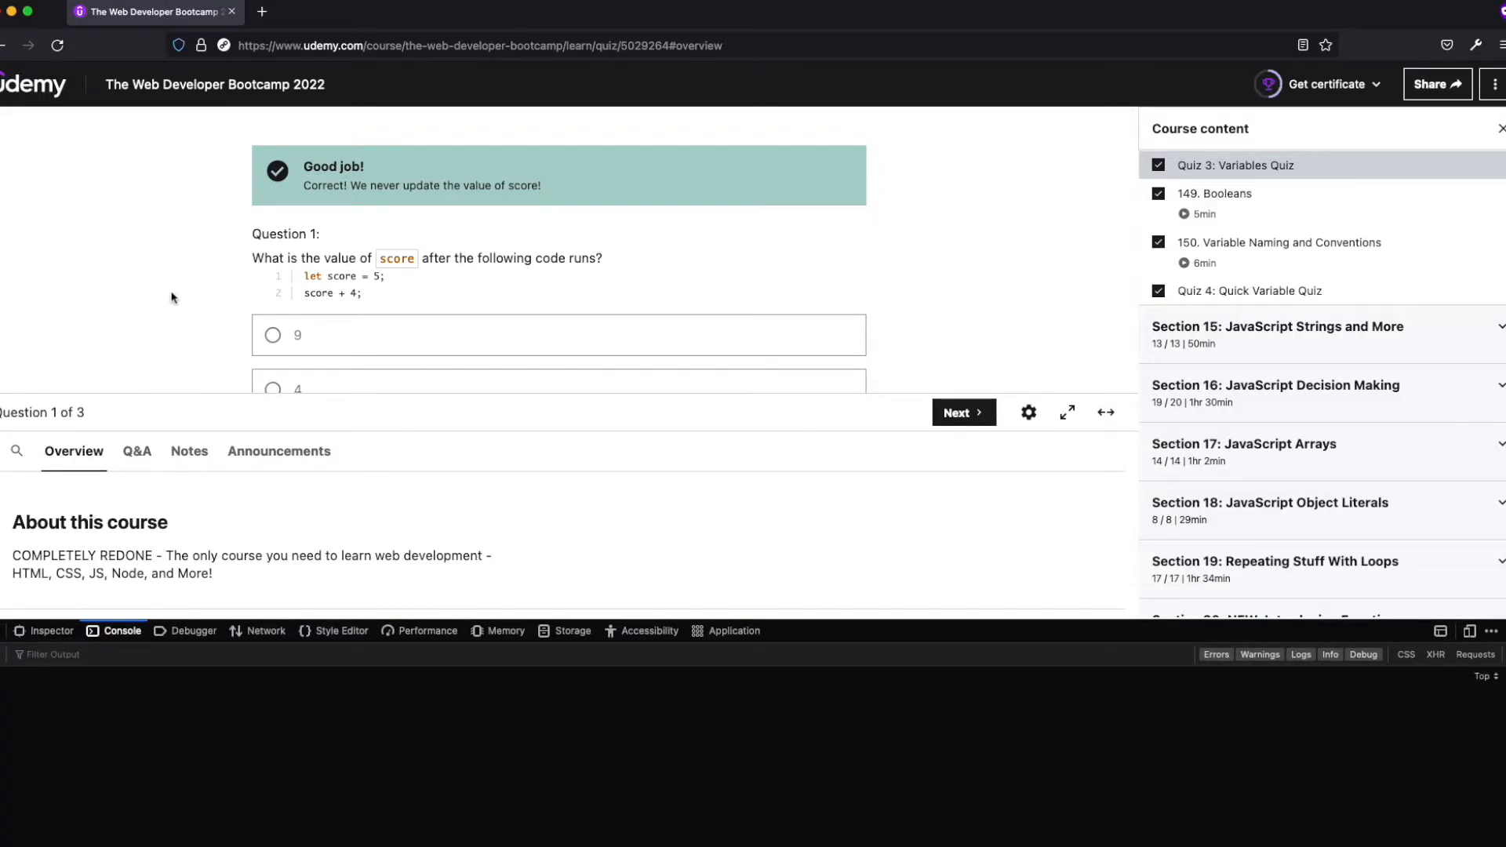
pyautogui.scroll(-3)
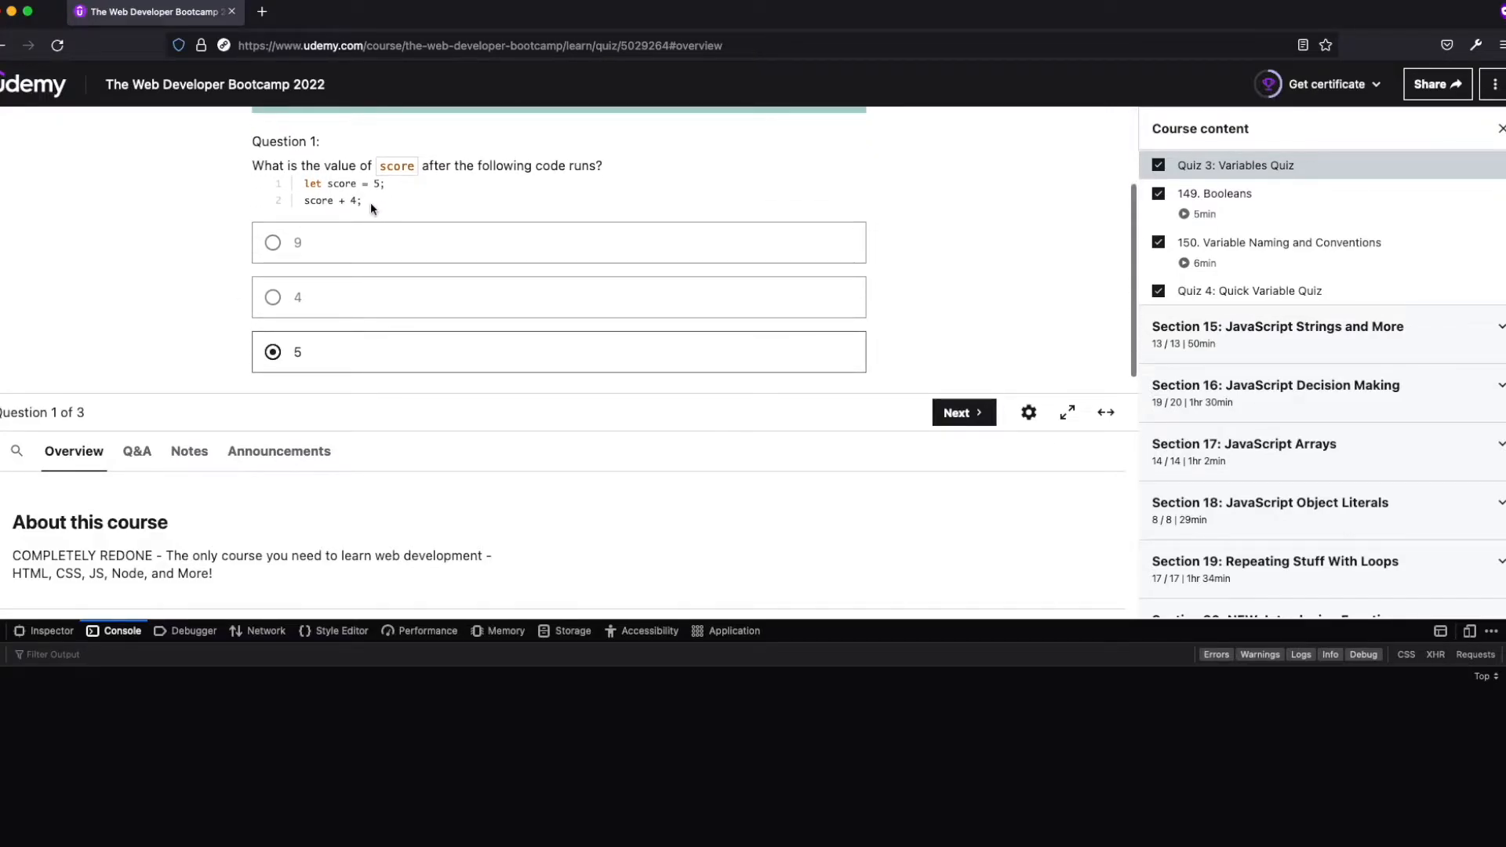
pyautogui.moveTo(692, 240)
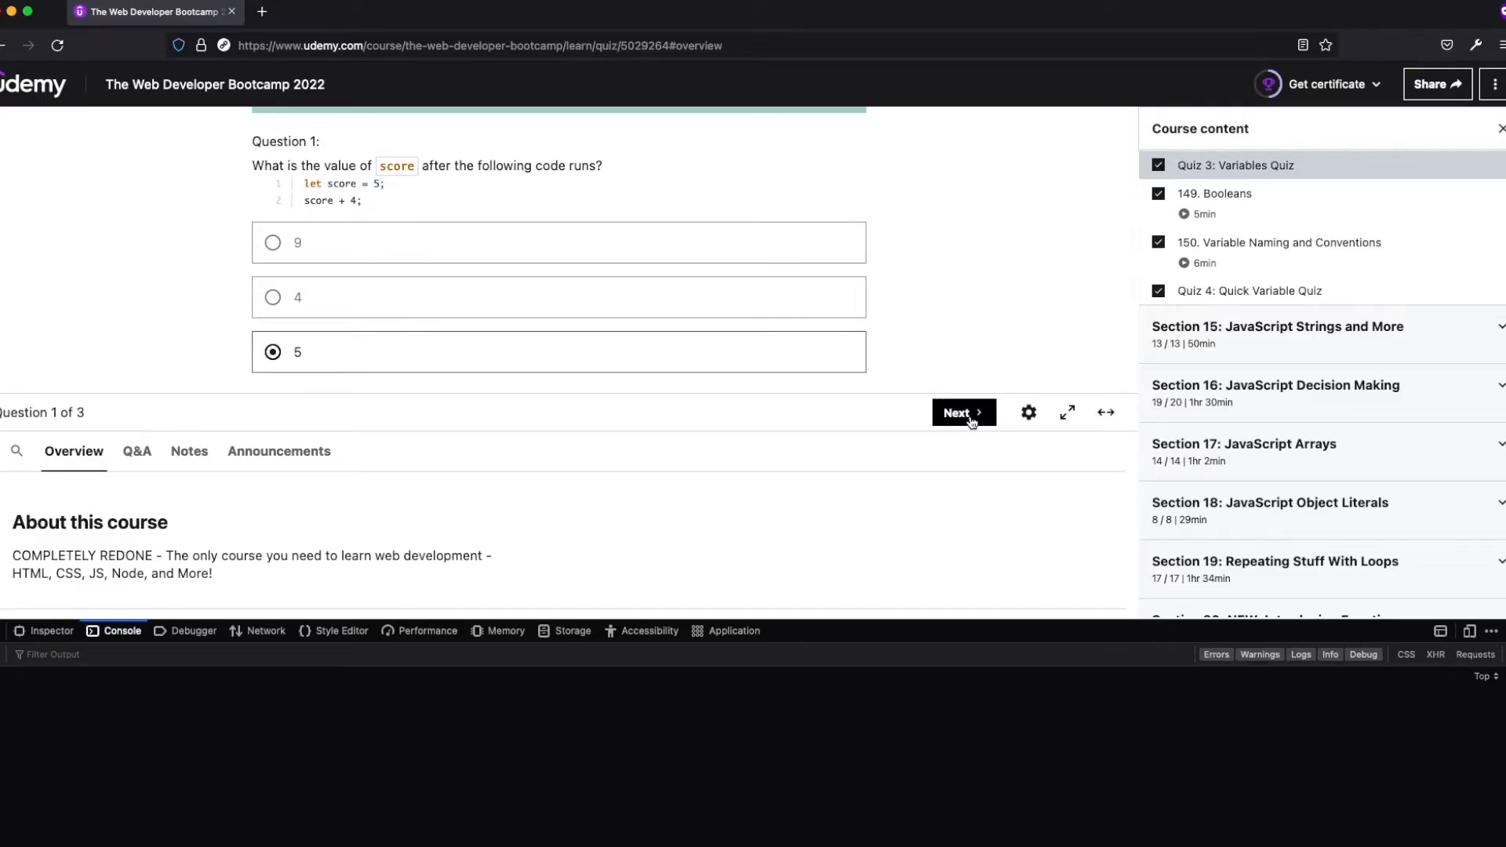
# Advance to Question 2 about the value of bankBalance
pyautogui.click(963, 413)
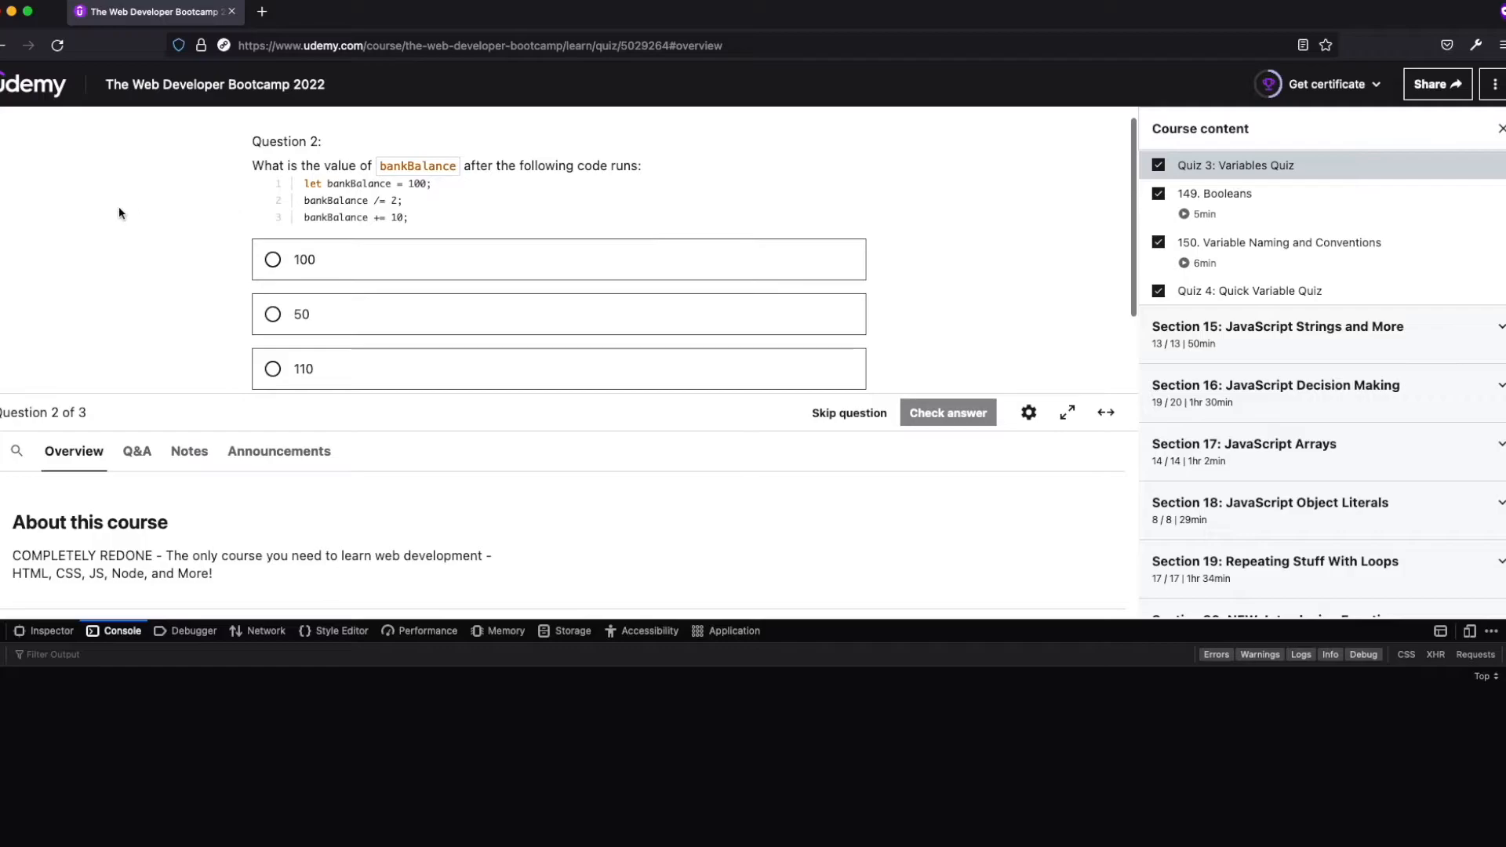
pyautogui.moveTo(246, 193)
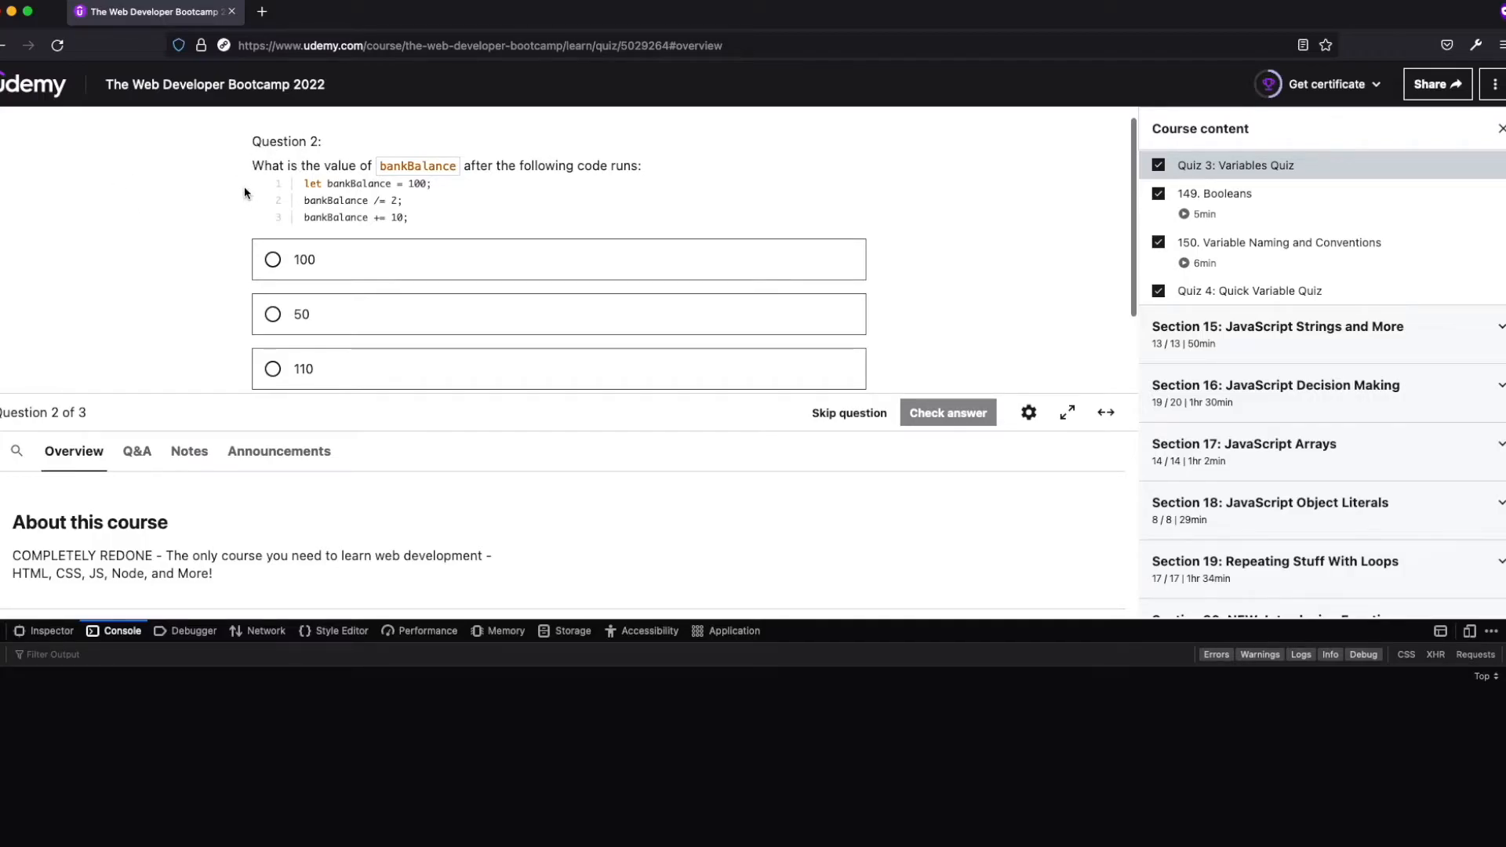
pyautogui.moveTo(370, 165)
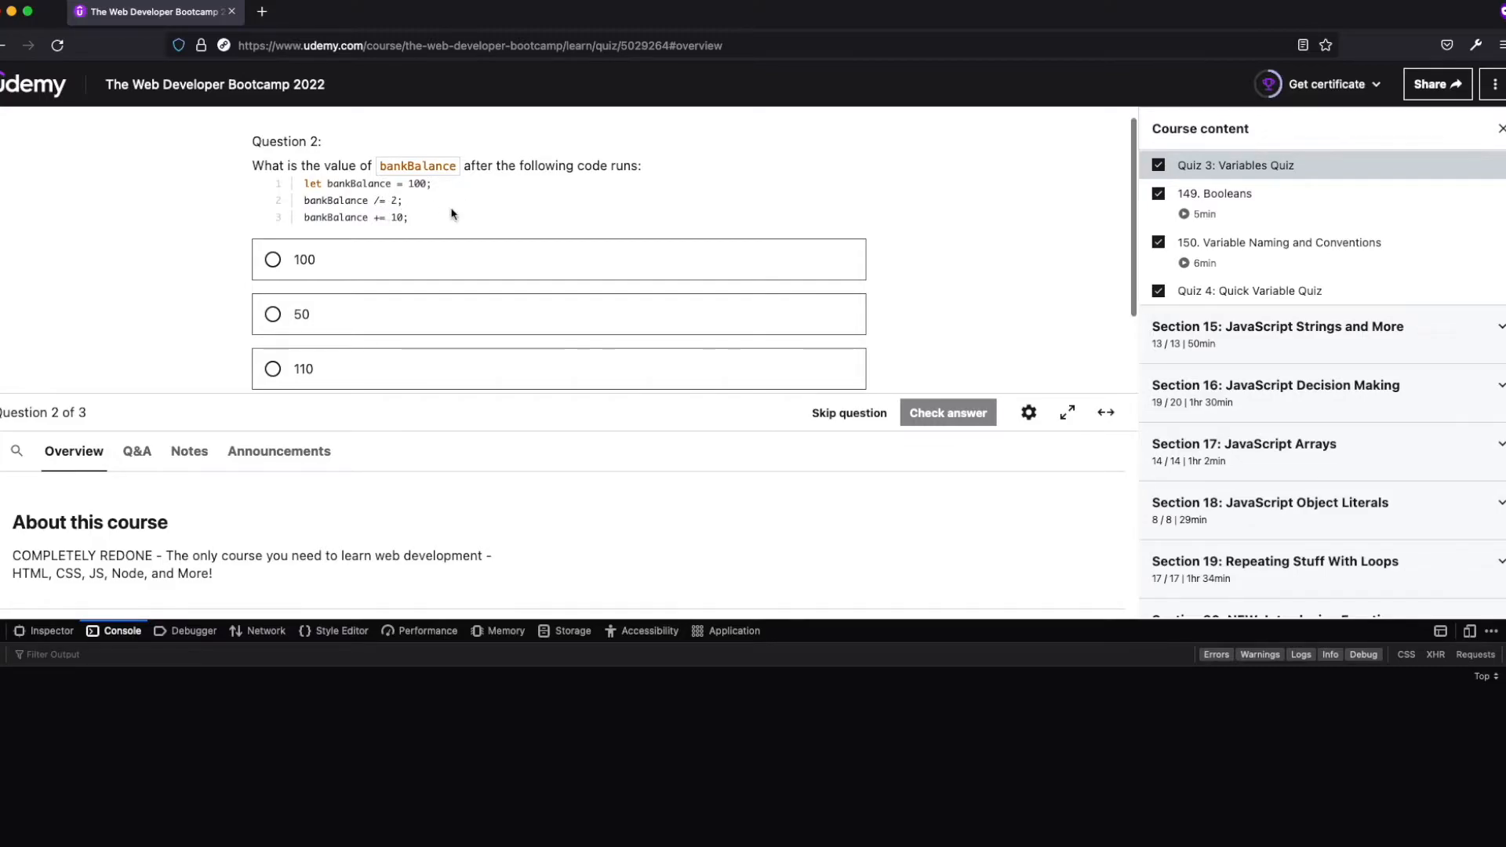
pyautogui.moveTo(402, 199)
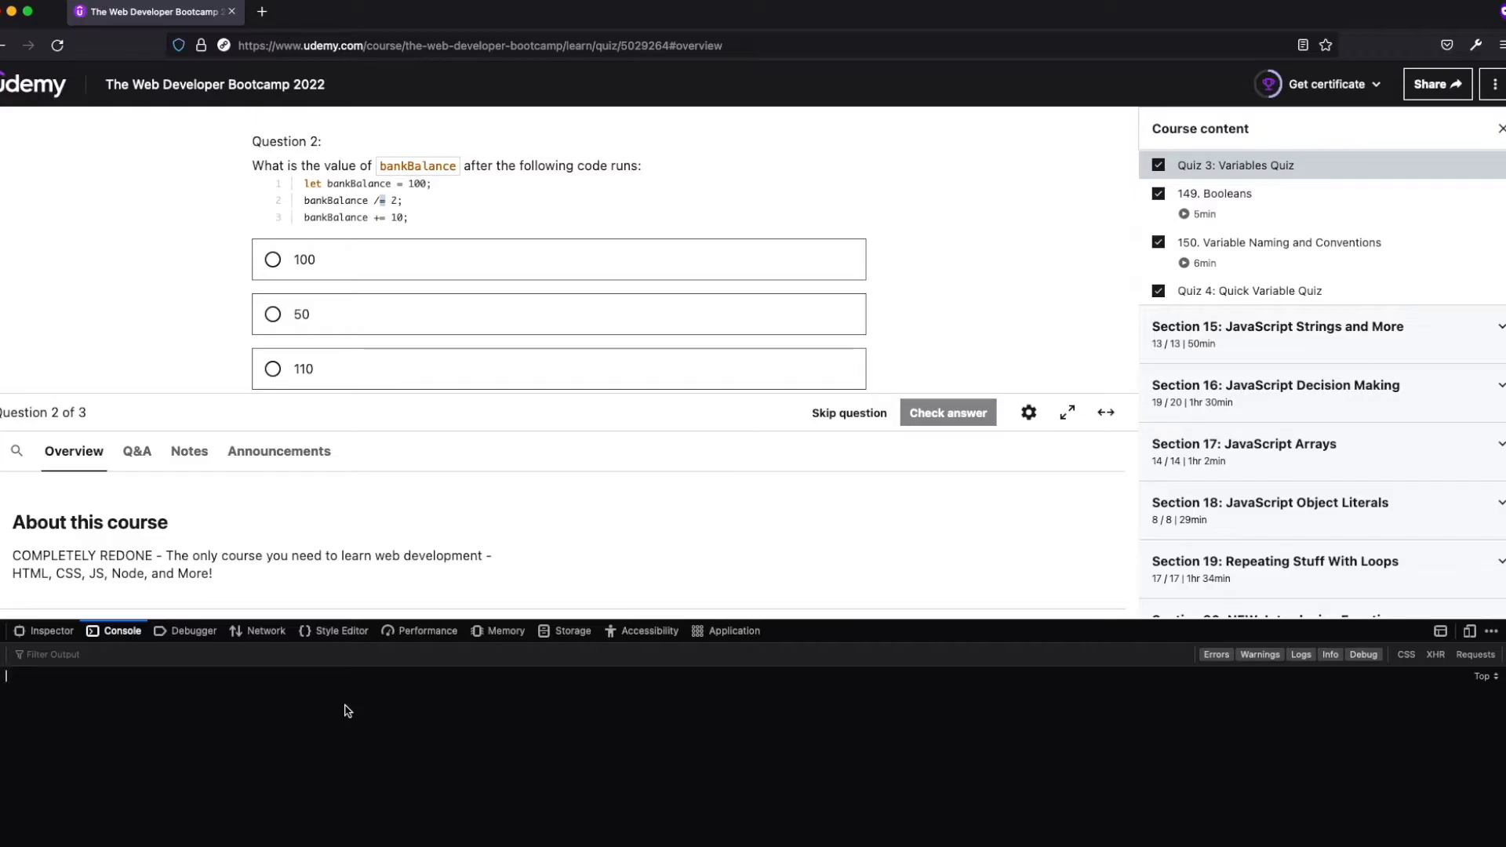
pyautogui.write('bankBalance /= 2')
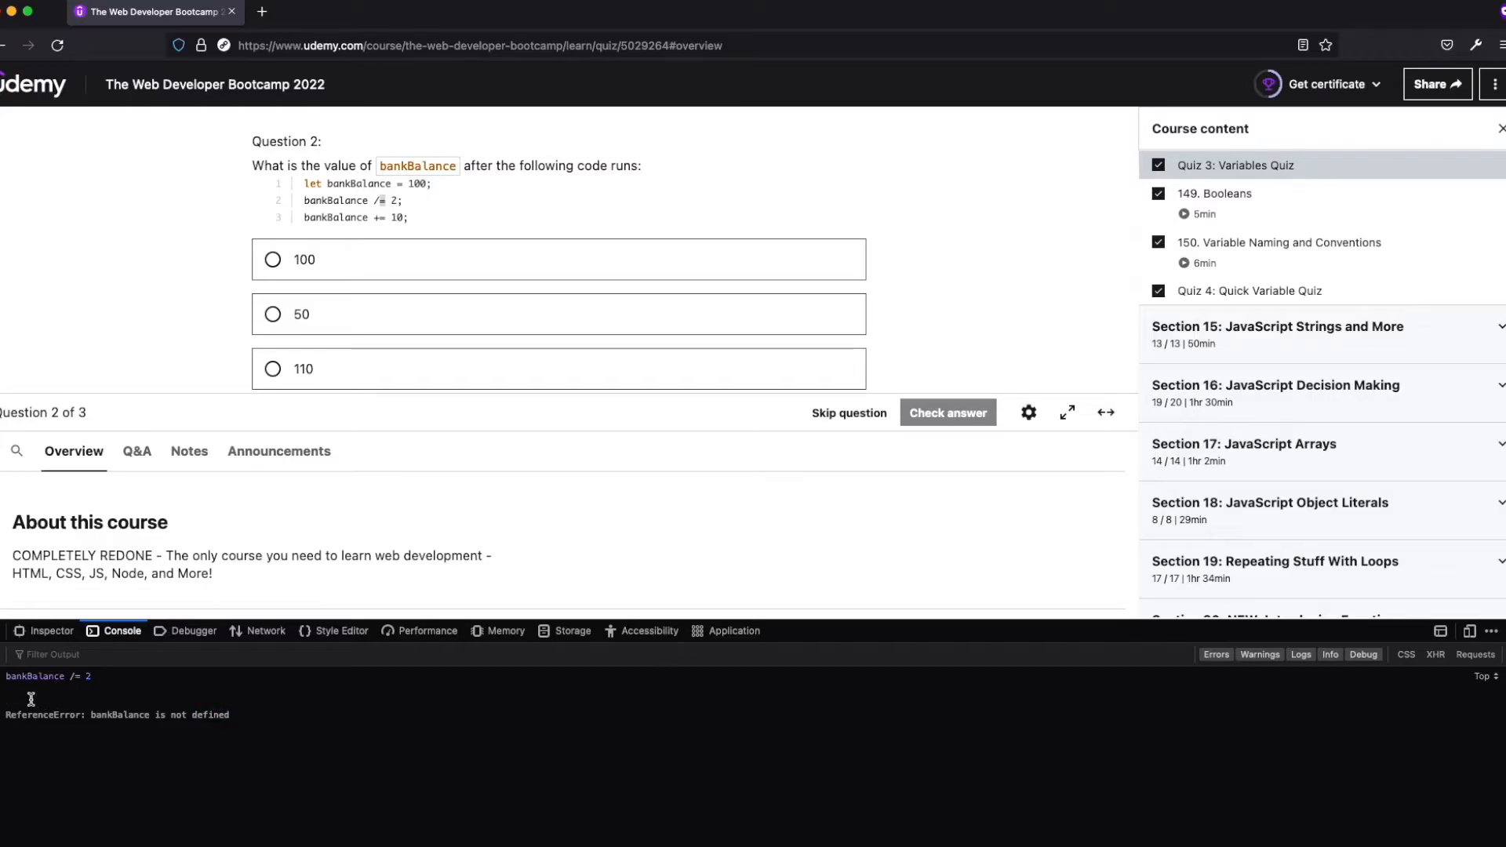
pyautogui.doubleClick(46, 675)
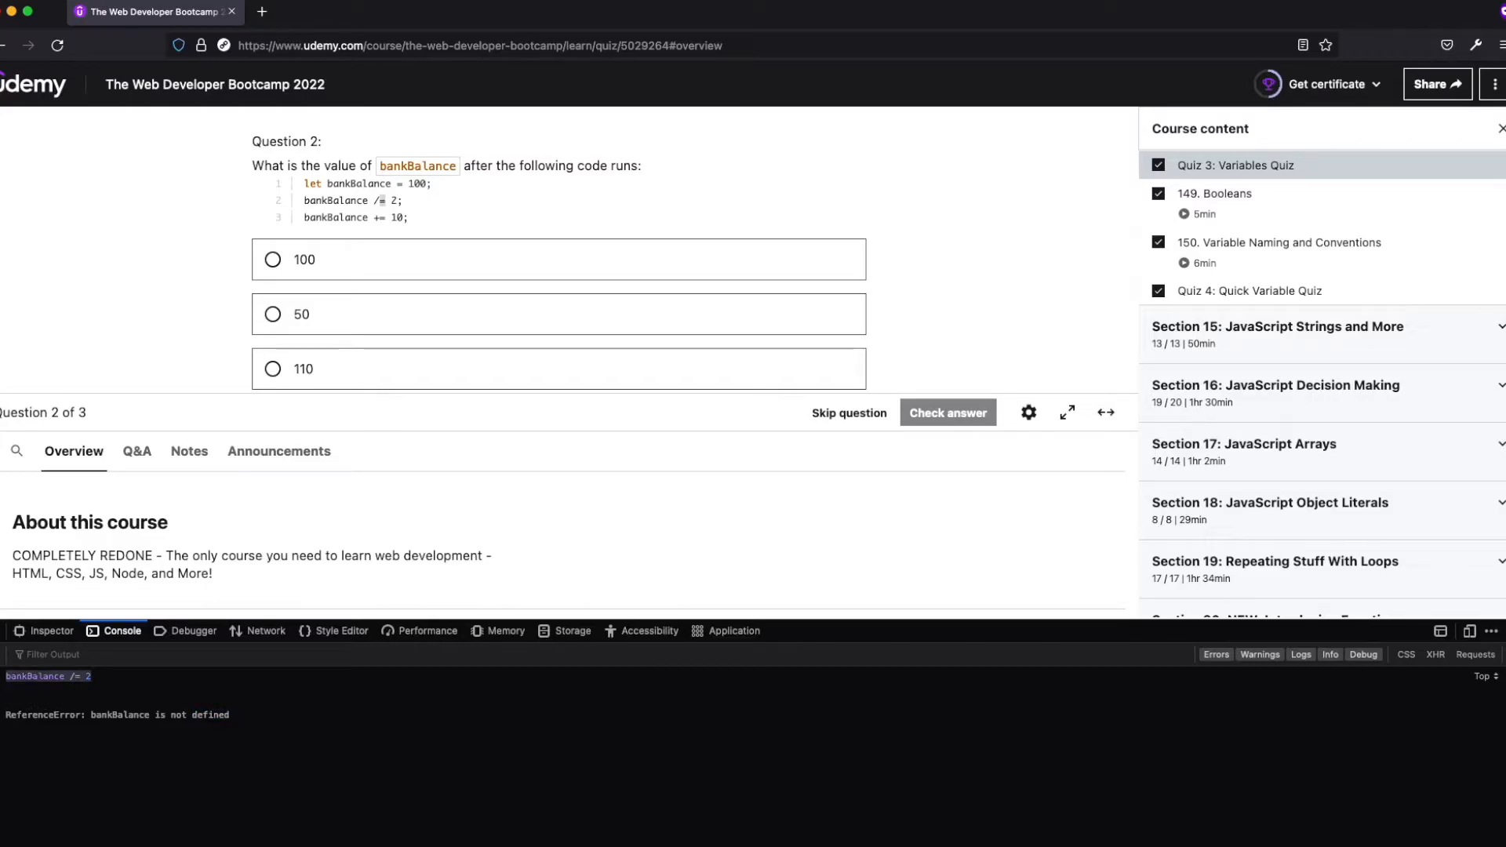
pyautogui.write('bank')
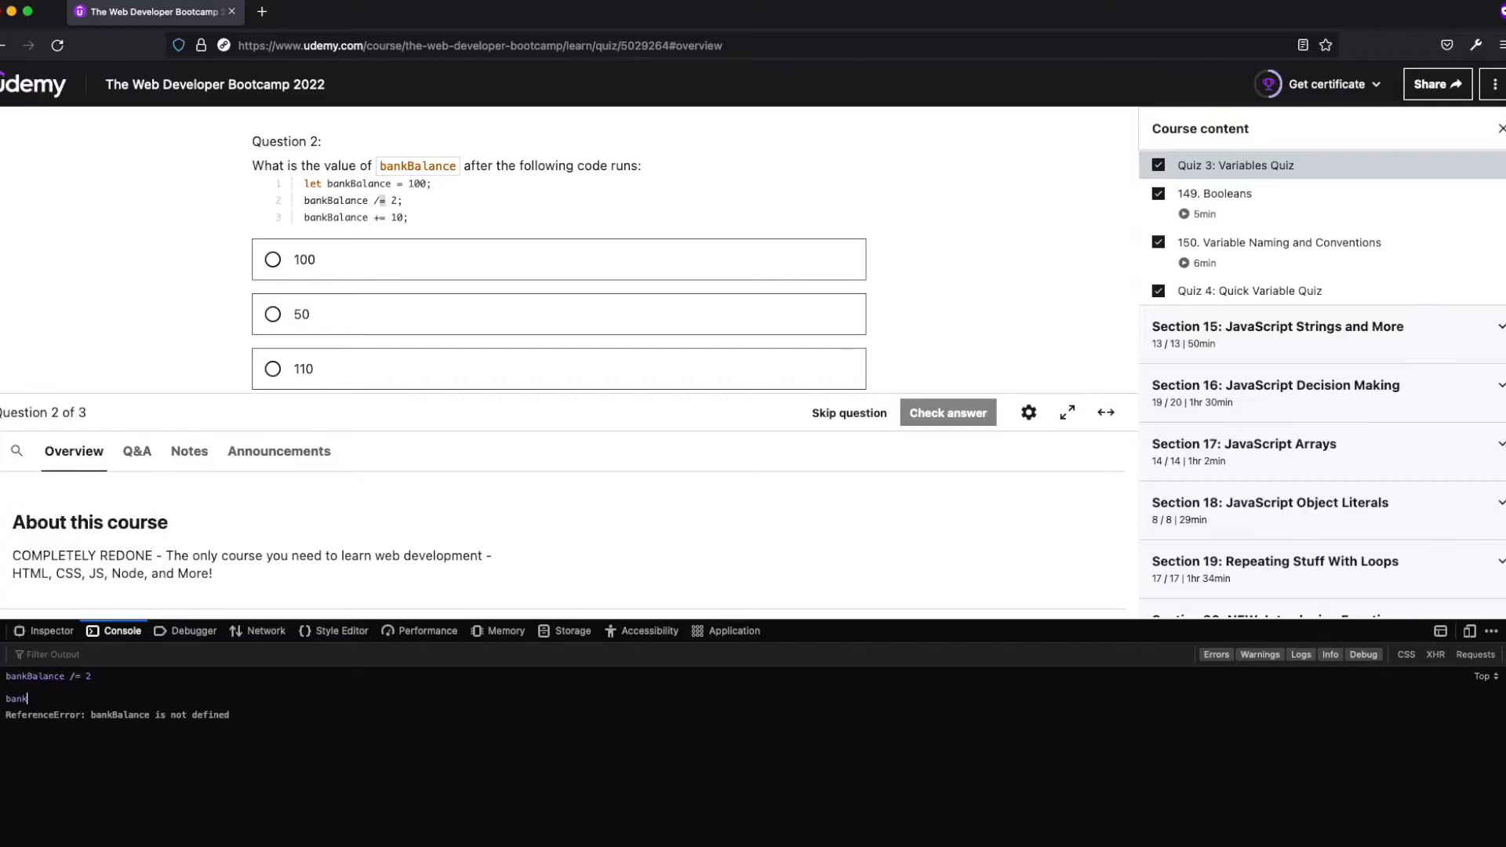
pyautogui.write('bankBalance = bankBaland')
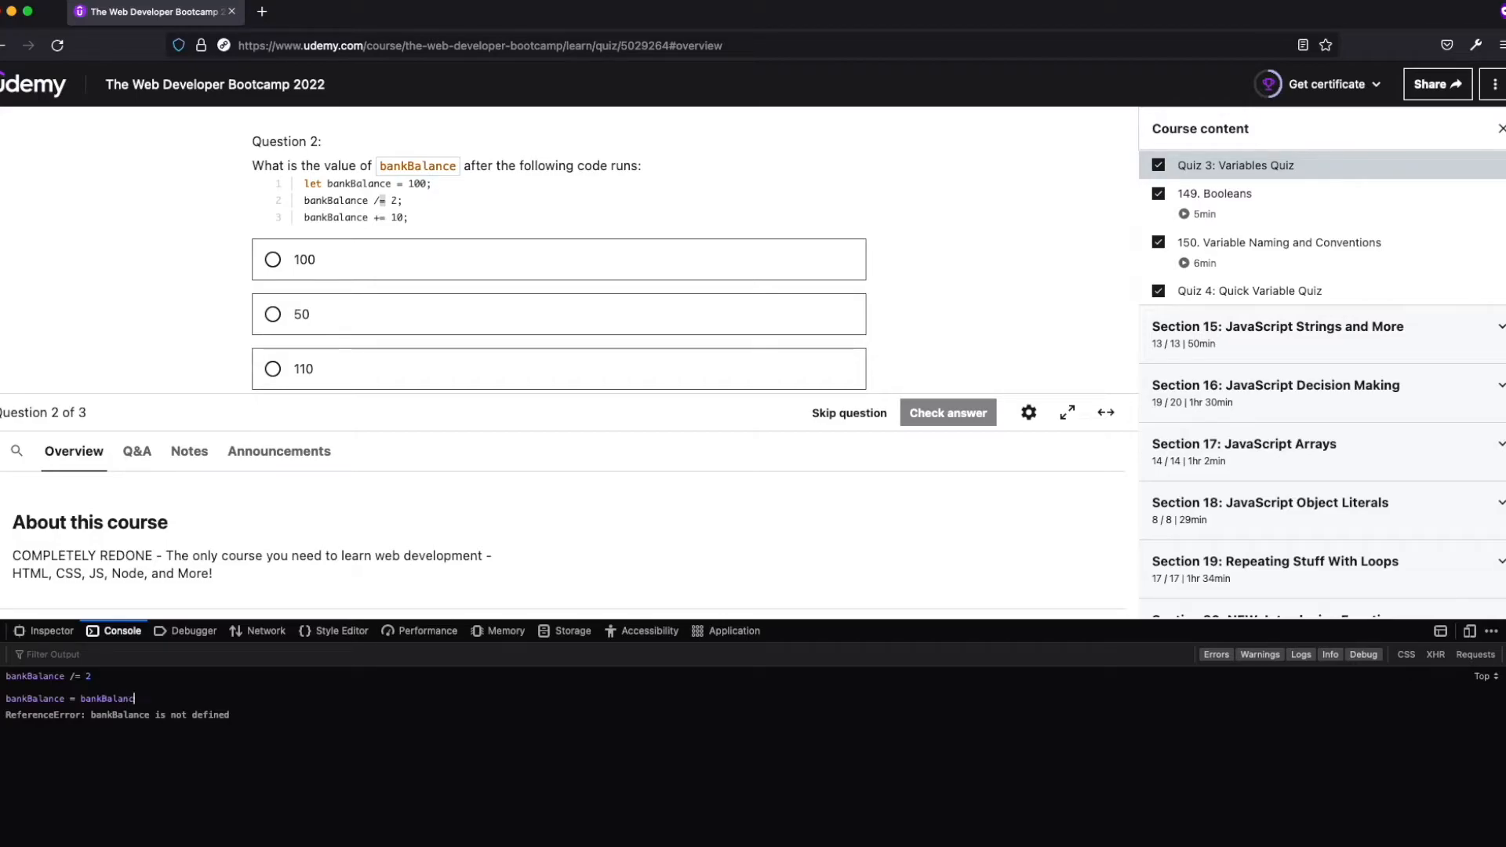
pyautogui.write('/ 2')
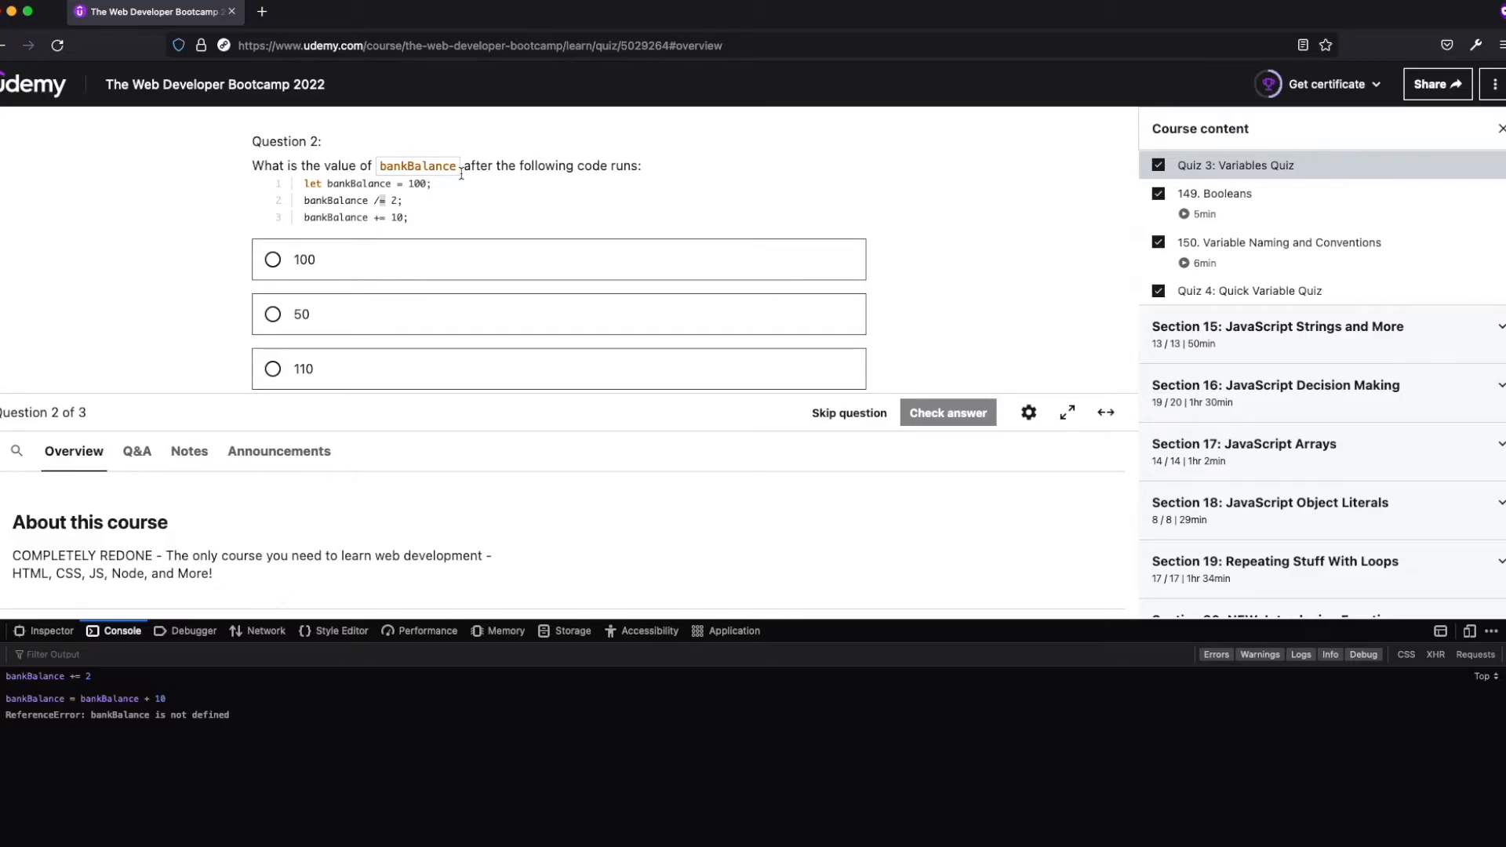
pyautogui.moveTo(373, 213)
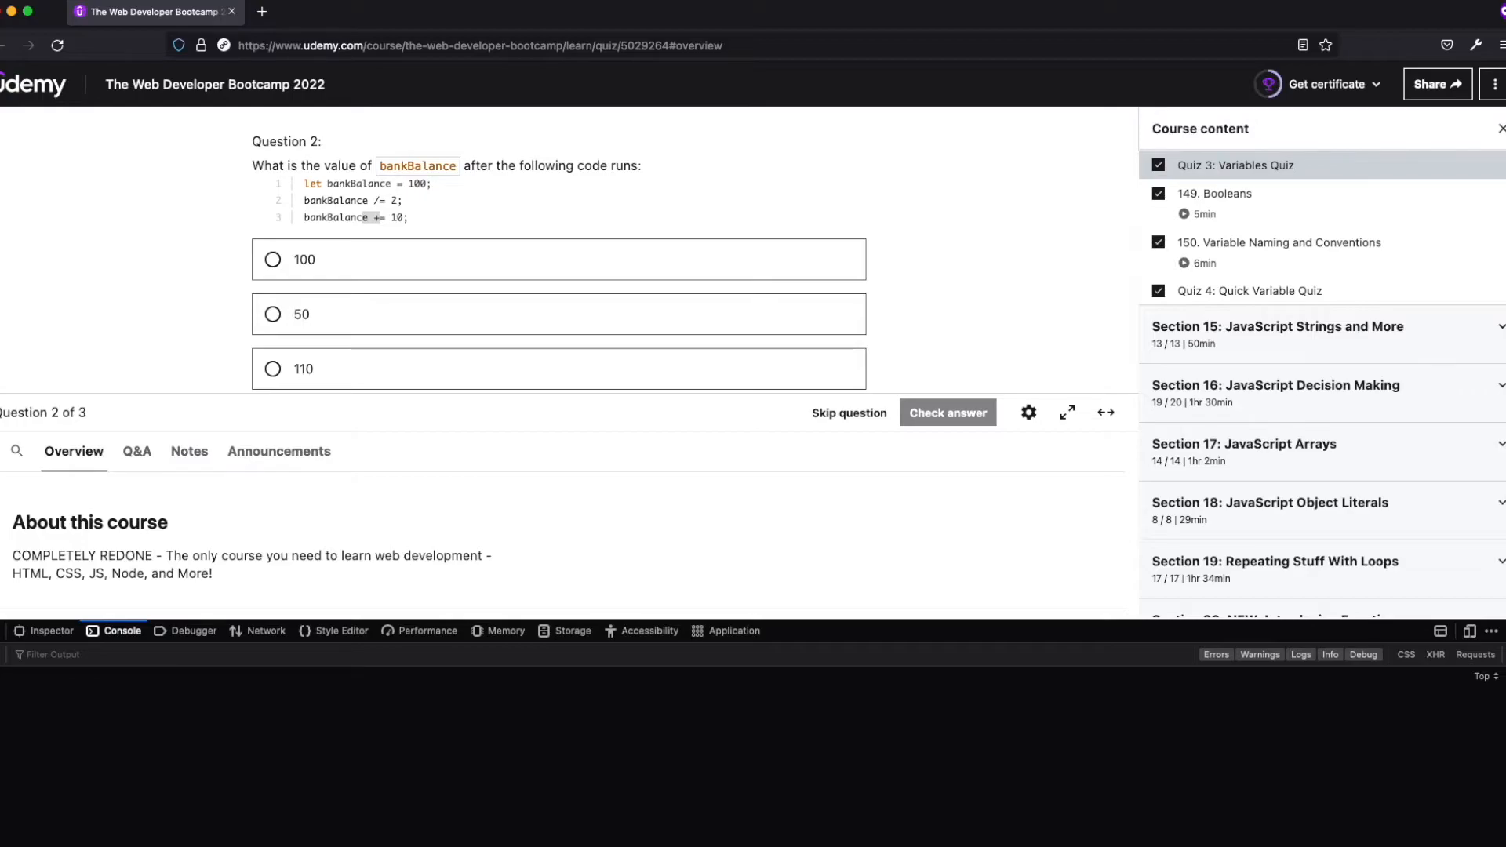
pyautogui.write('let a =')
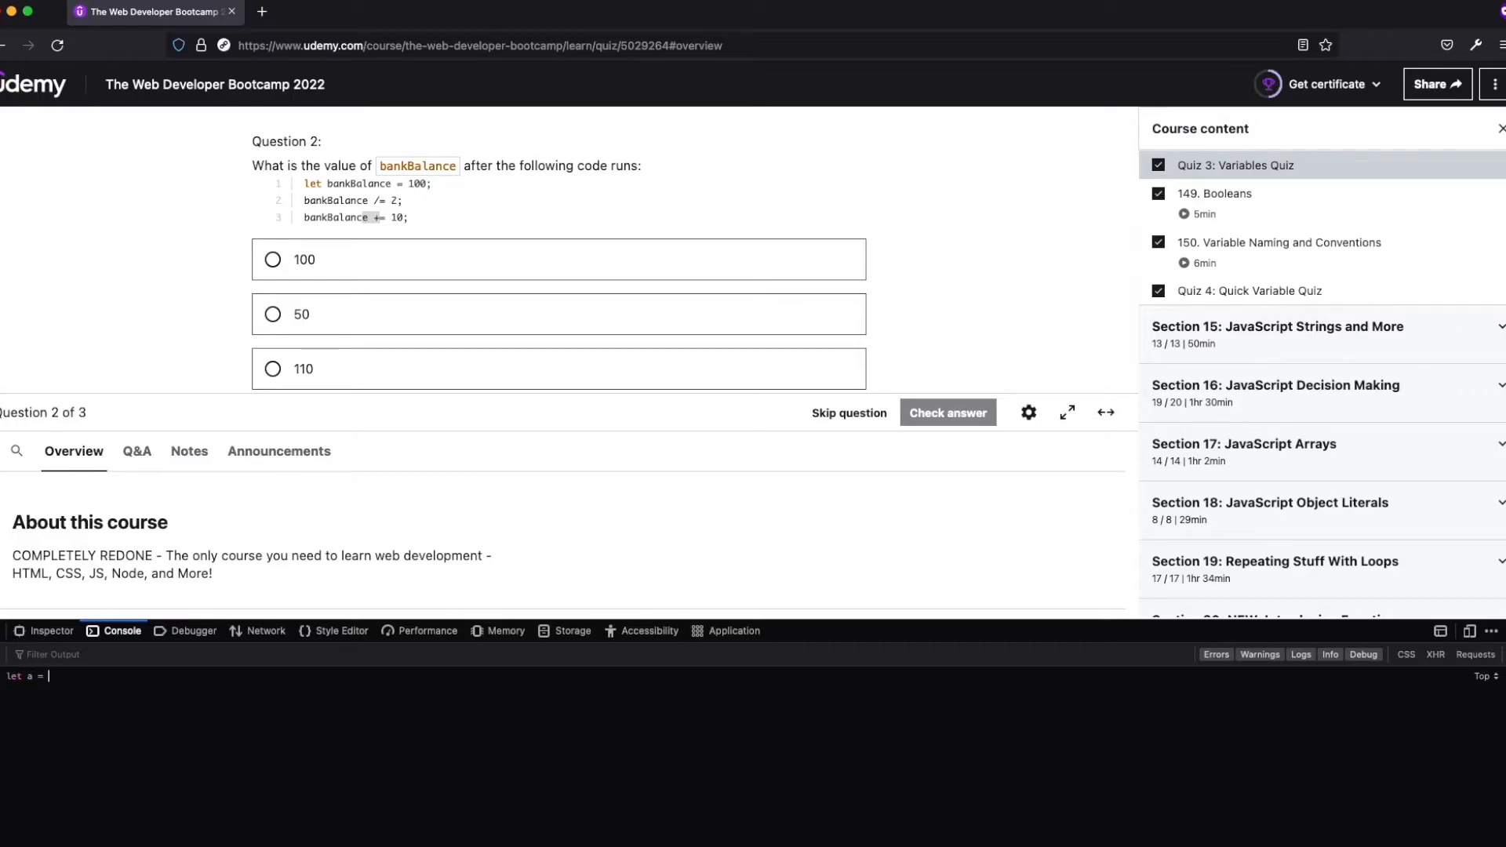
pyautogui.press('Return')
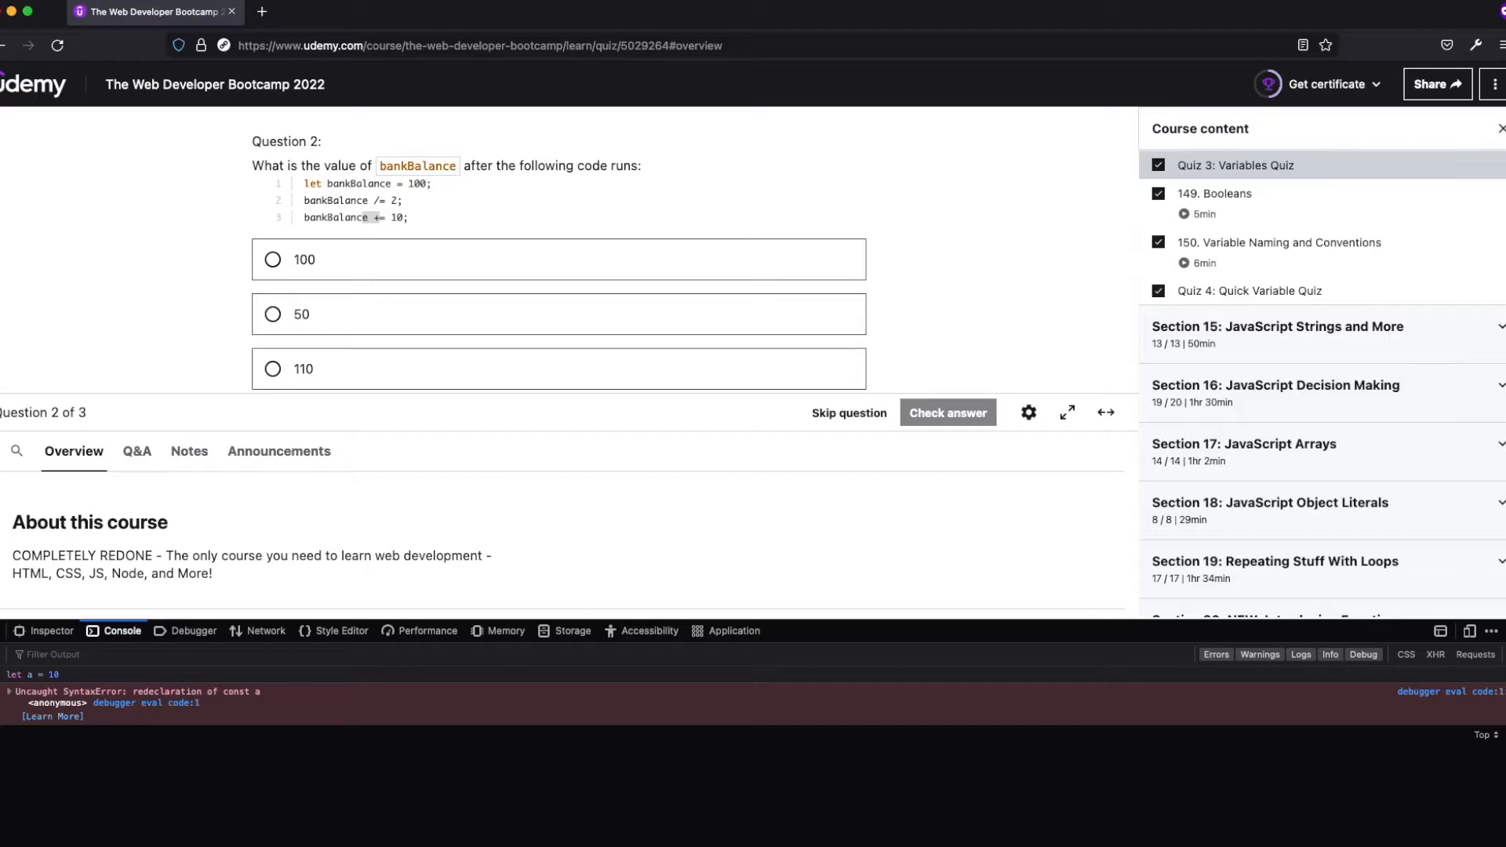
pyautogui.moveTo(248, 704)
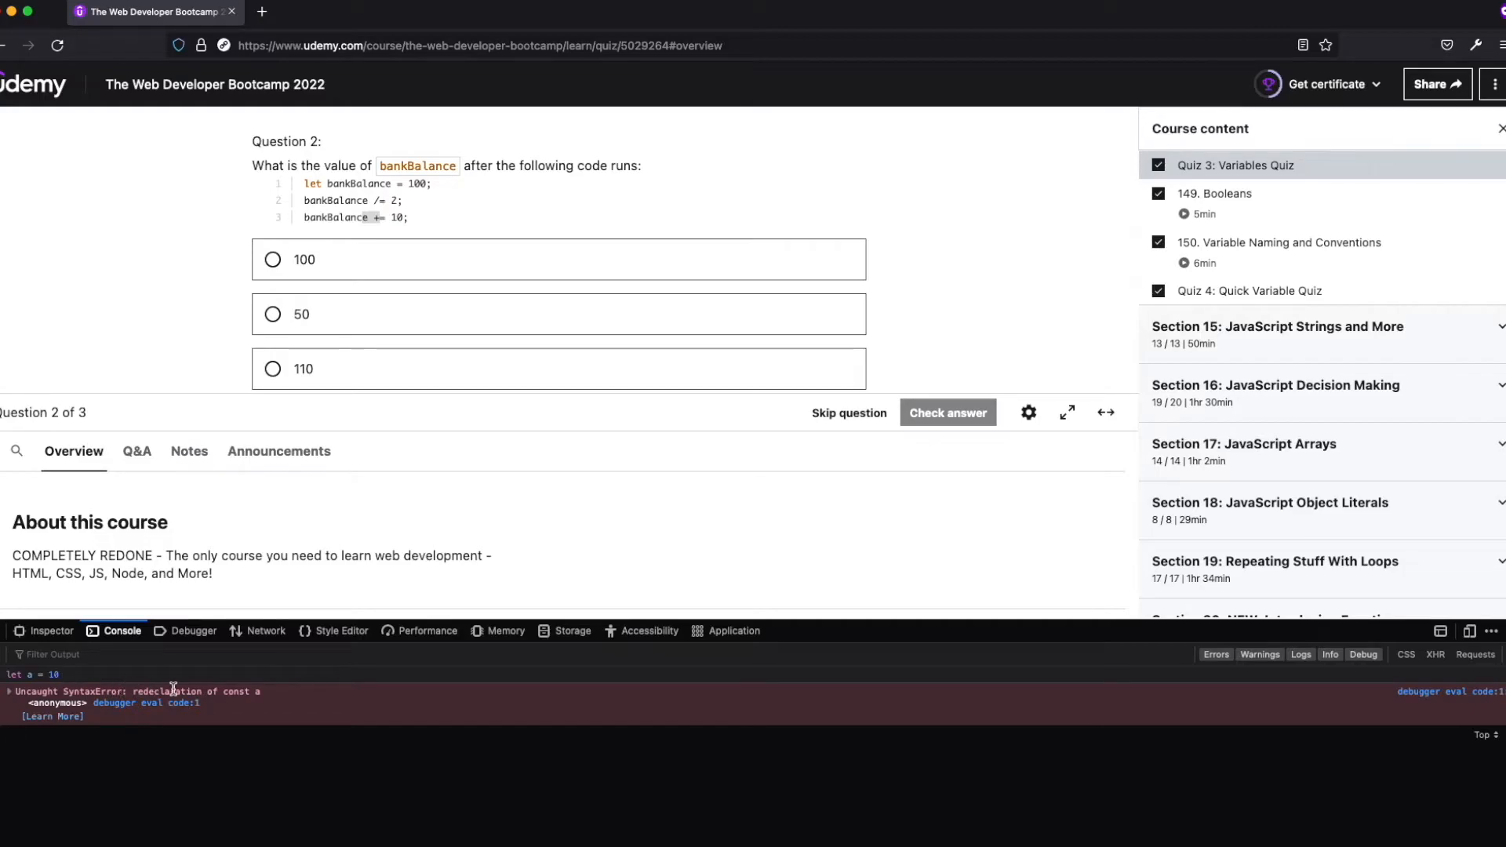
pyautogui.doubleClick(237, 692)
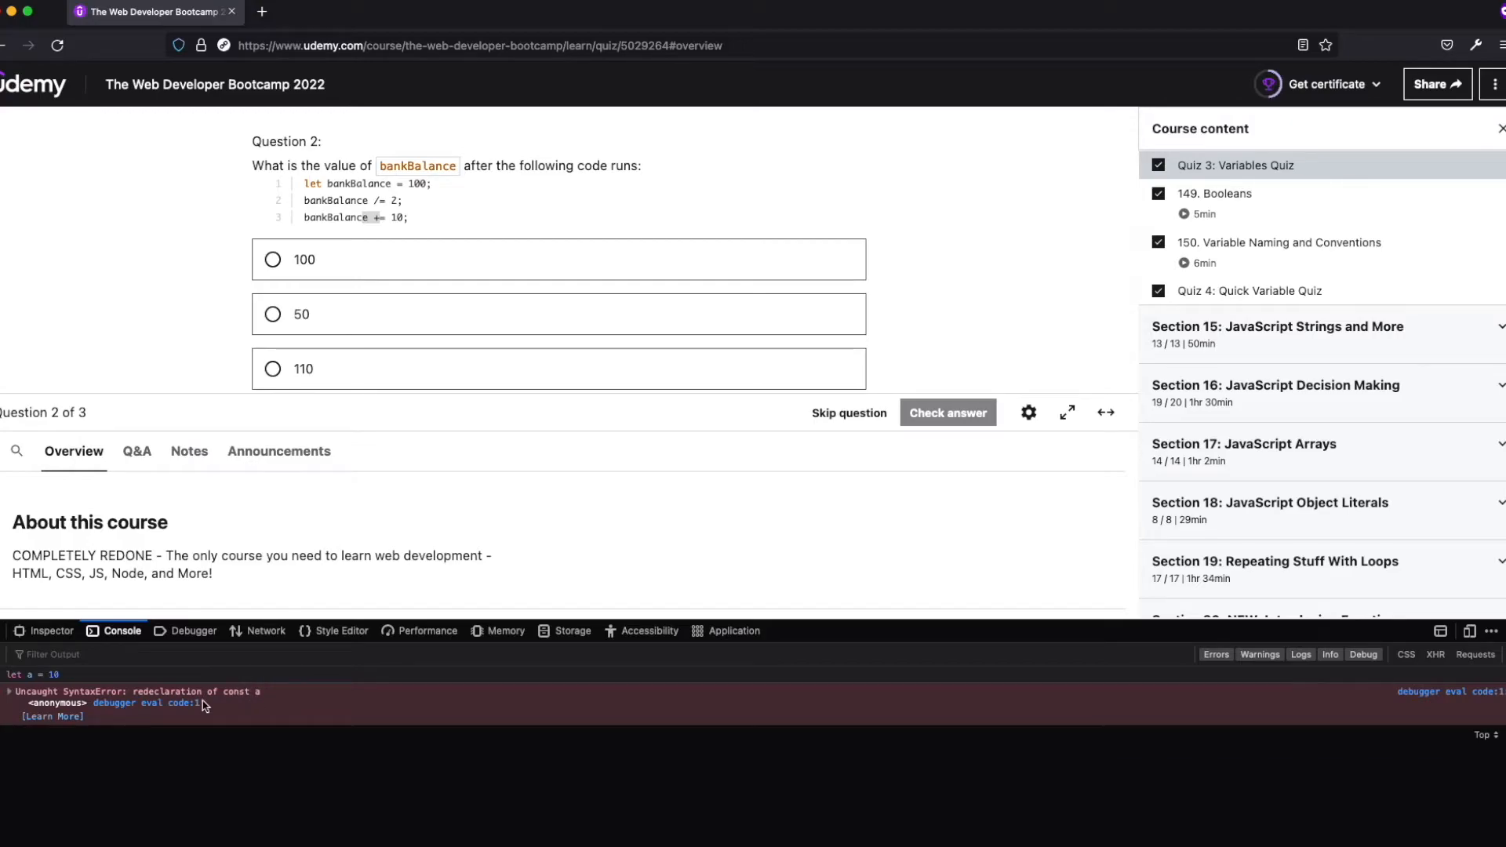
pyautogui.moveTo(115, 766)
pyautogui.write('z += 10')
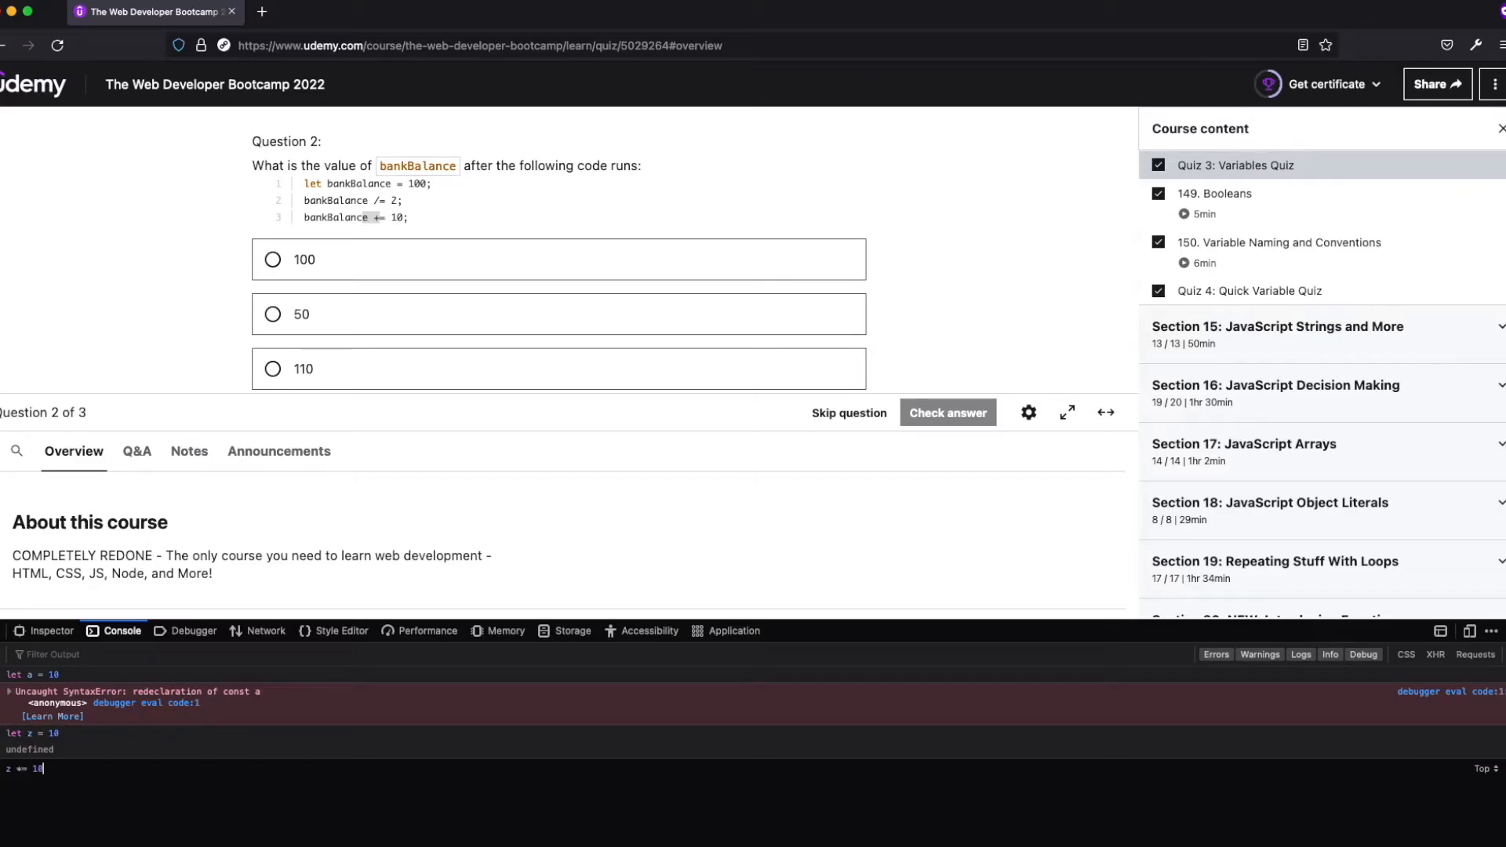
pyautogui.press('Return')
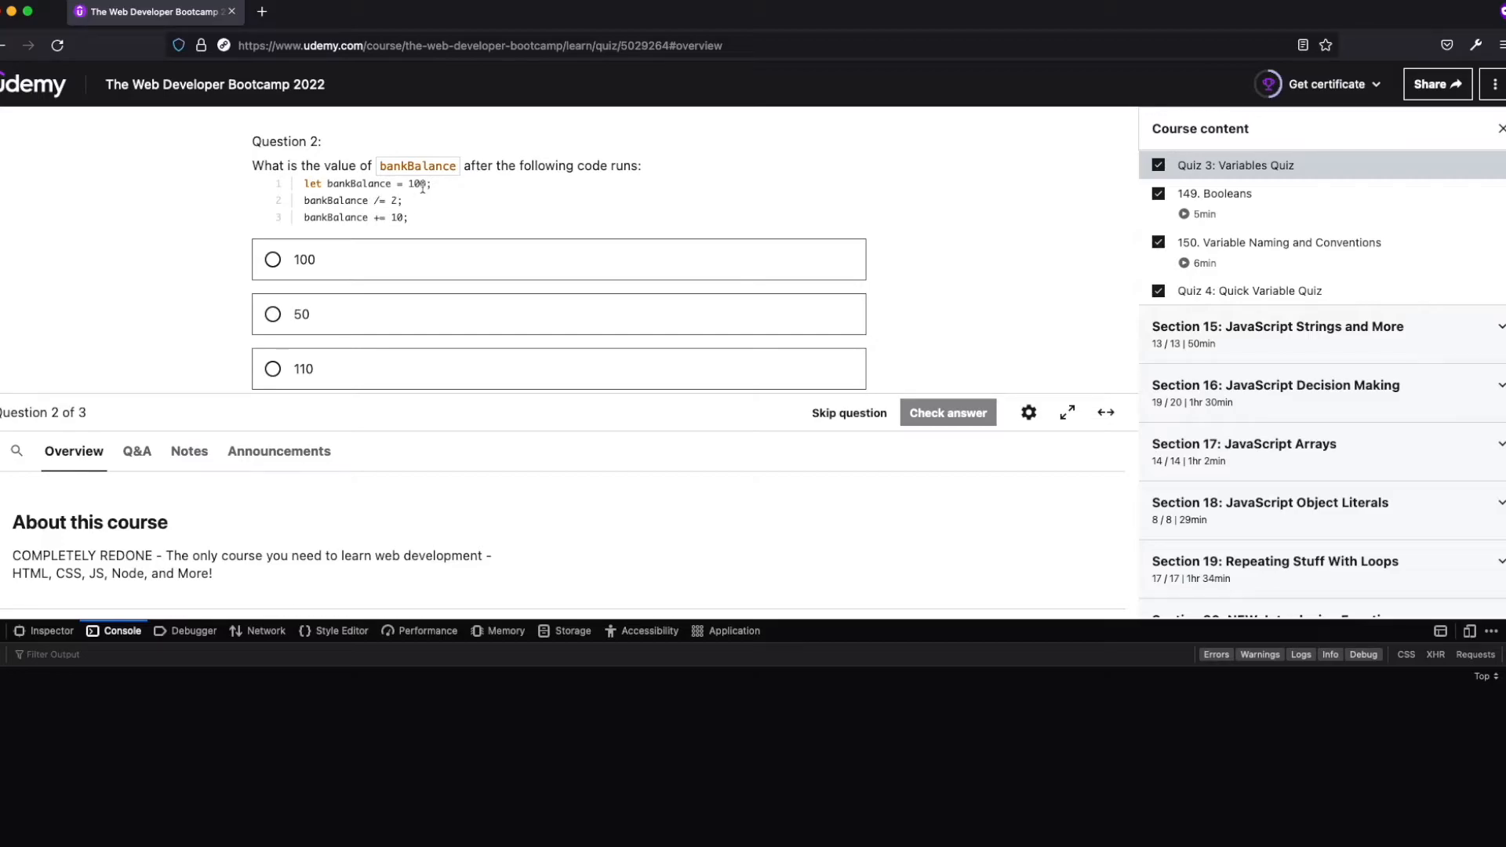
pyautogui.moveTo(340, 197)
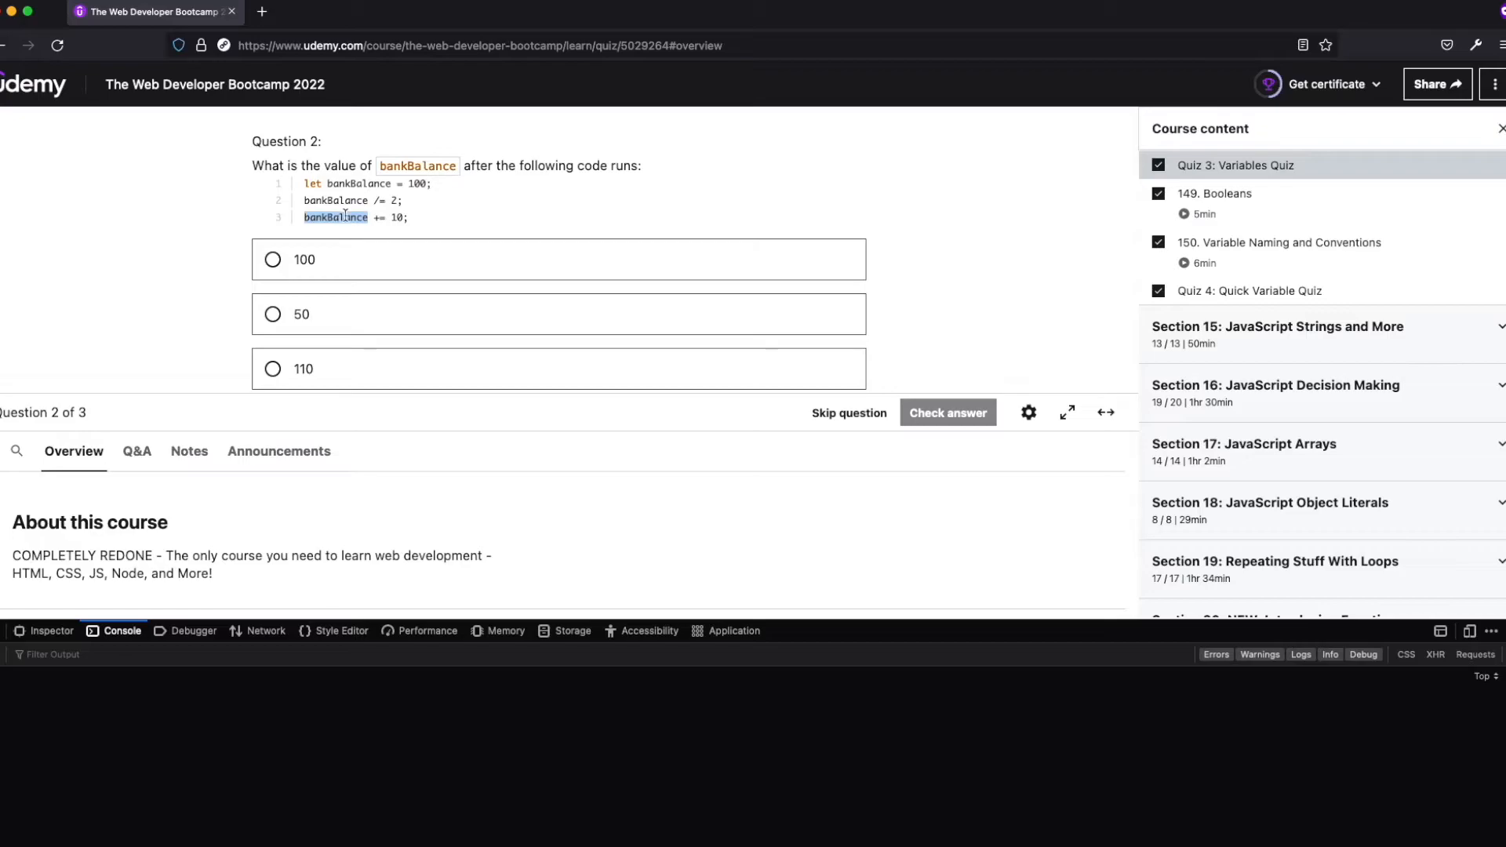
pyautogui.moveTo(159, 336)
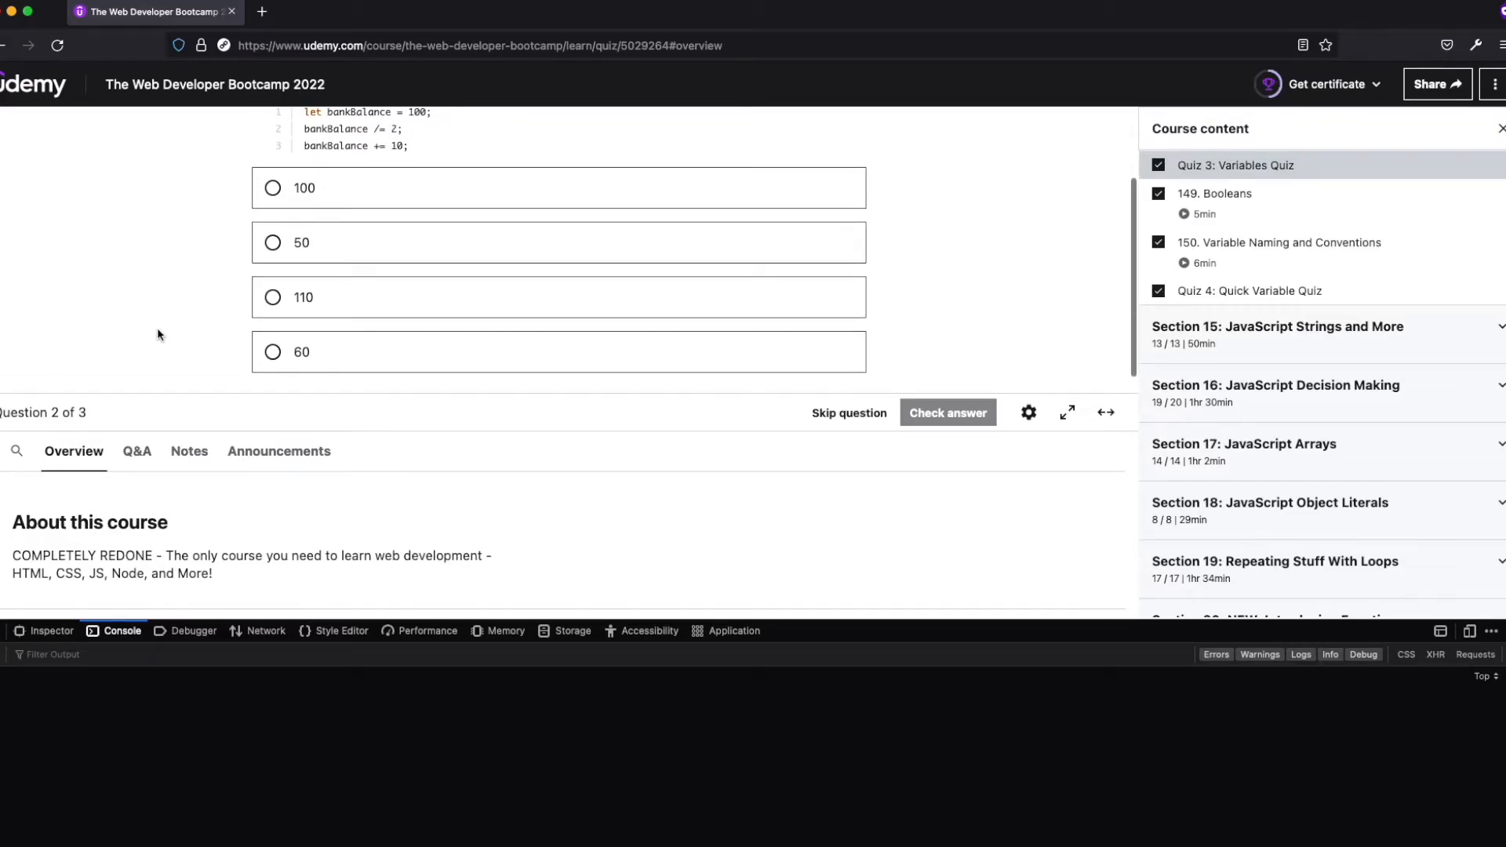
# Answer Question 2 with 60 and check it, confirmed correct
pyautogui.scroll(3)
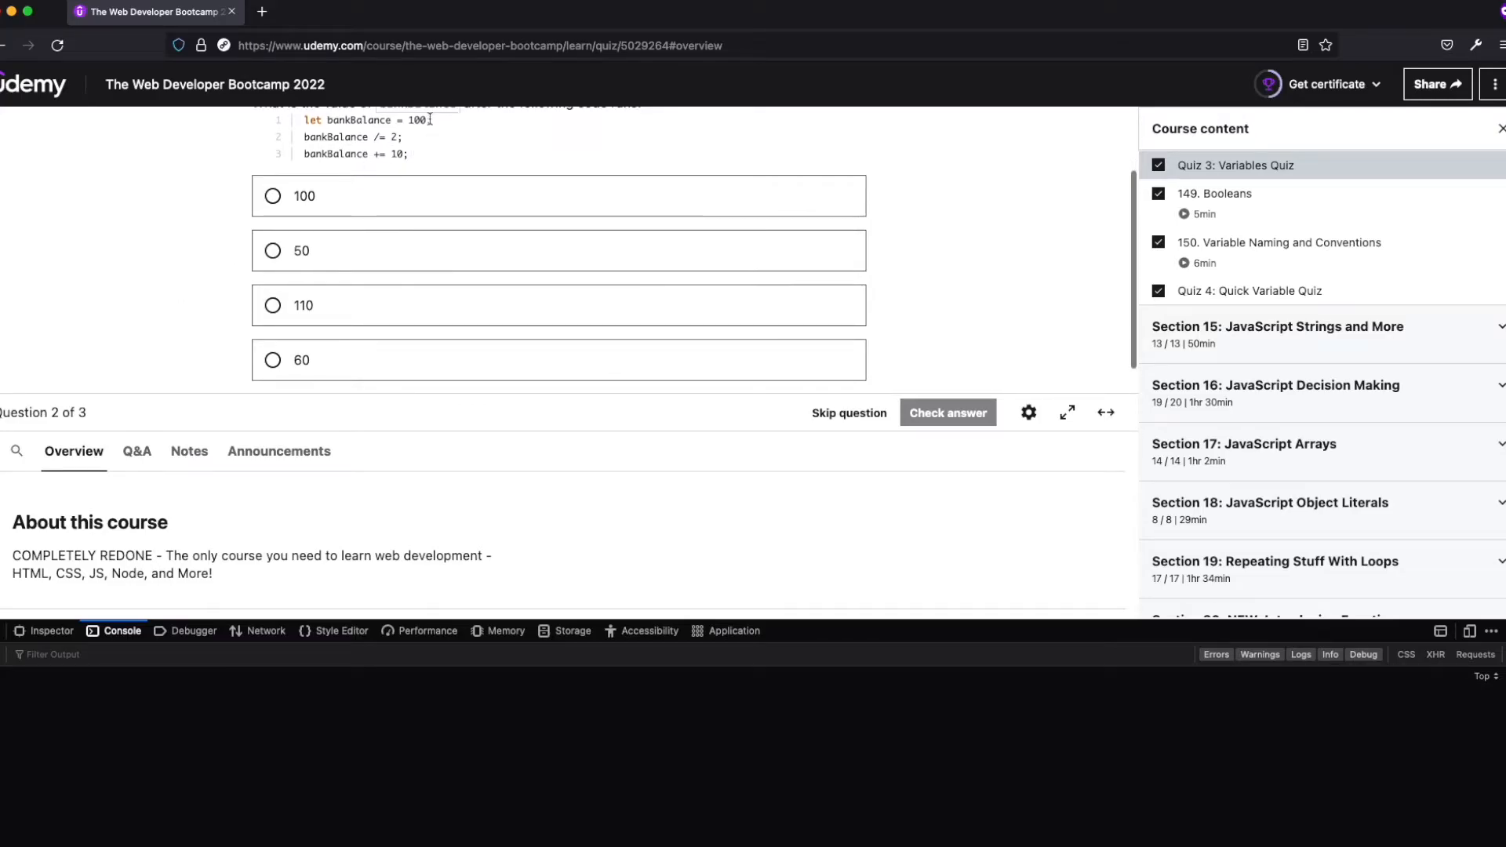
pyautogui.click(273, 359)
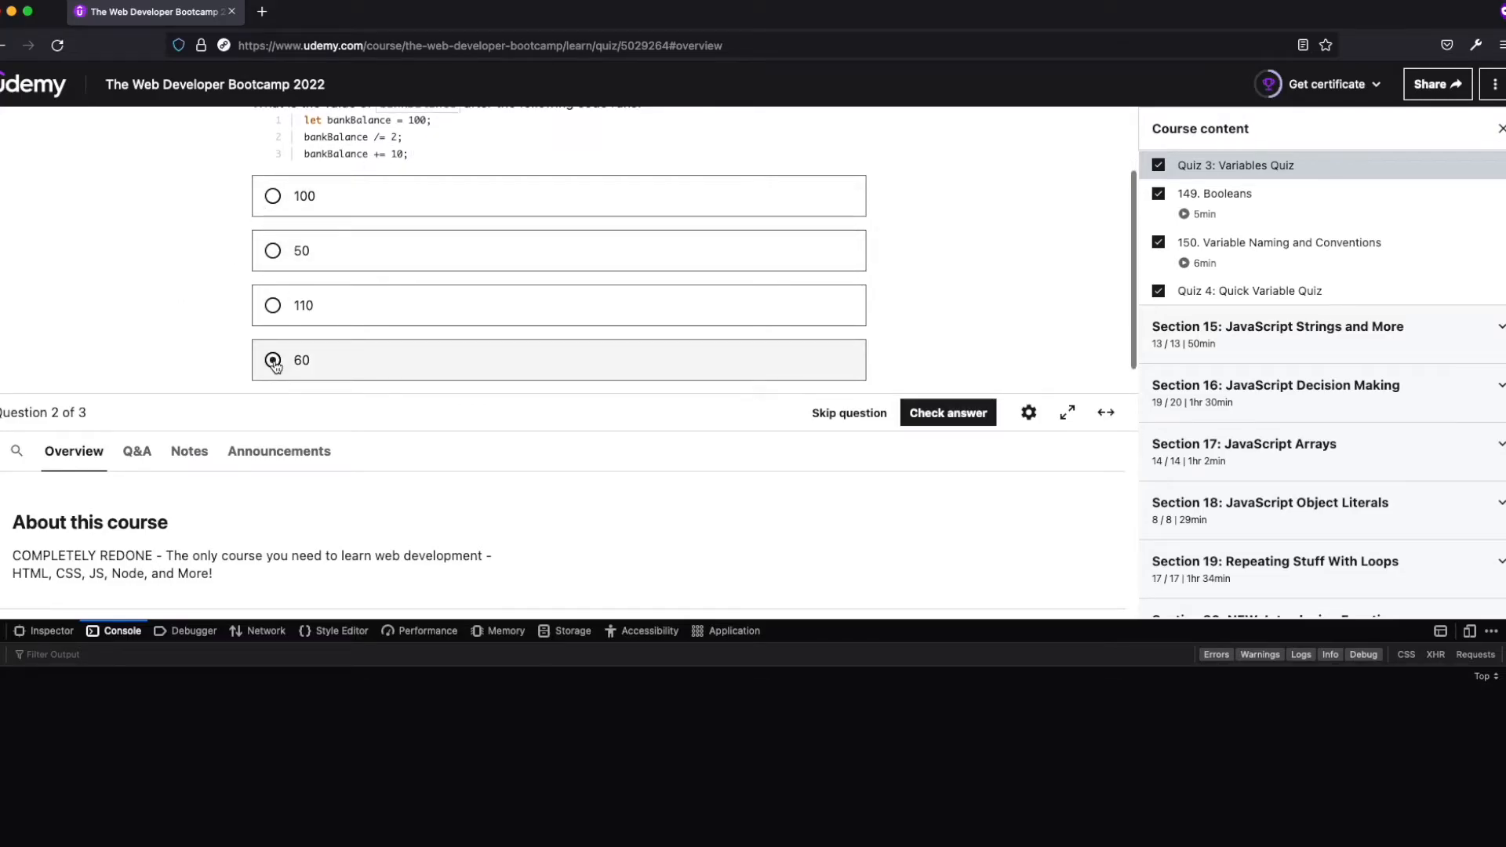
pyautogui.click(946, 413)
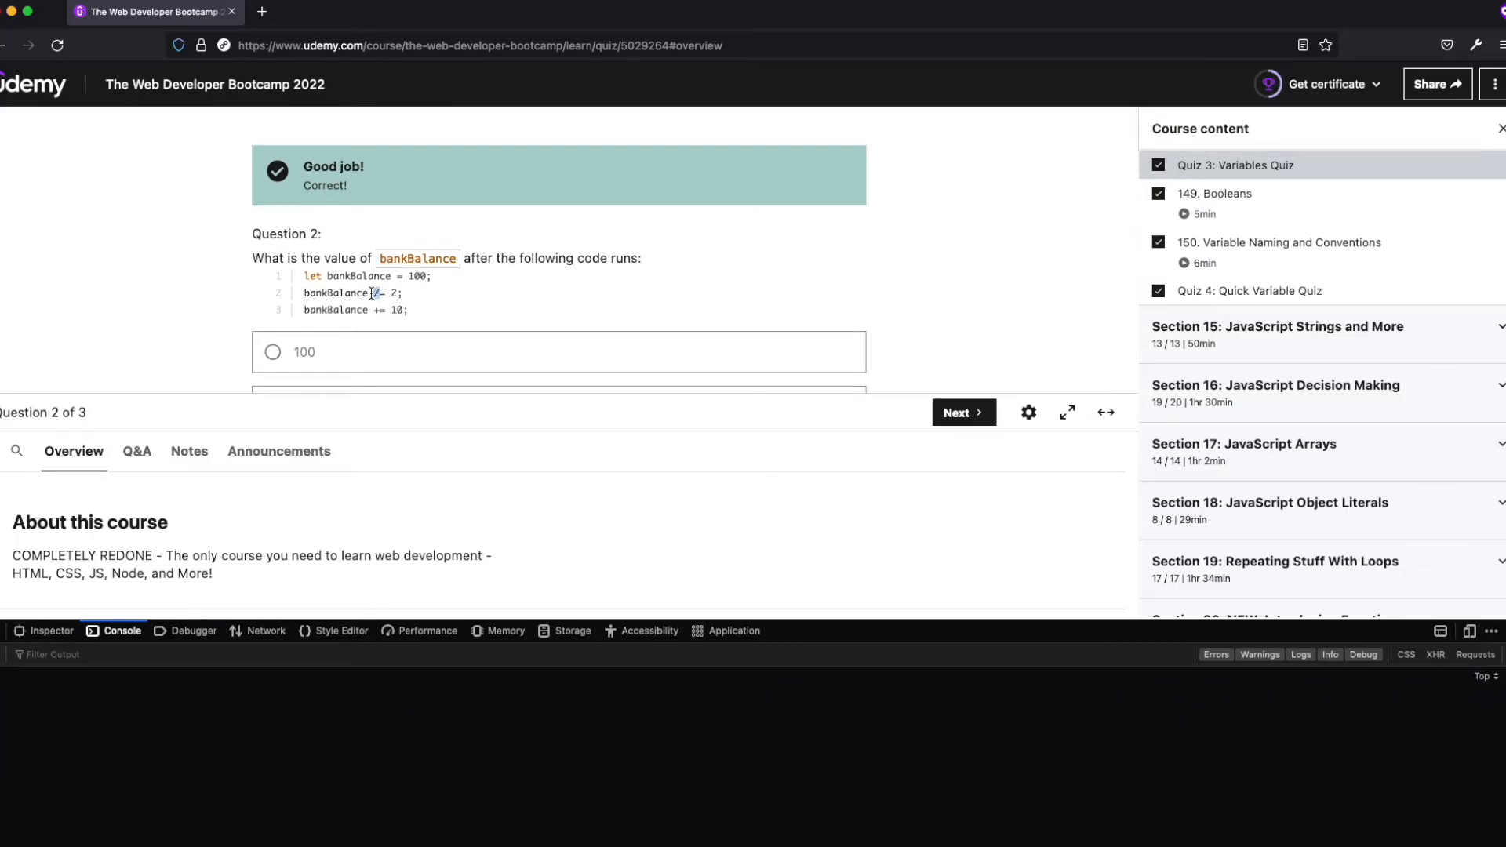
pyautogui.moveTo(248, 742)
pyautogui.write('a +=')
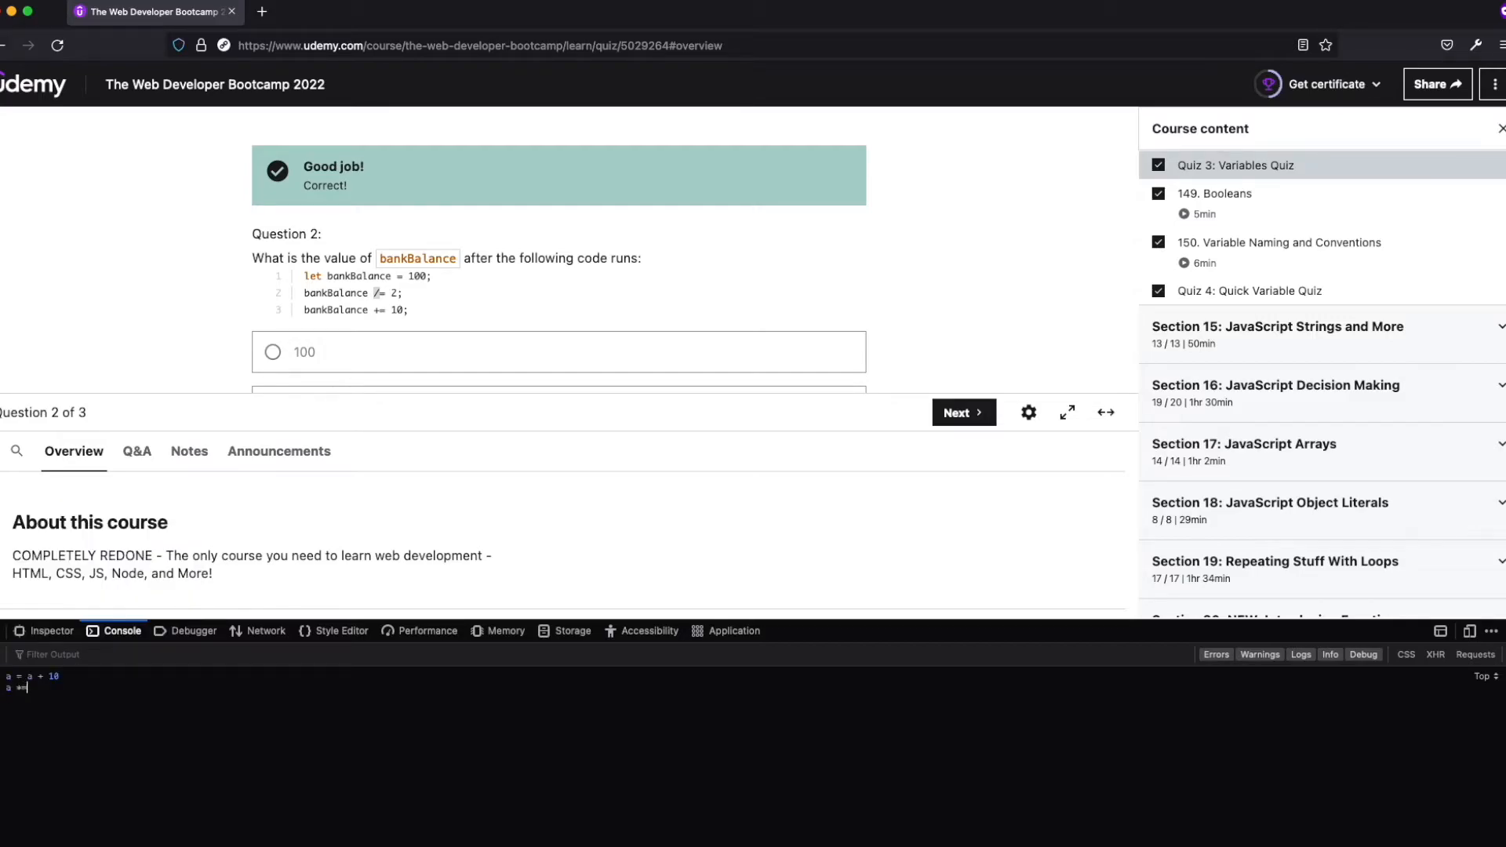
pyautogui.write('10')
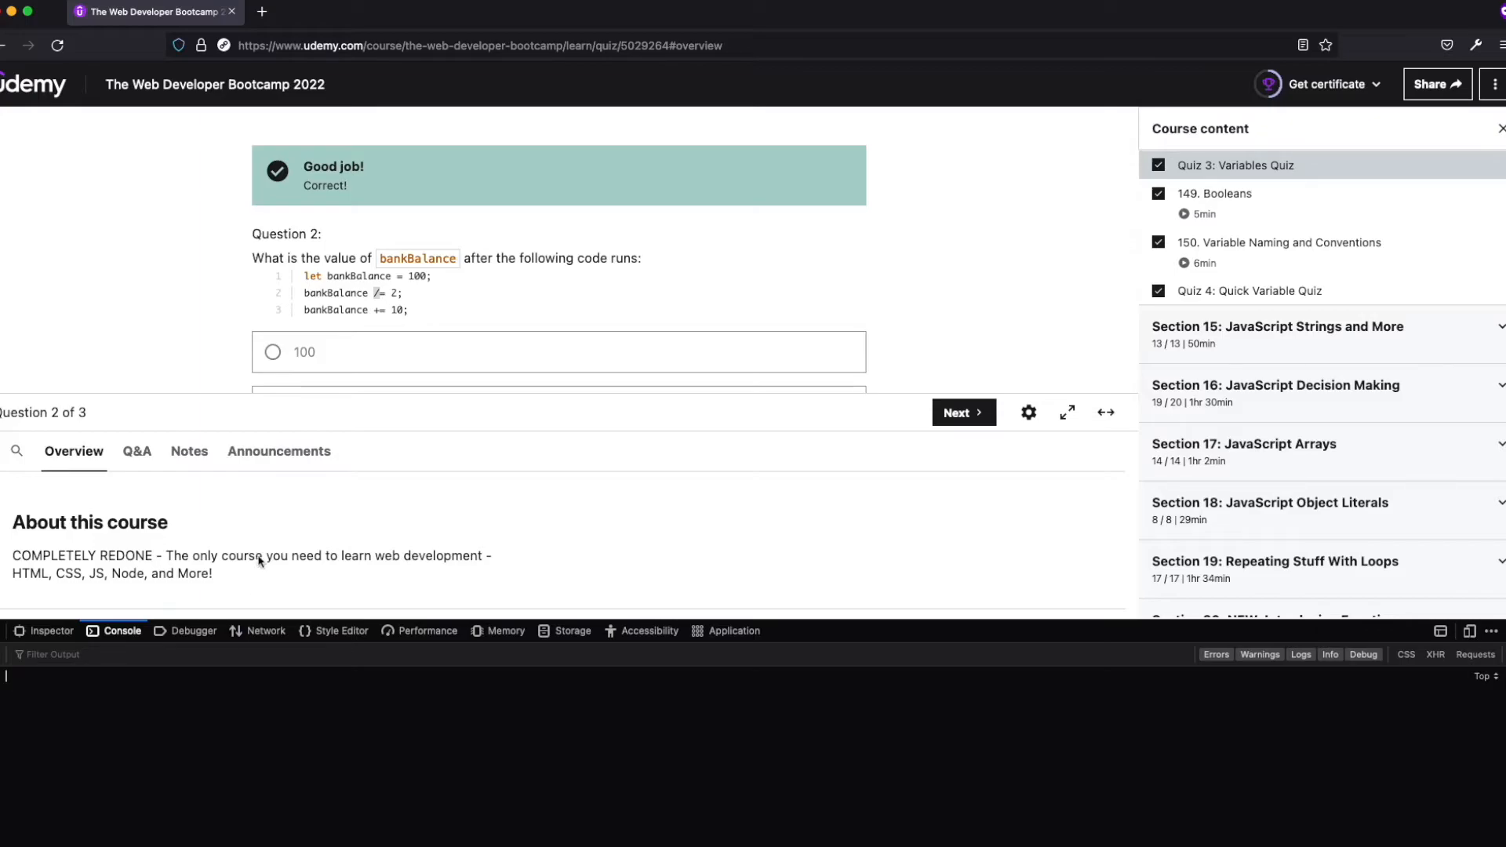
pyautogui.moveTo(956, 713)
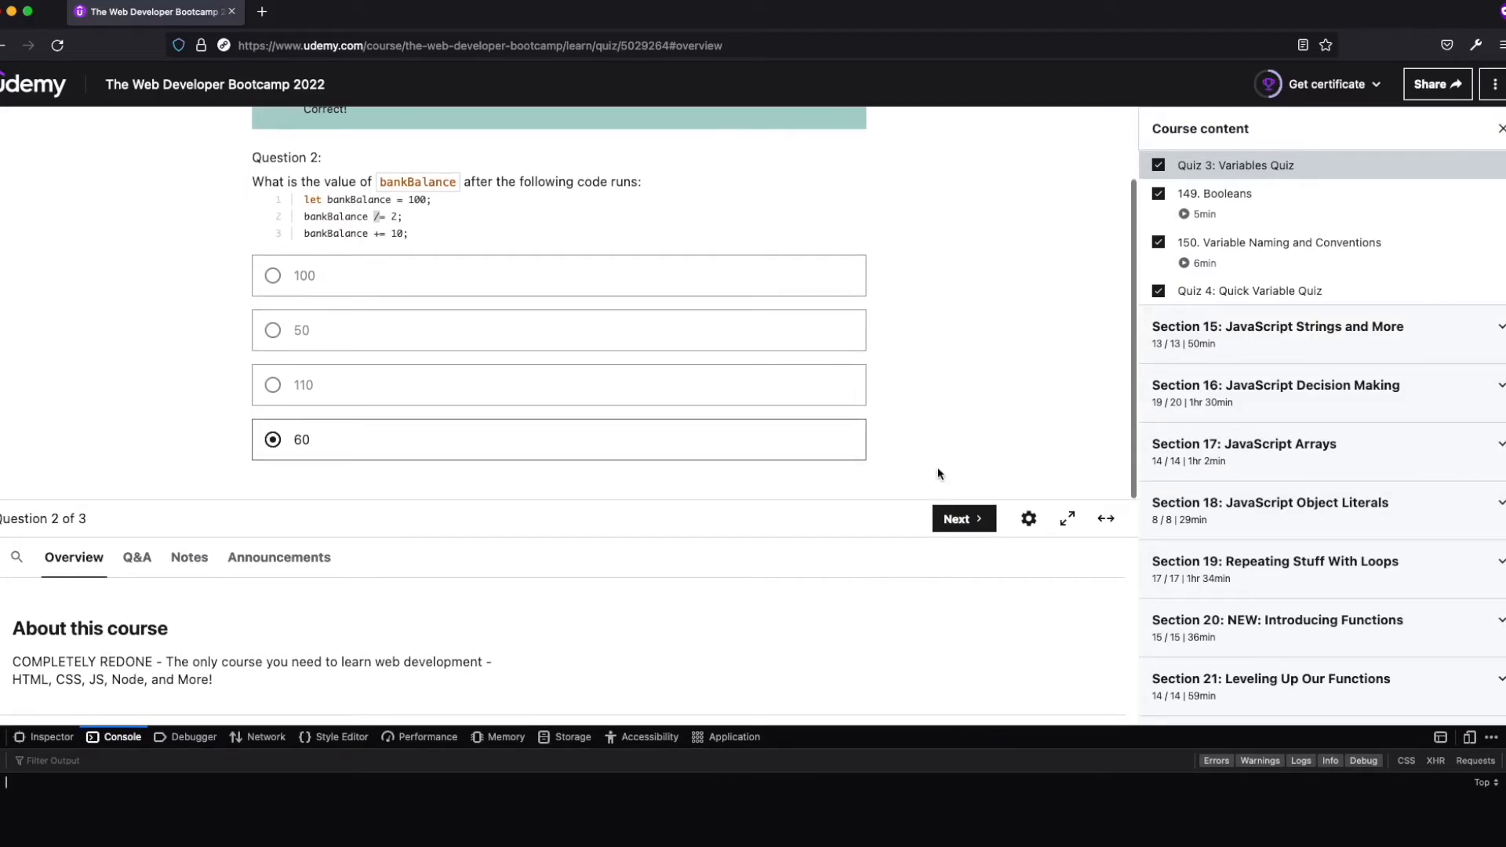
# Advance to Question 3 about age after age++ and select 64
pyautogui.click(962, 519)
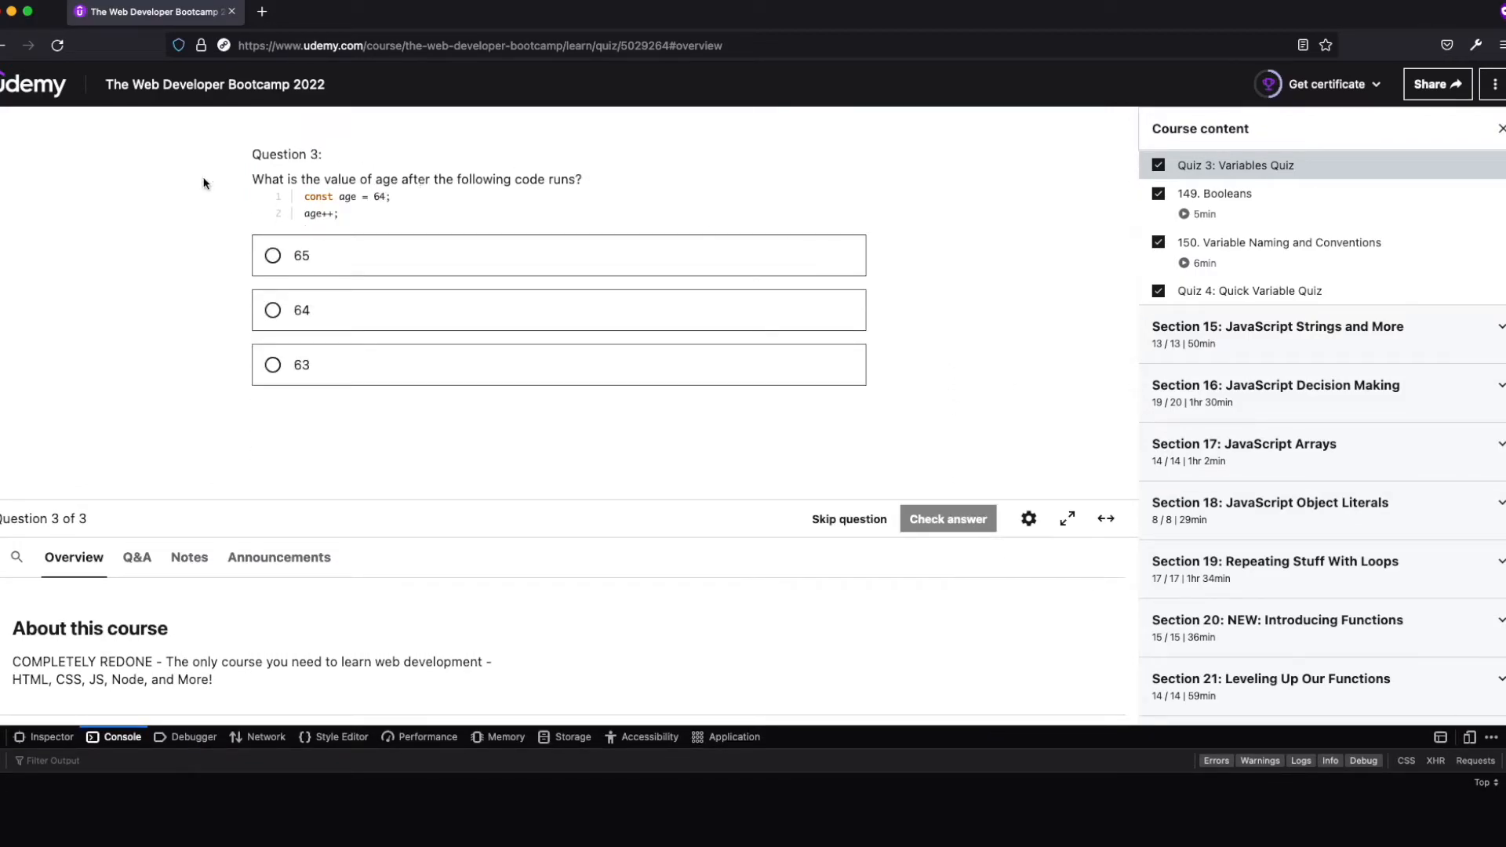
pyautogui.moveTo(248, 198)
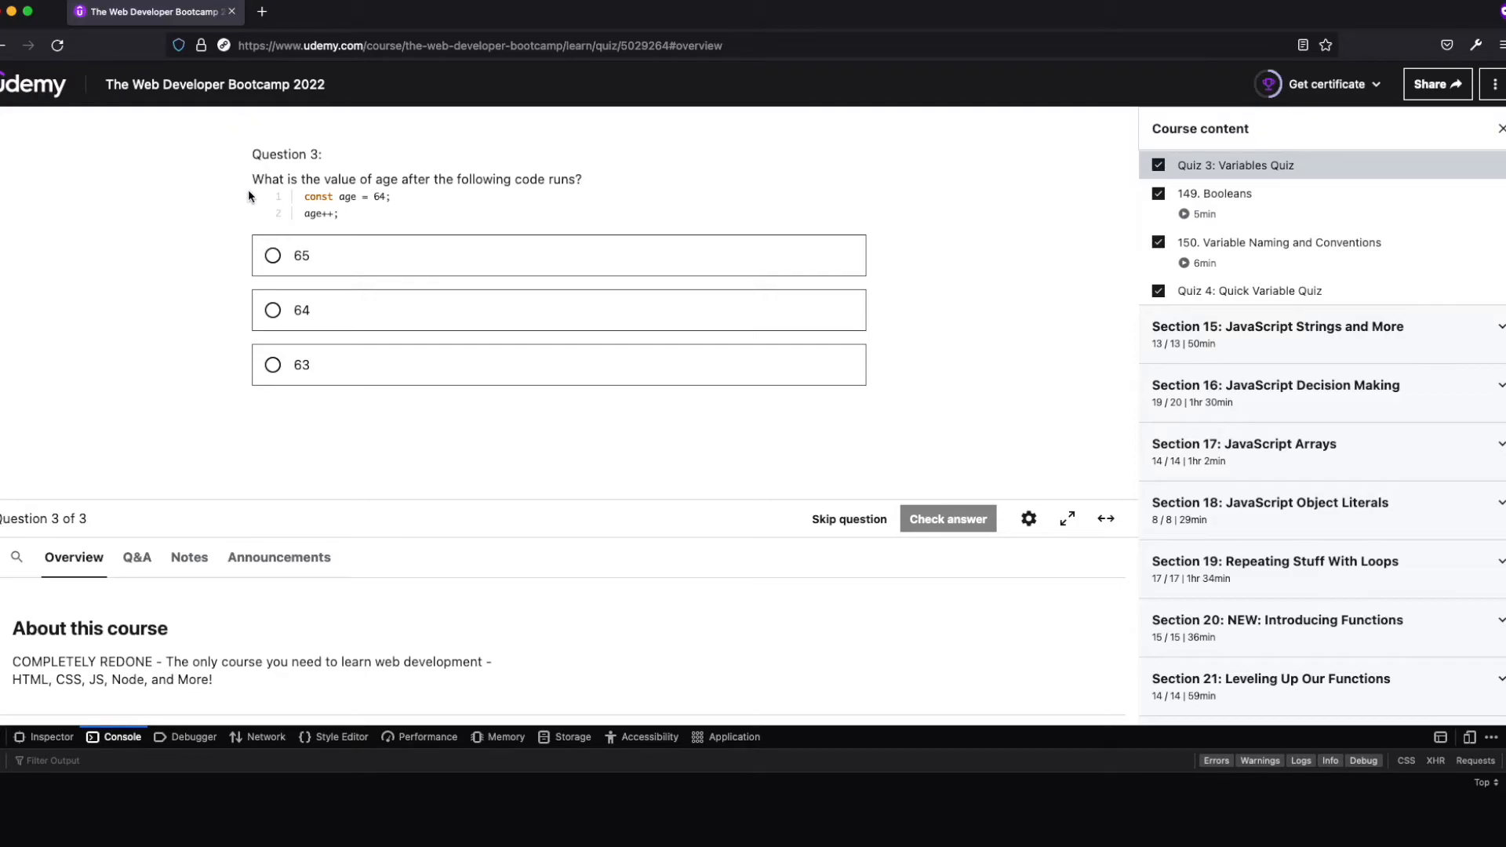
pyautogui.moveTo(612, 179)
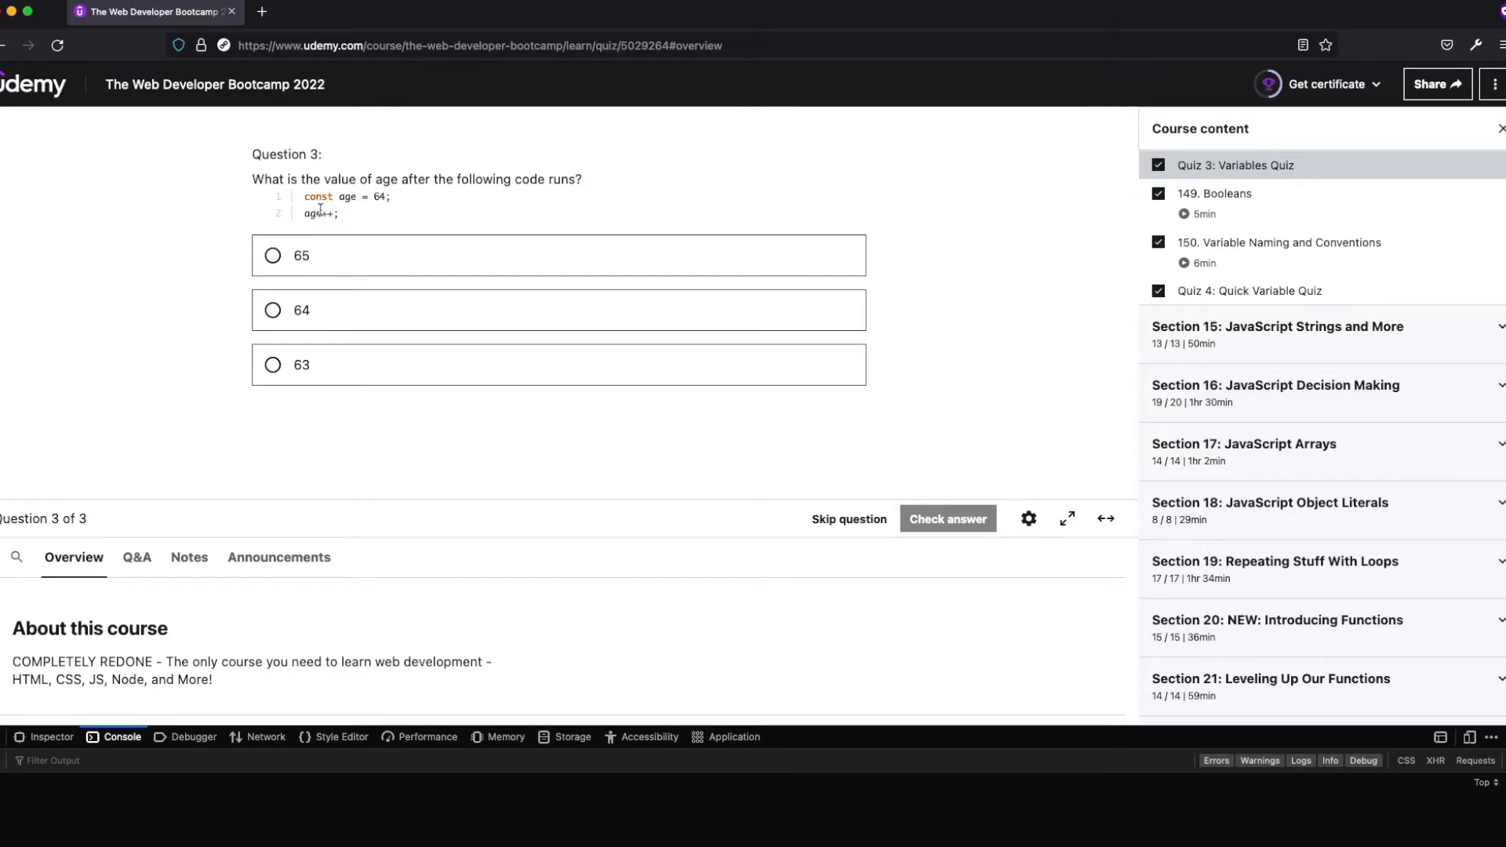
pyautogui.moveTo(874, 737)
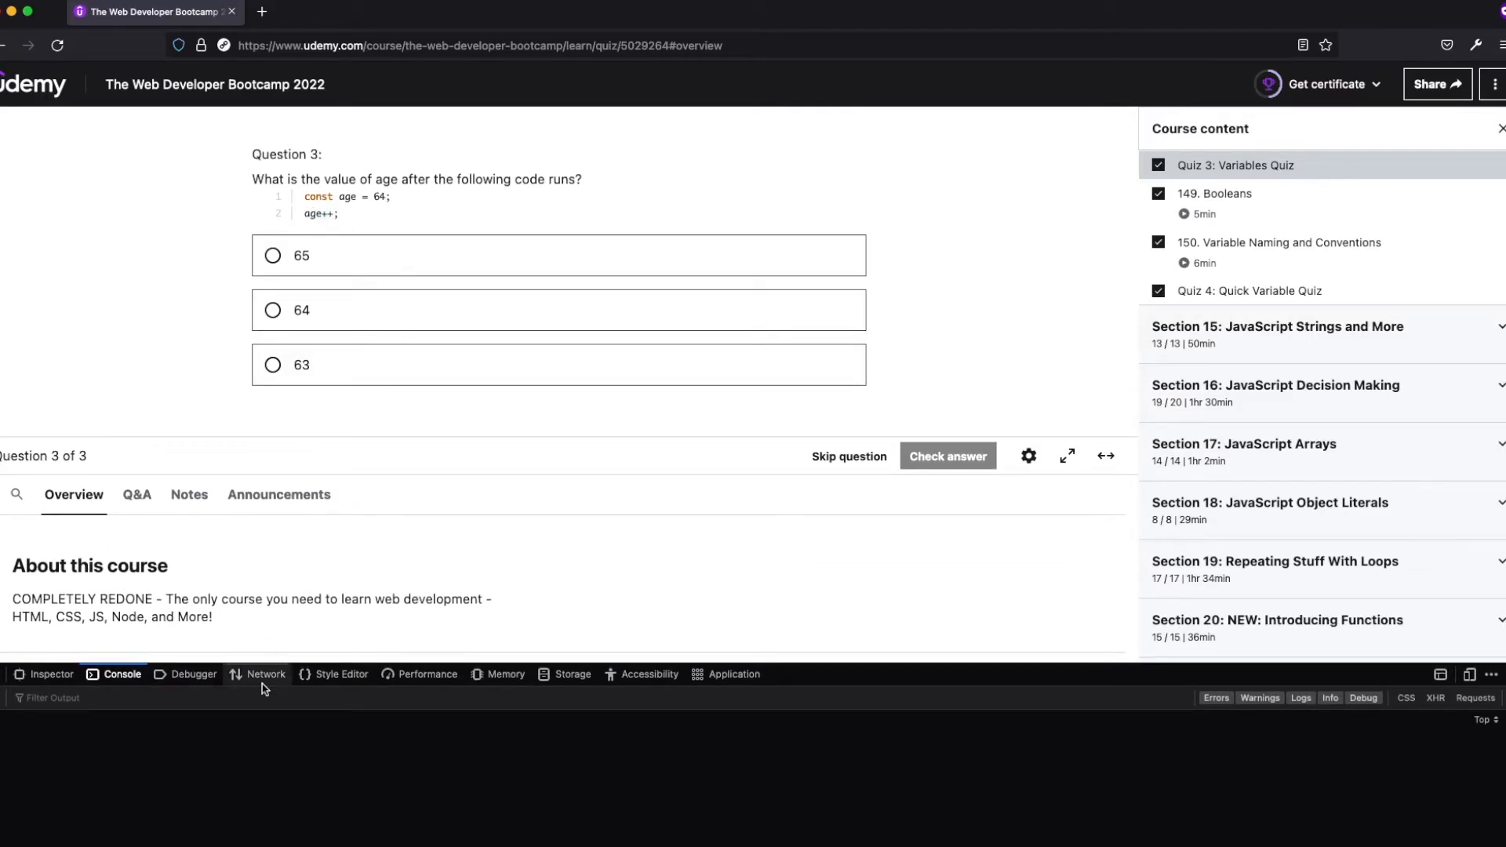
pyautogui.moveTo(164, 770)
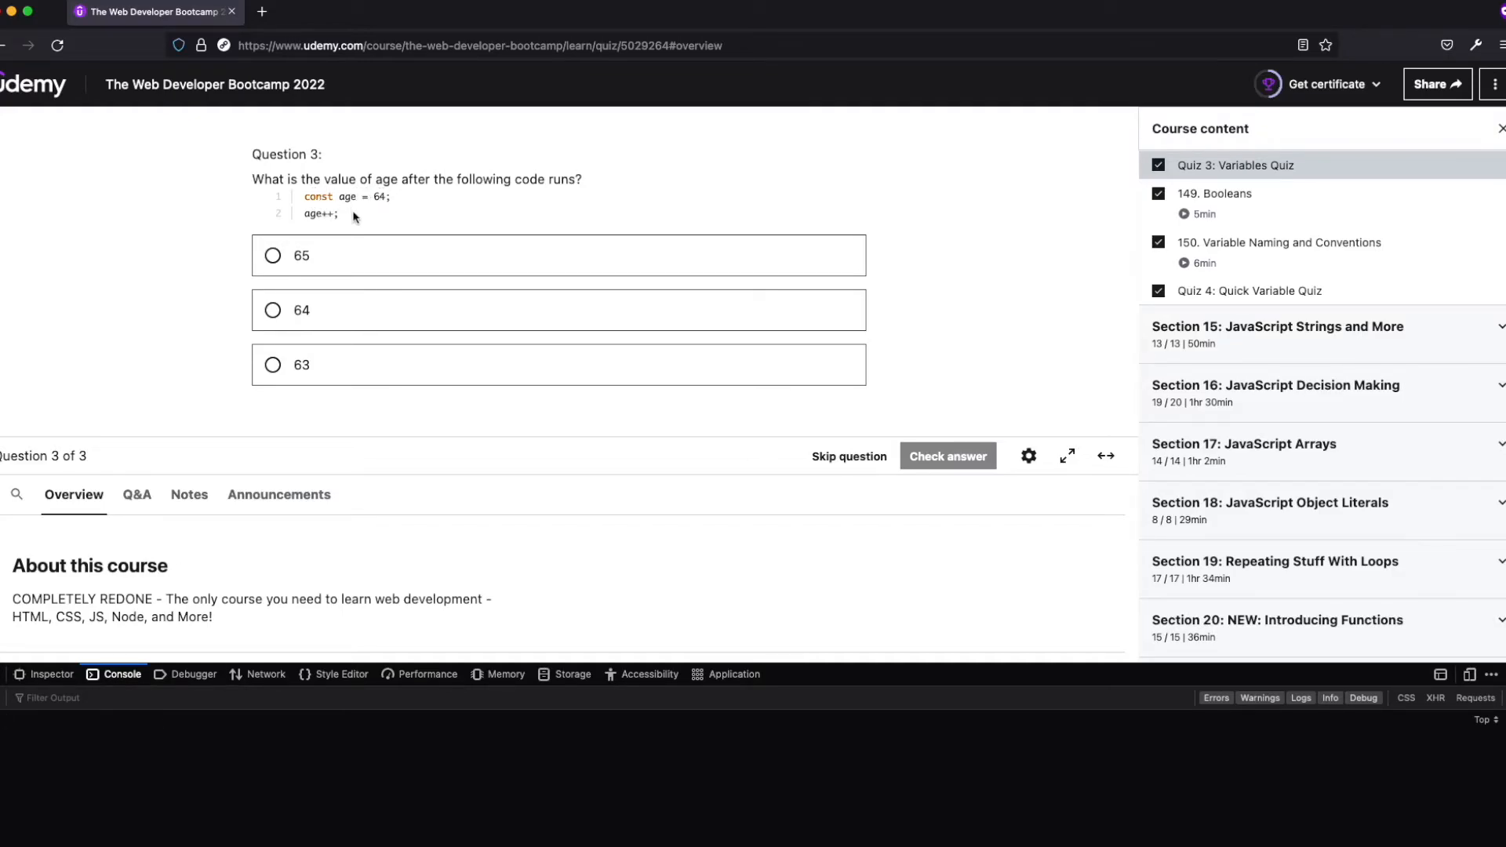
pyautogui.moveTo(462, 196)
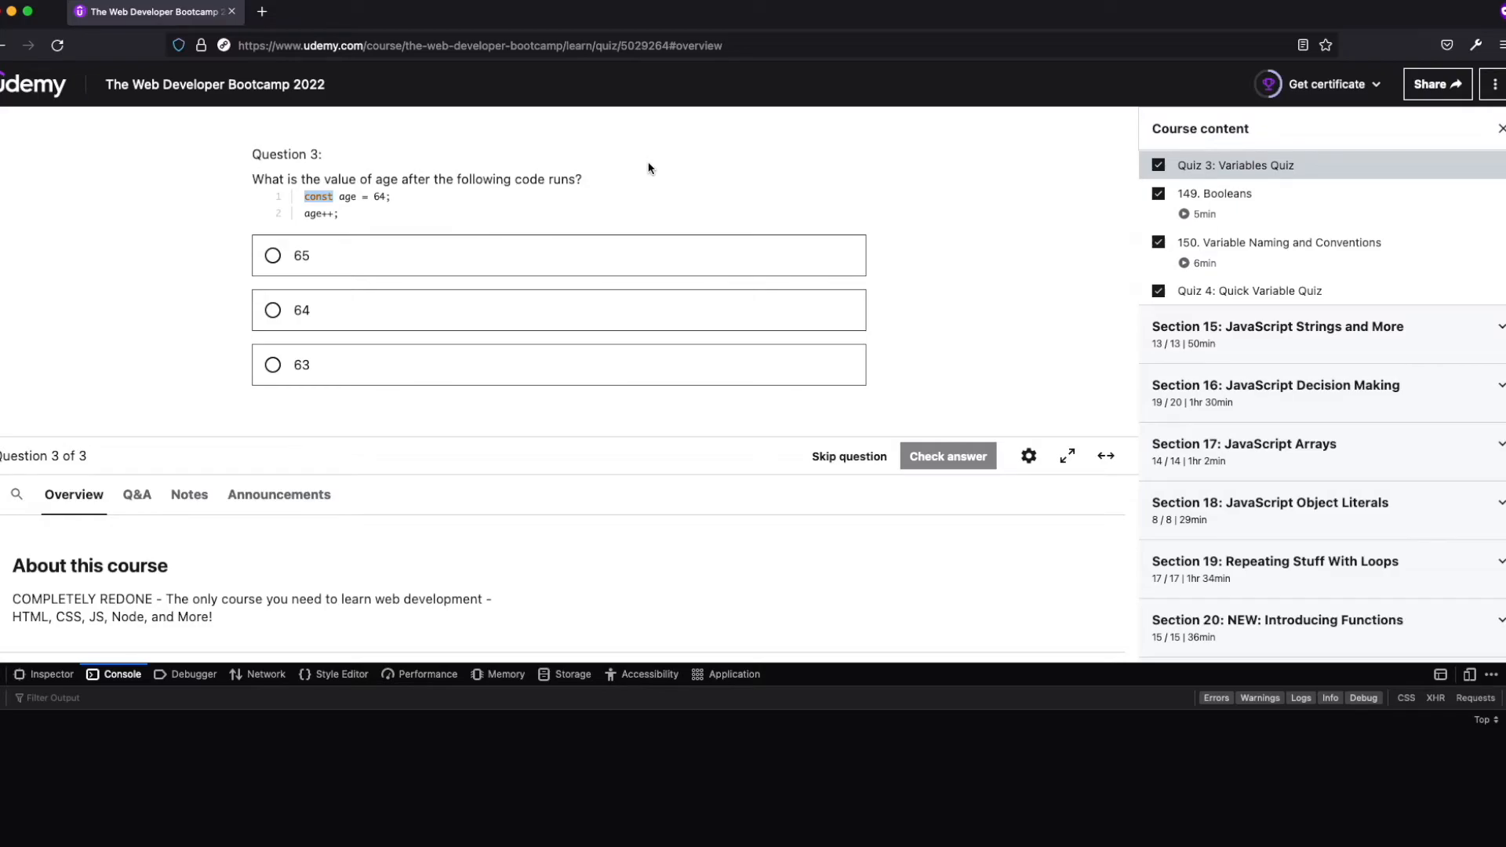
pyautogui.moveTo(477, 154)
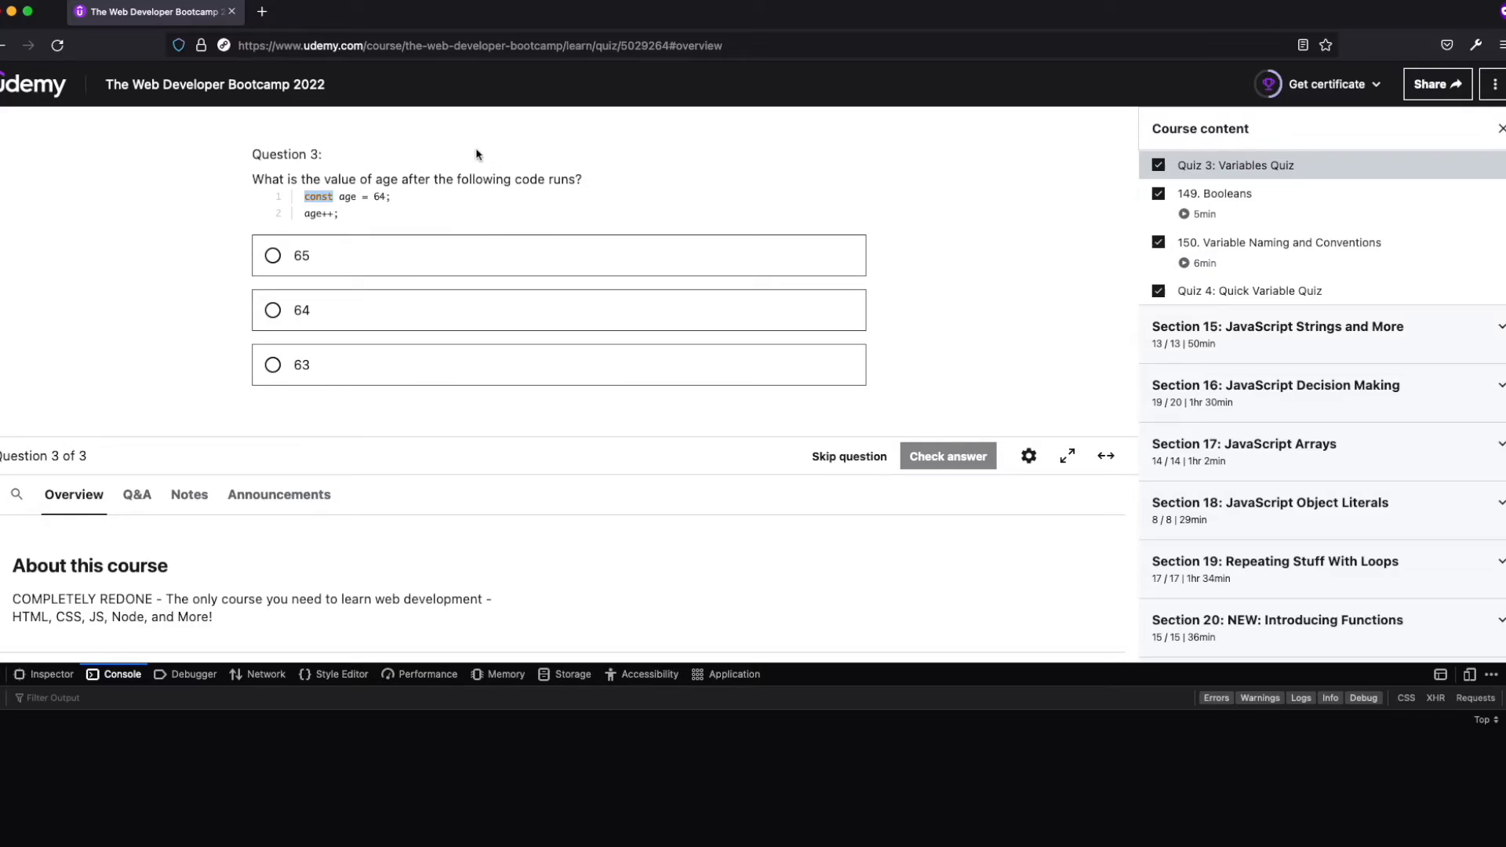
pyautogui.moveTo(345, 197)
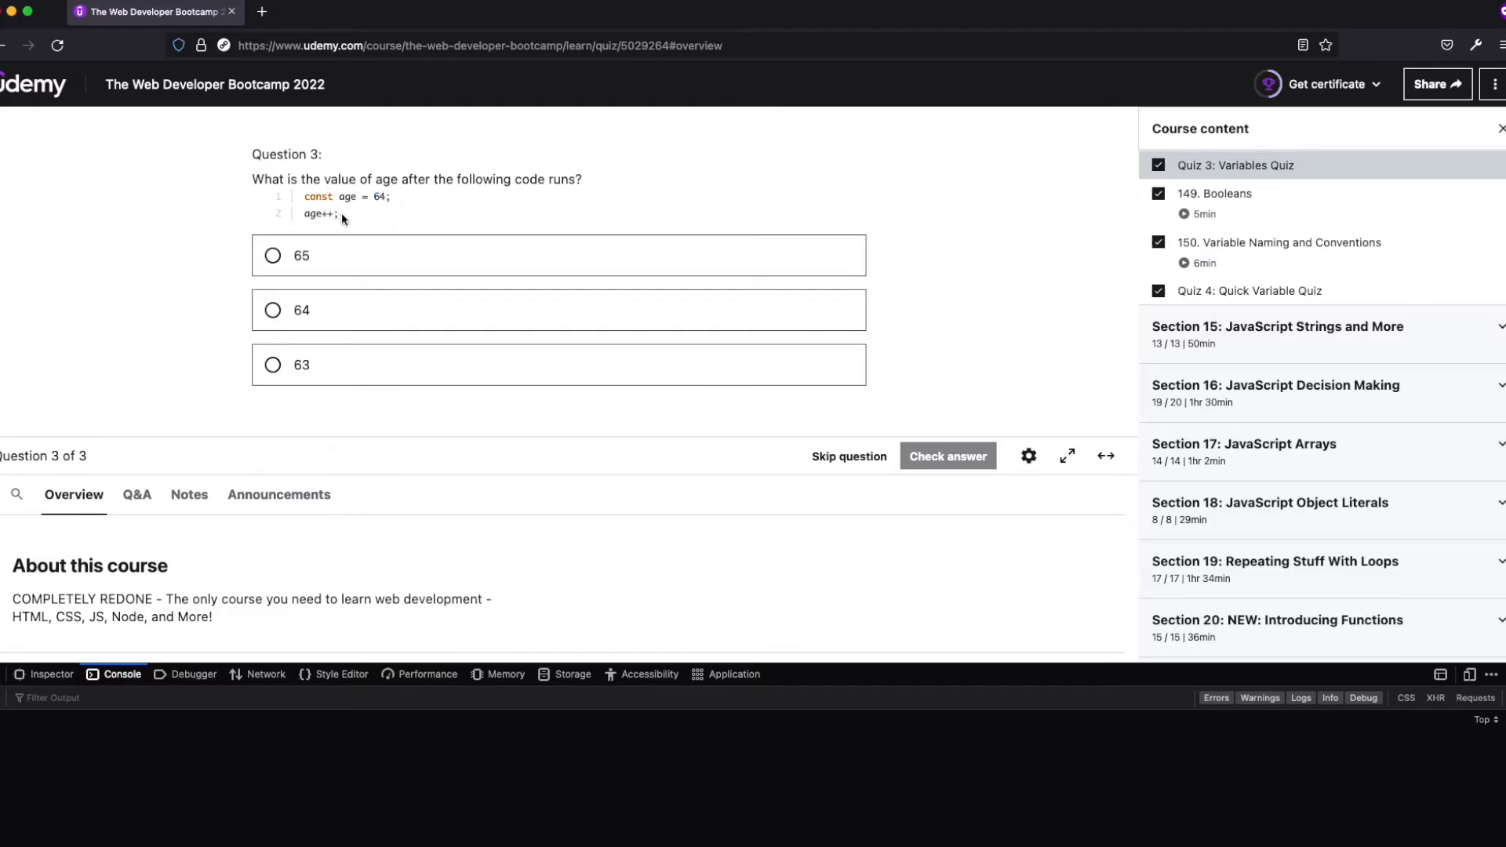
pyautogui.doubleClick(320, 212)
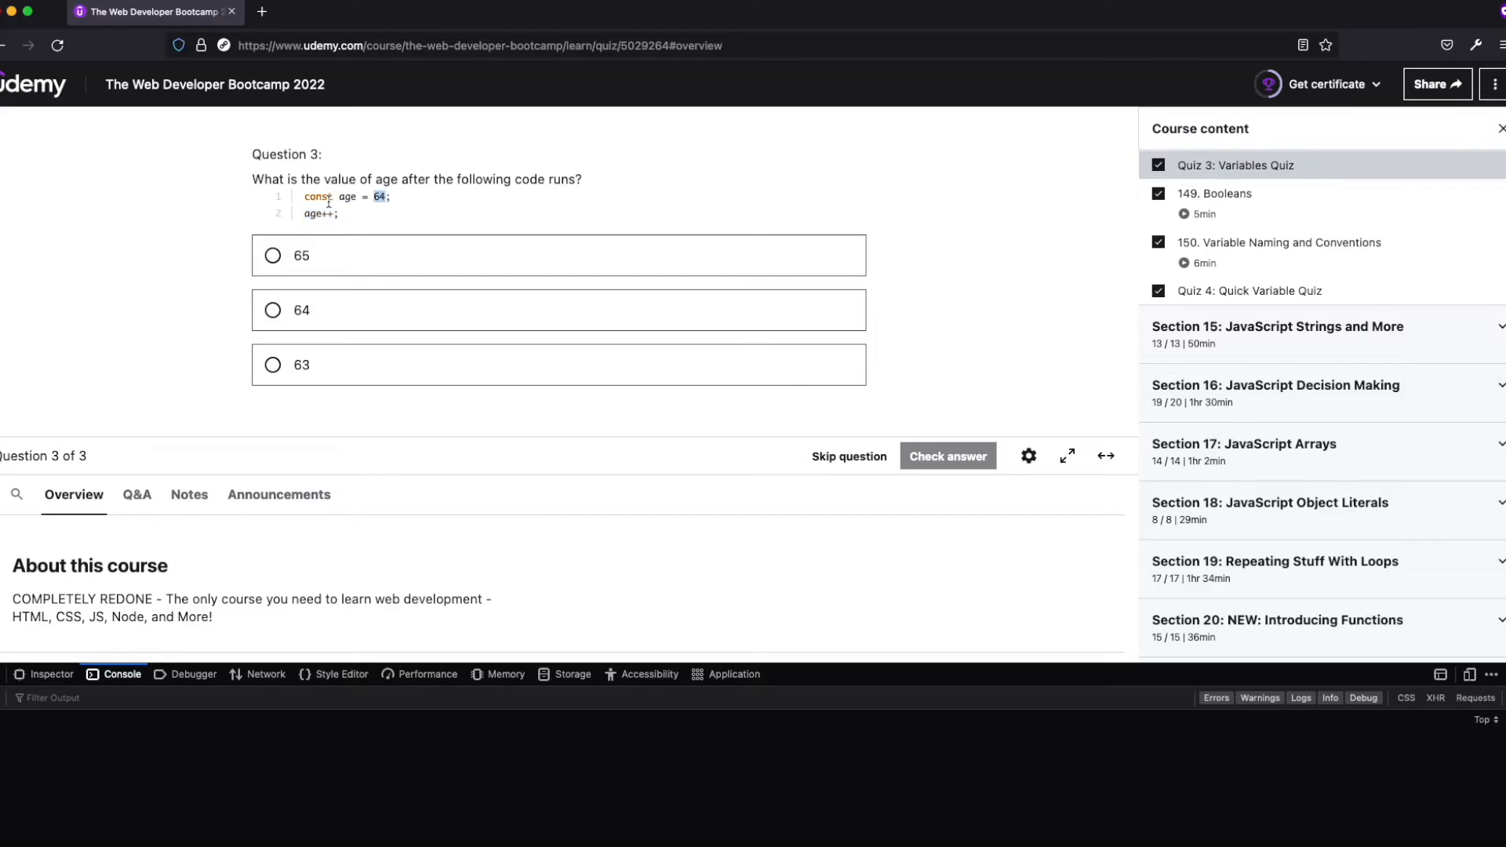
pyautogui.click(273, 309)
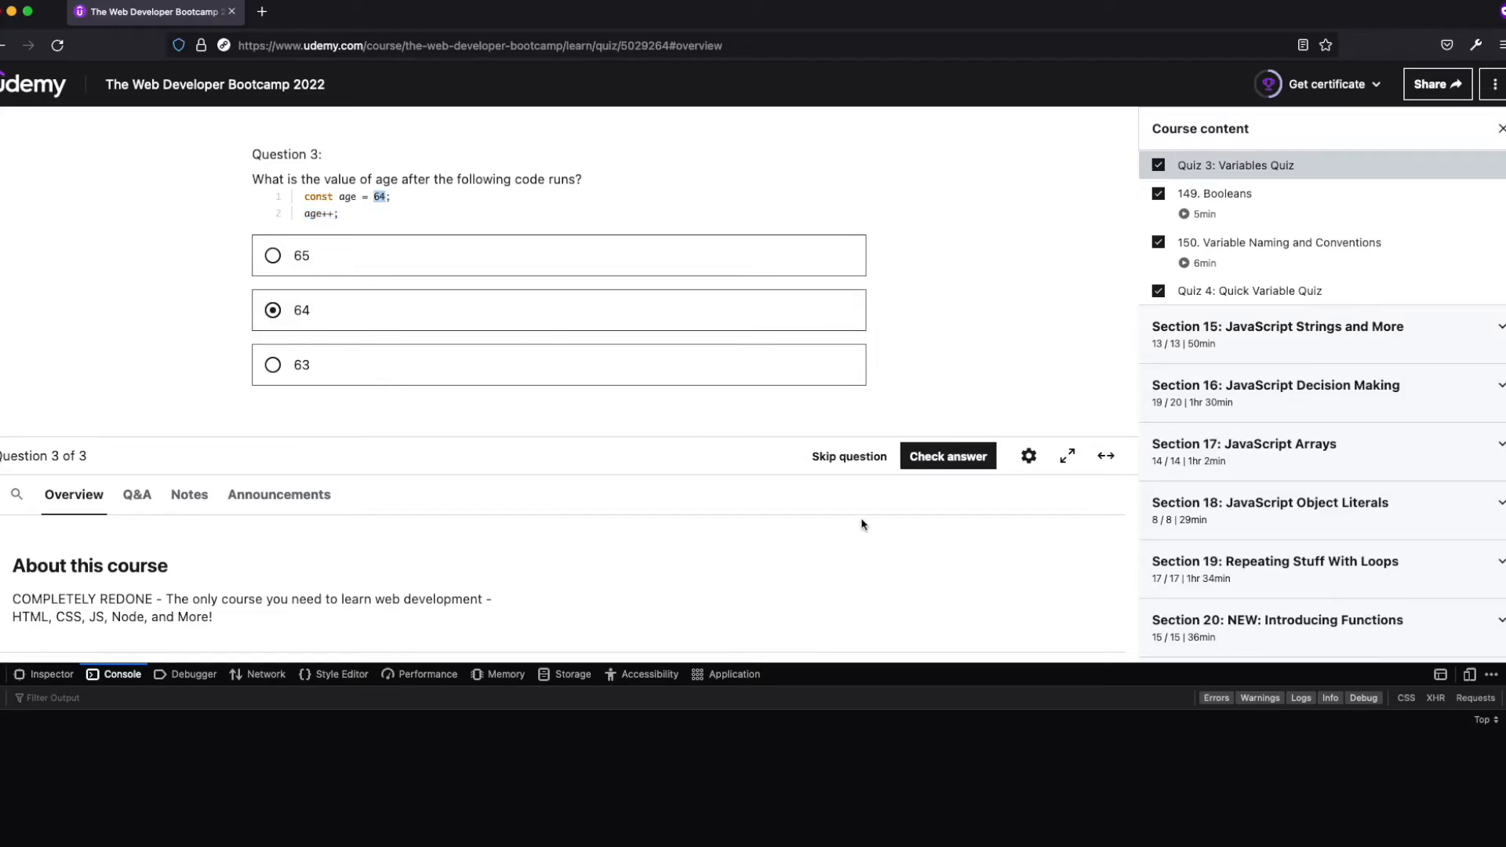
# Check 64 as correct for Question 3, then try an increment expression in the console
pyautogui.click(946, 455)
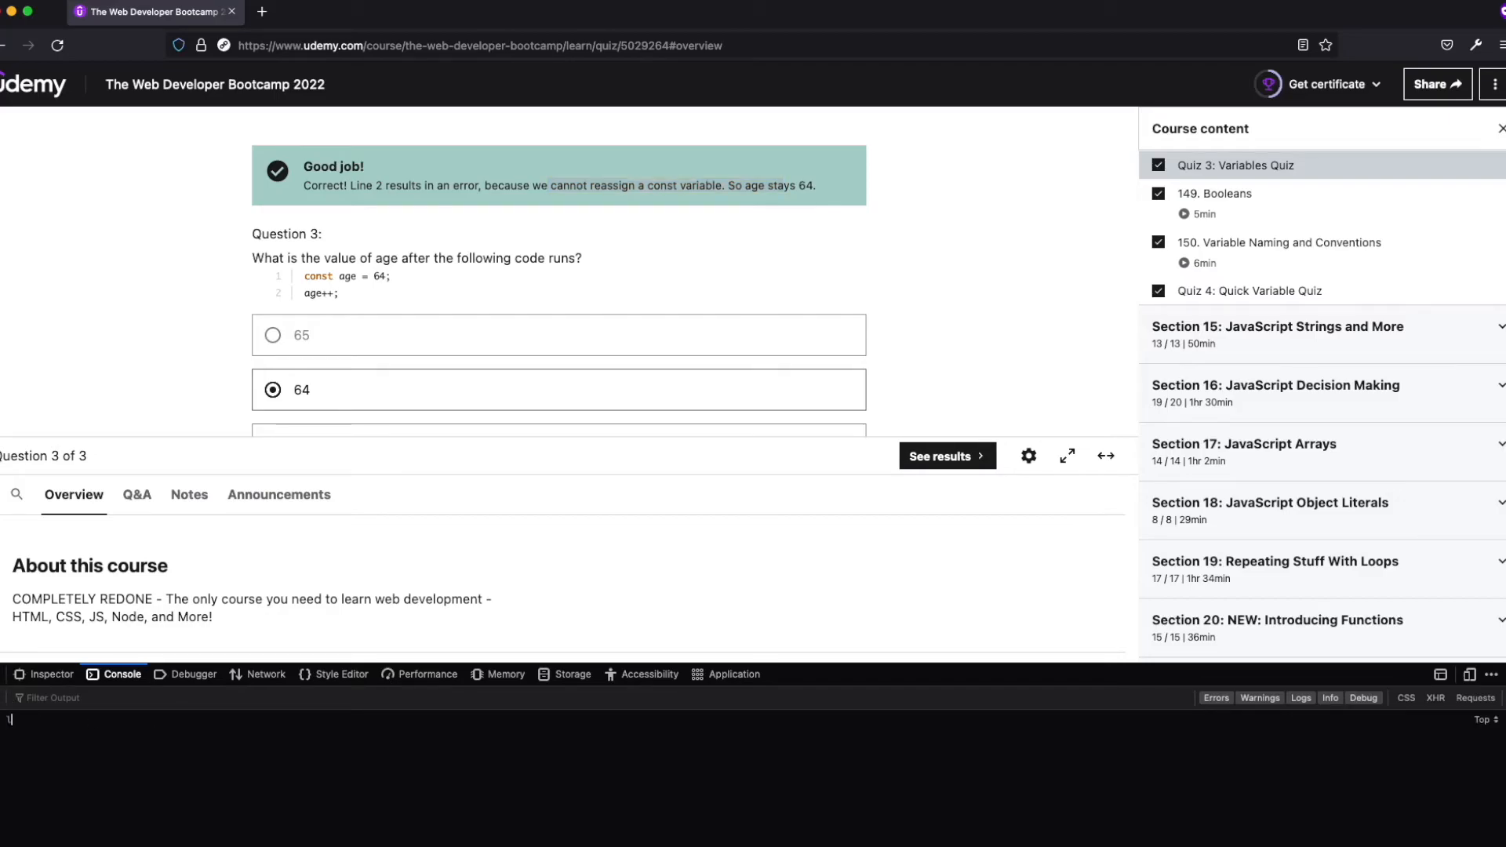
pyautogui.write('let')
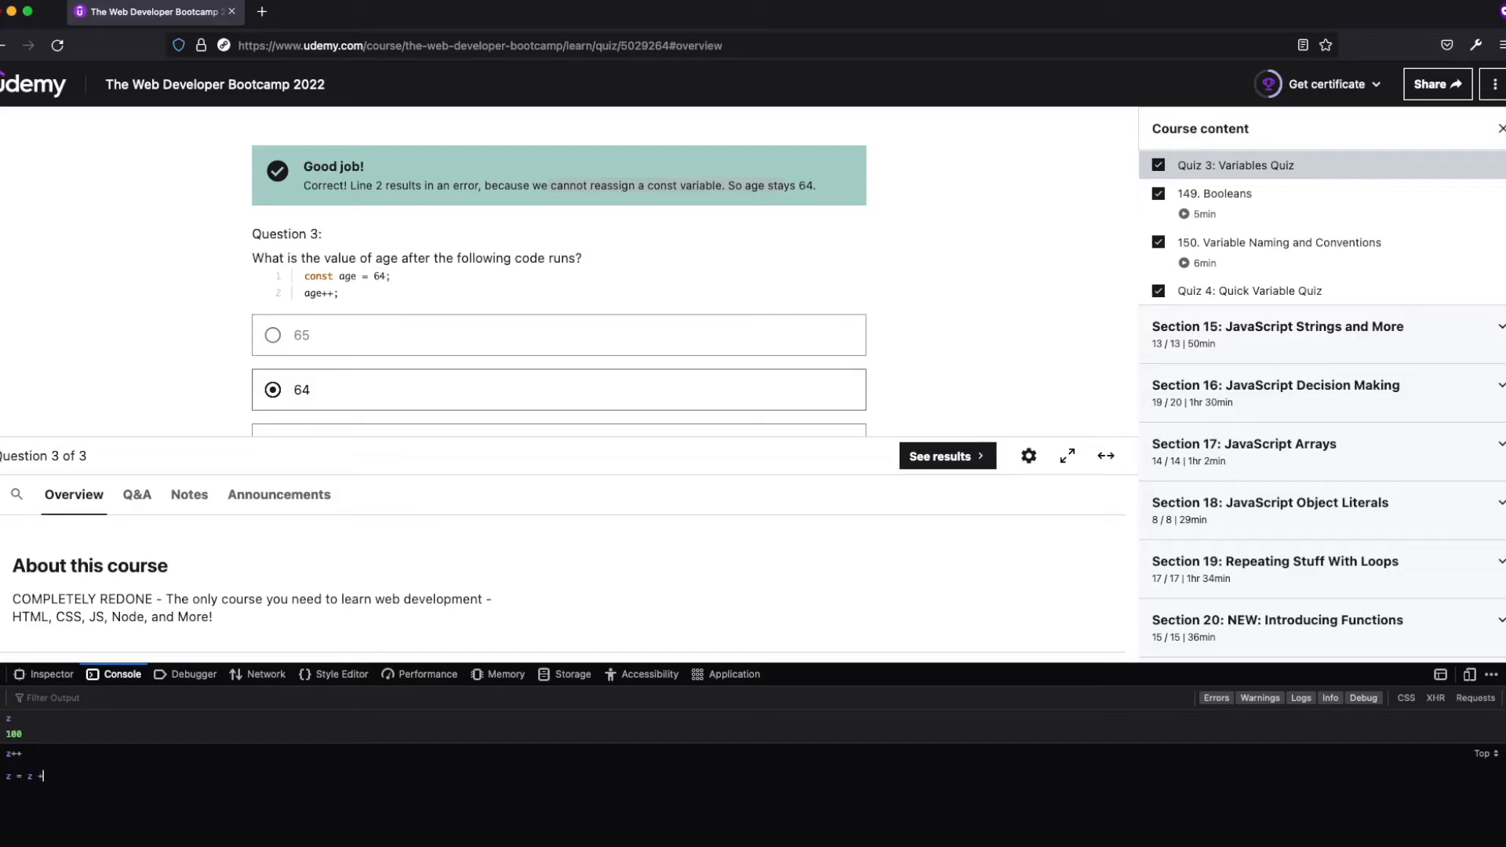
pyautogui.write('1')
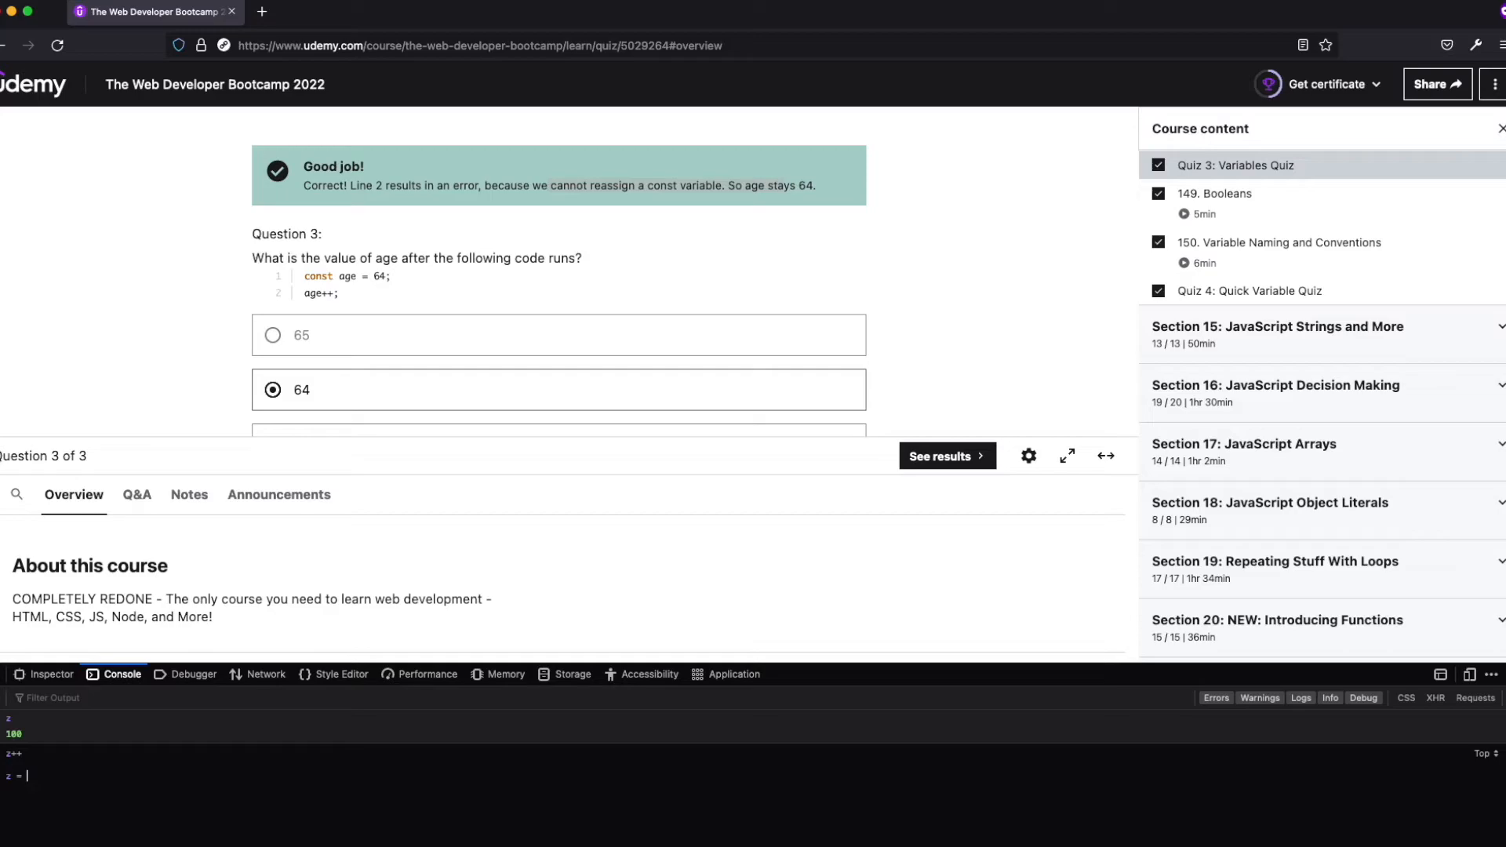
pyautogui.press('Return')
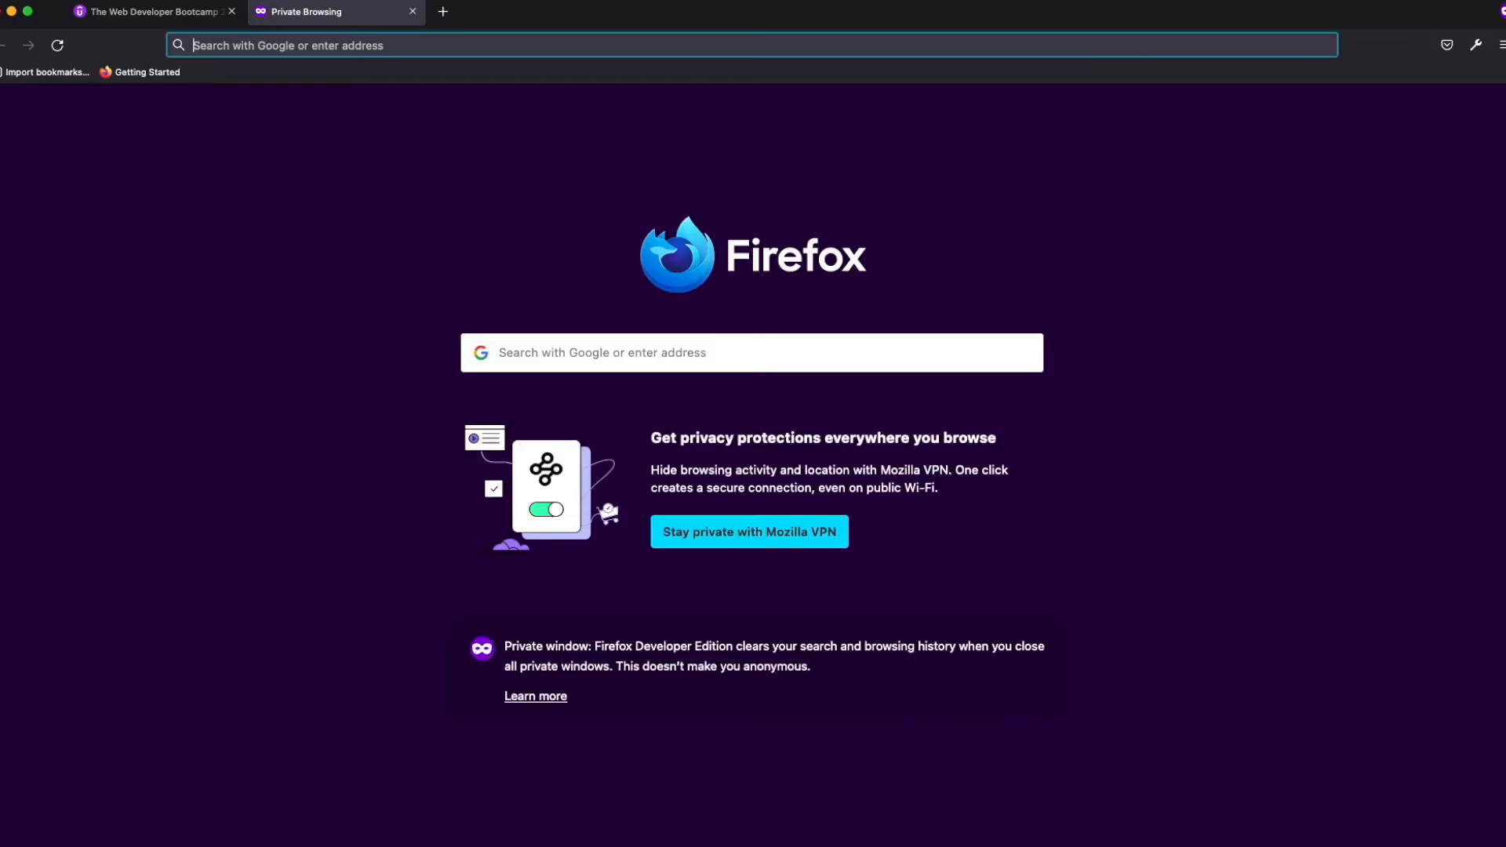
# Search Google for '// math operator in js' in a private window, then return to the Udemy tab
pyautogui.write('//')
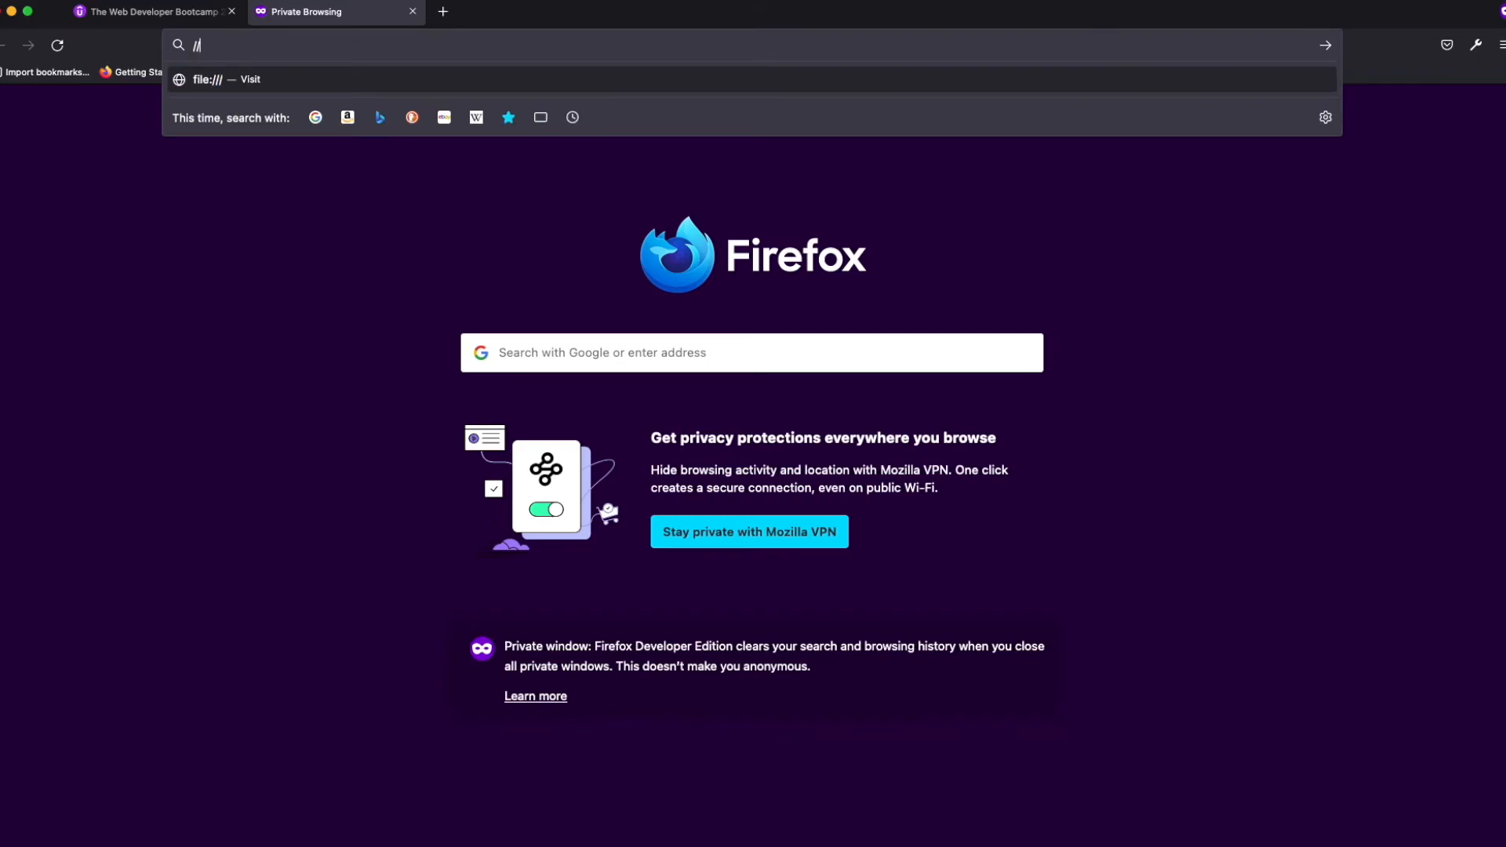
pyautogui.press('Return')
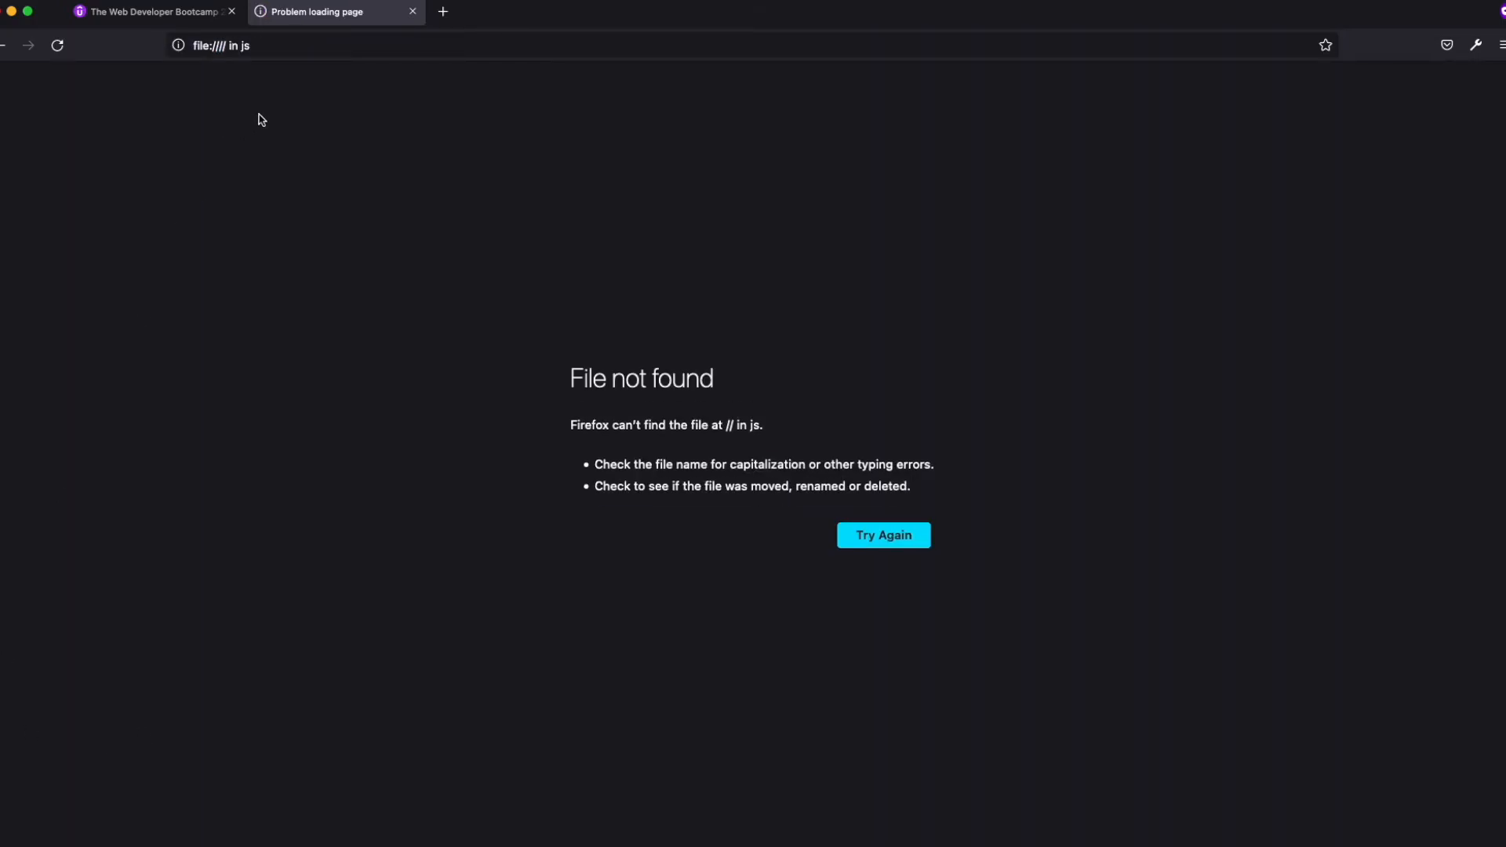
pyautogui.write('google.com')
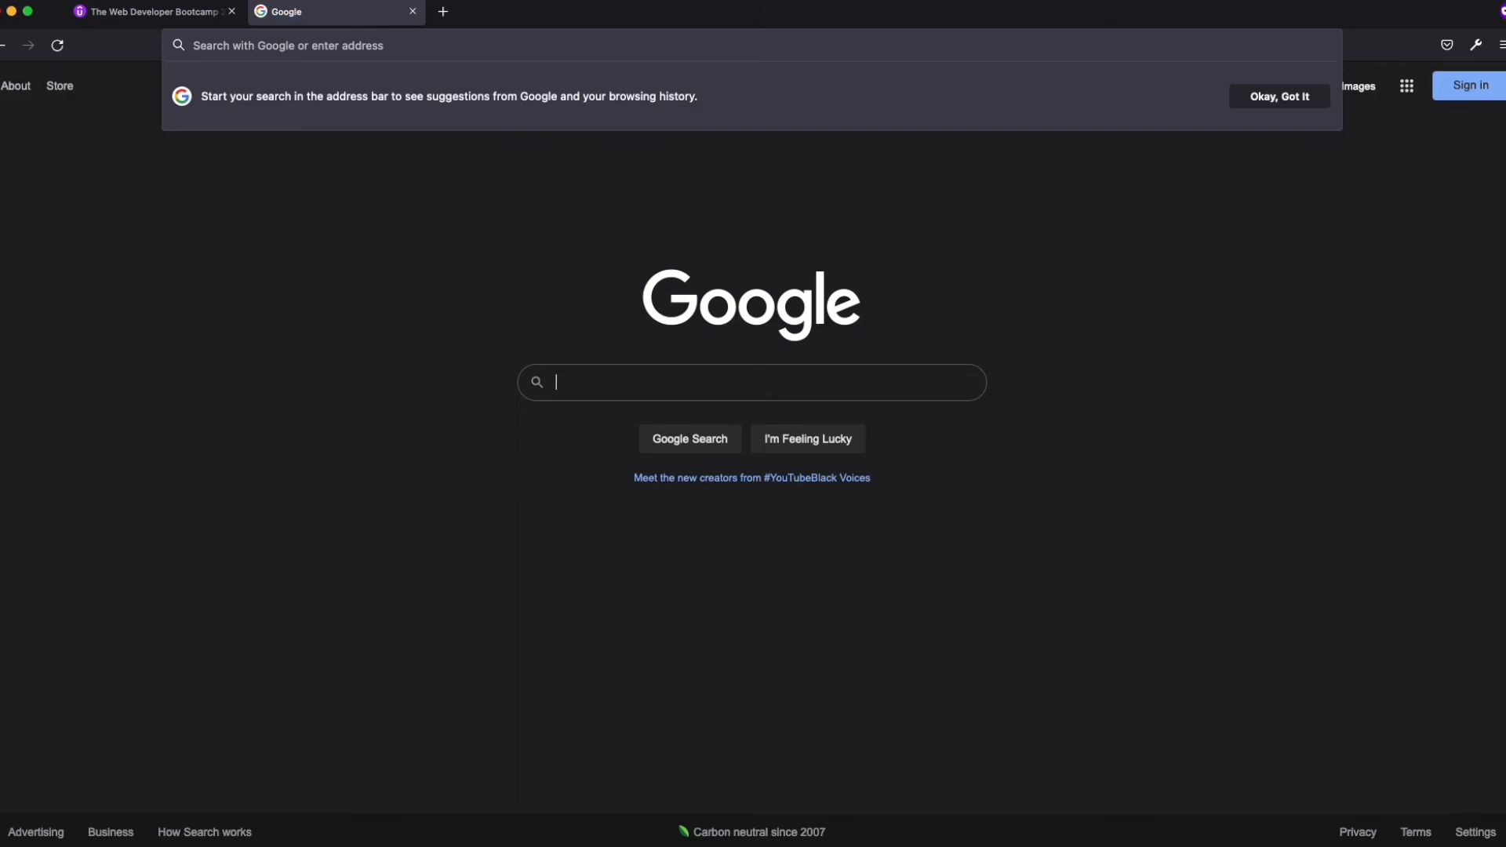
pyautogui.press('Return')
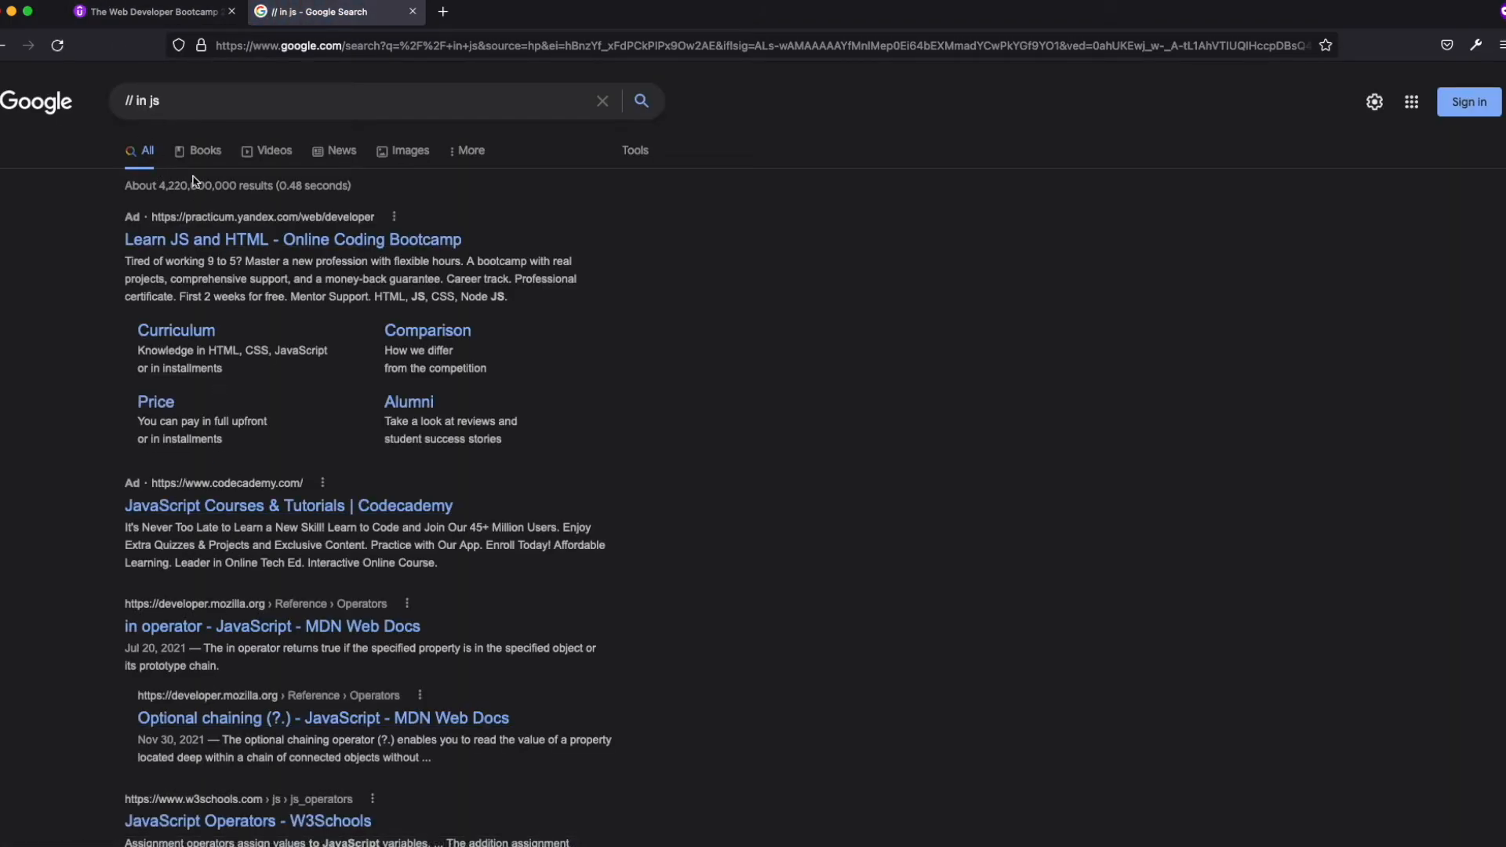
pyautogui.click(356, 100)
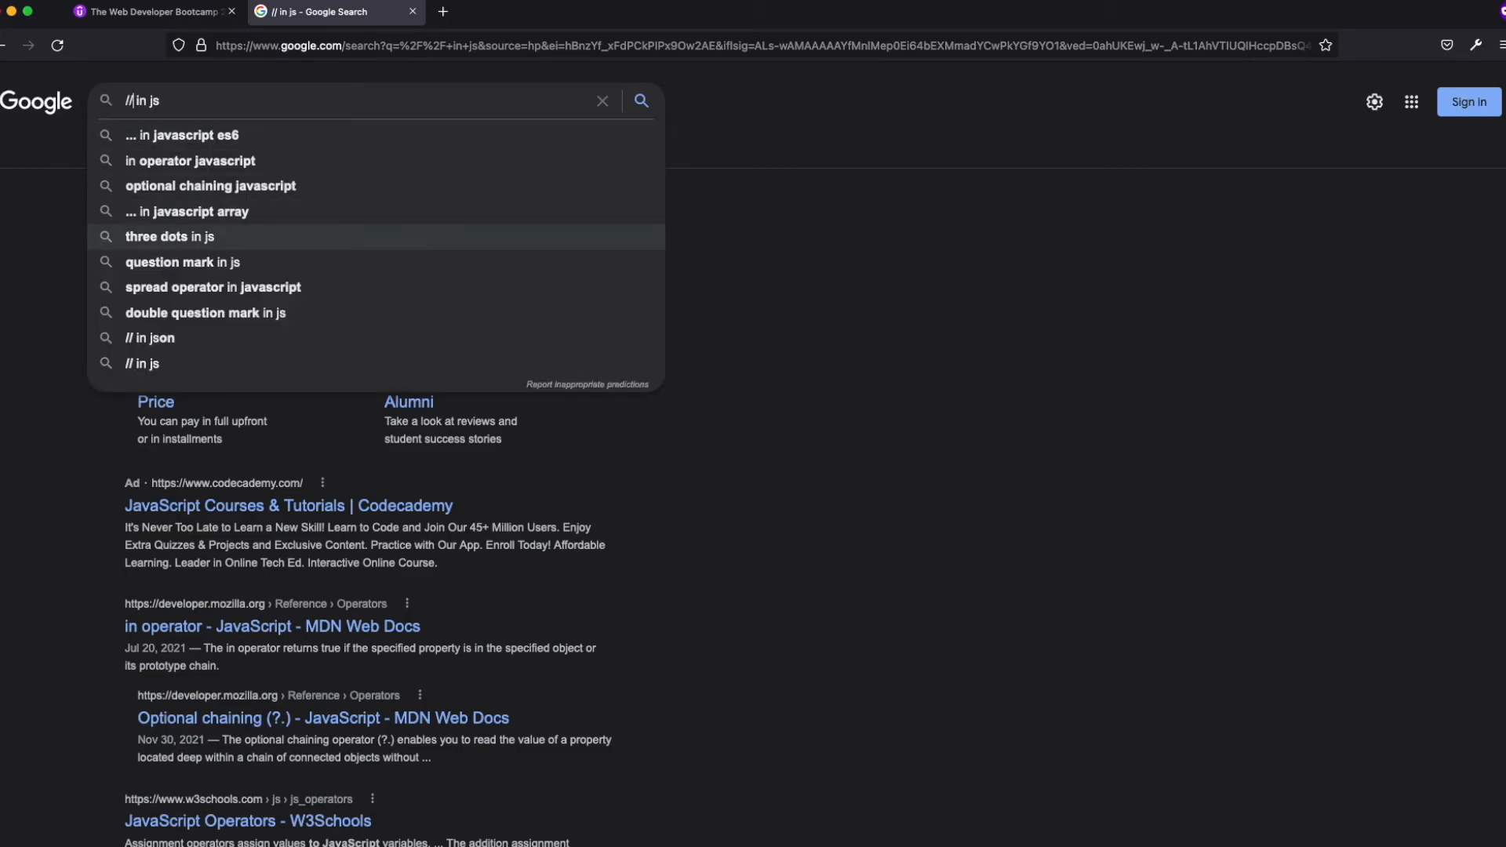
pyautogui.write('math operator')
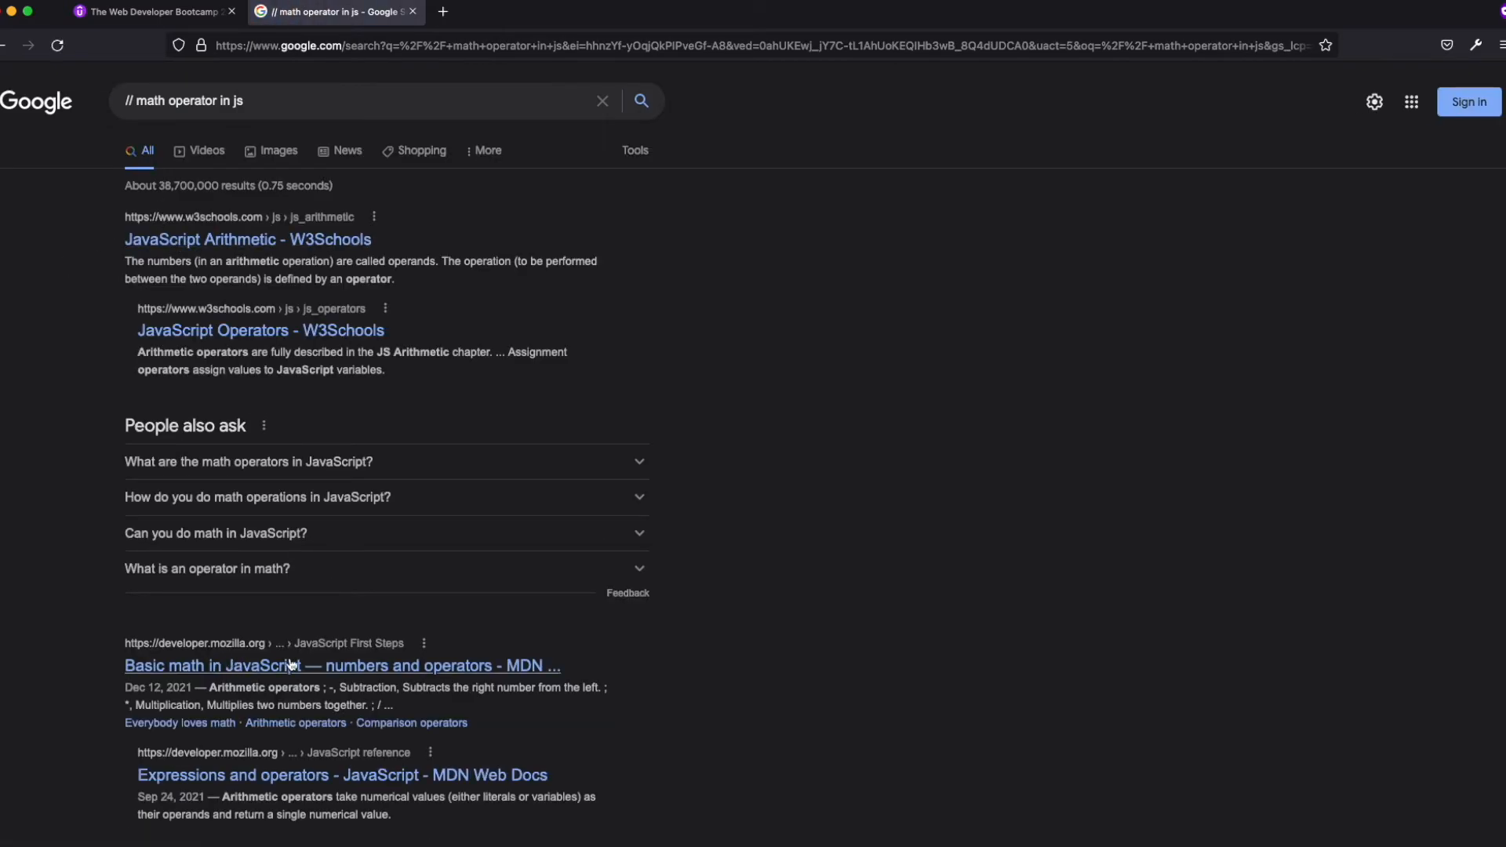
pyautogui.scroll(-3)
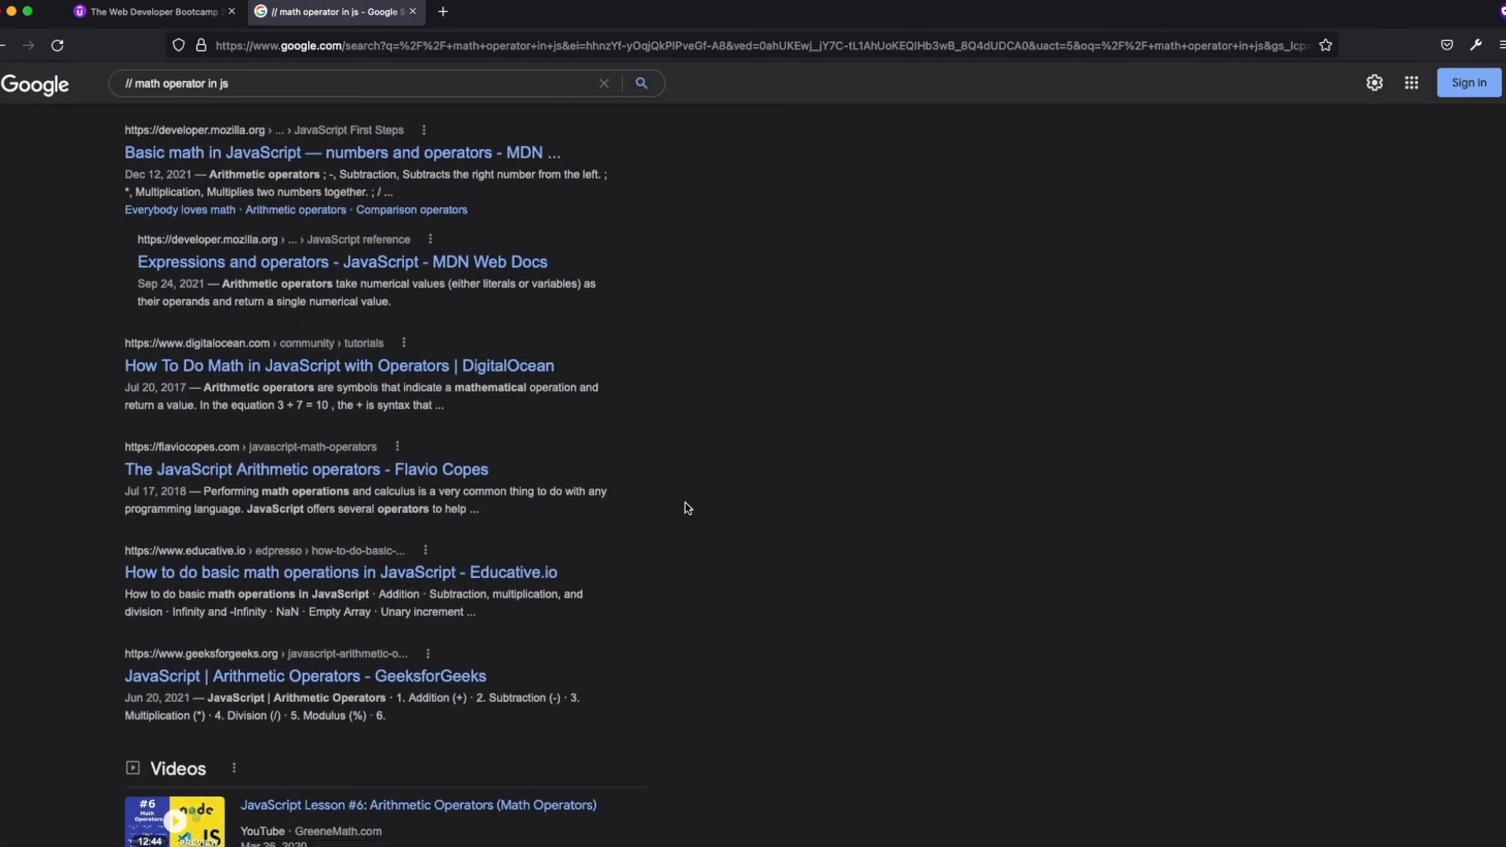
pyautogui.click(150, 11)
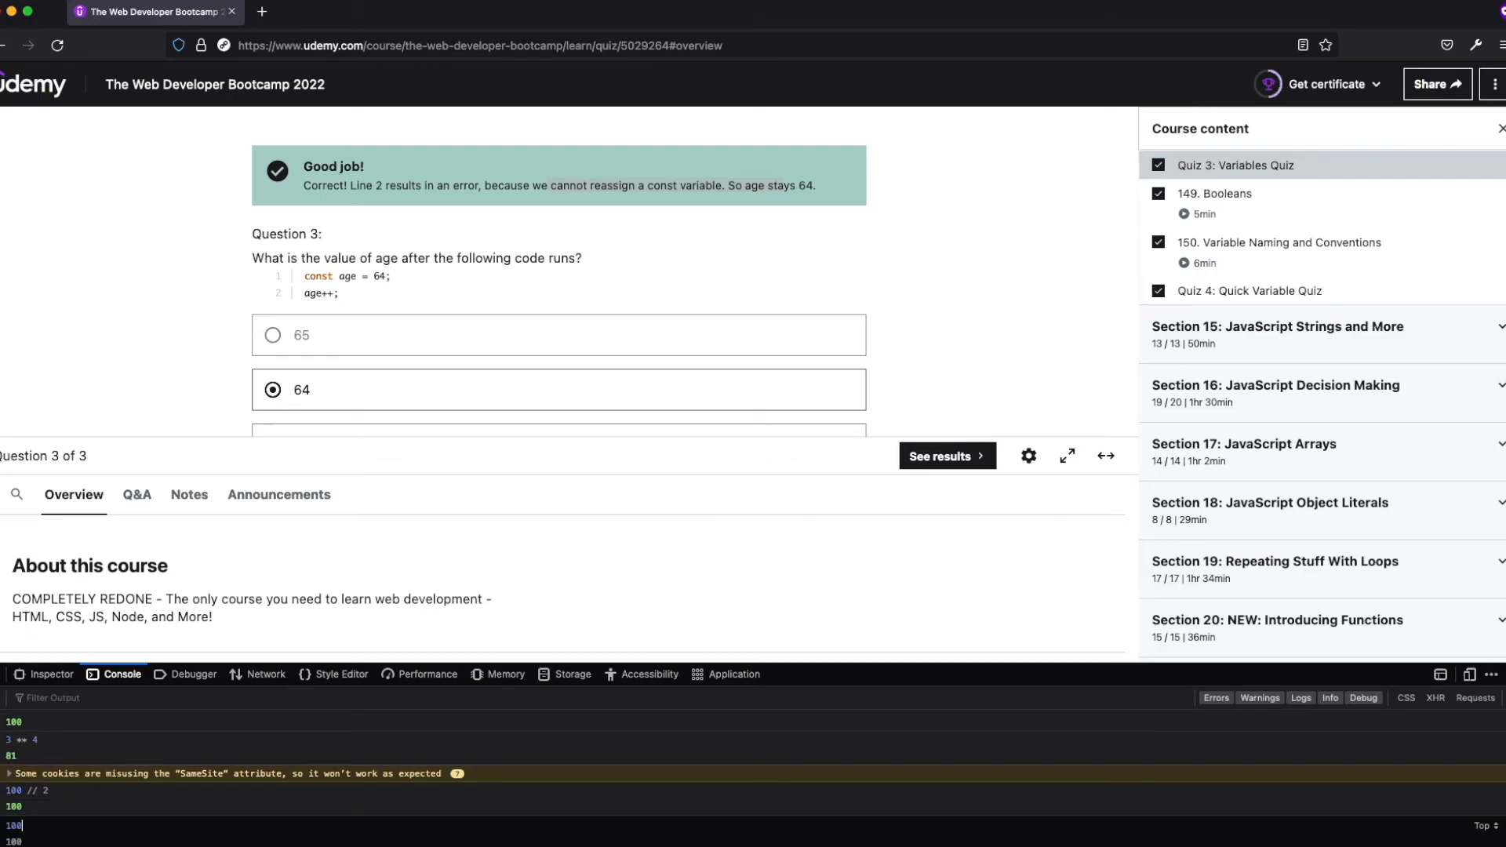
# Evaluate 100//100 in the console to see // treated as a comment
pyautogui.write('/100')
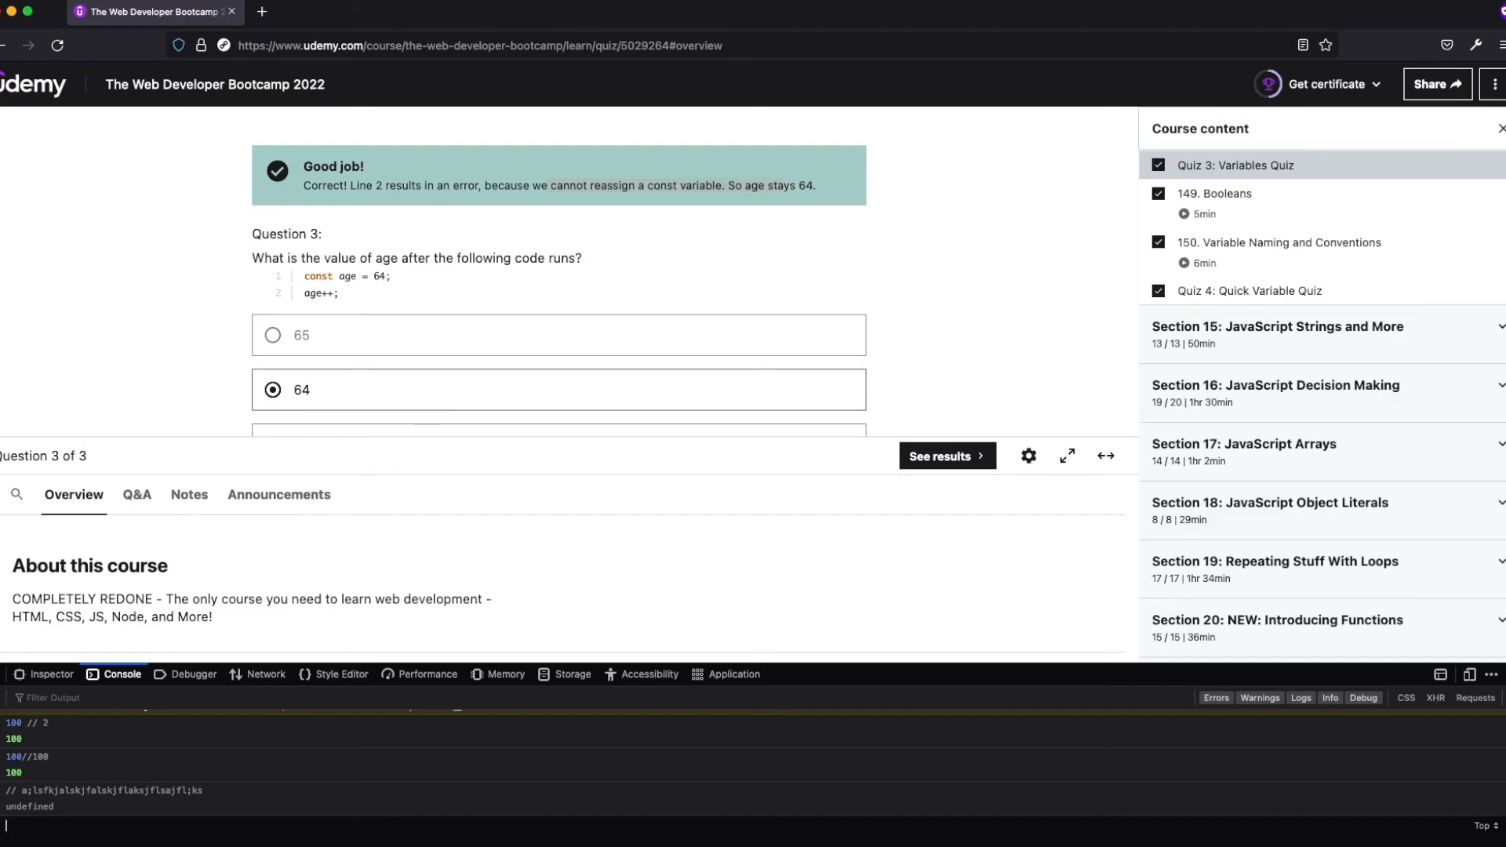
pyautogui.moveTo(905, 371)
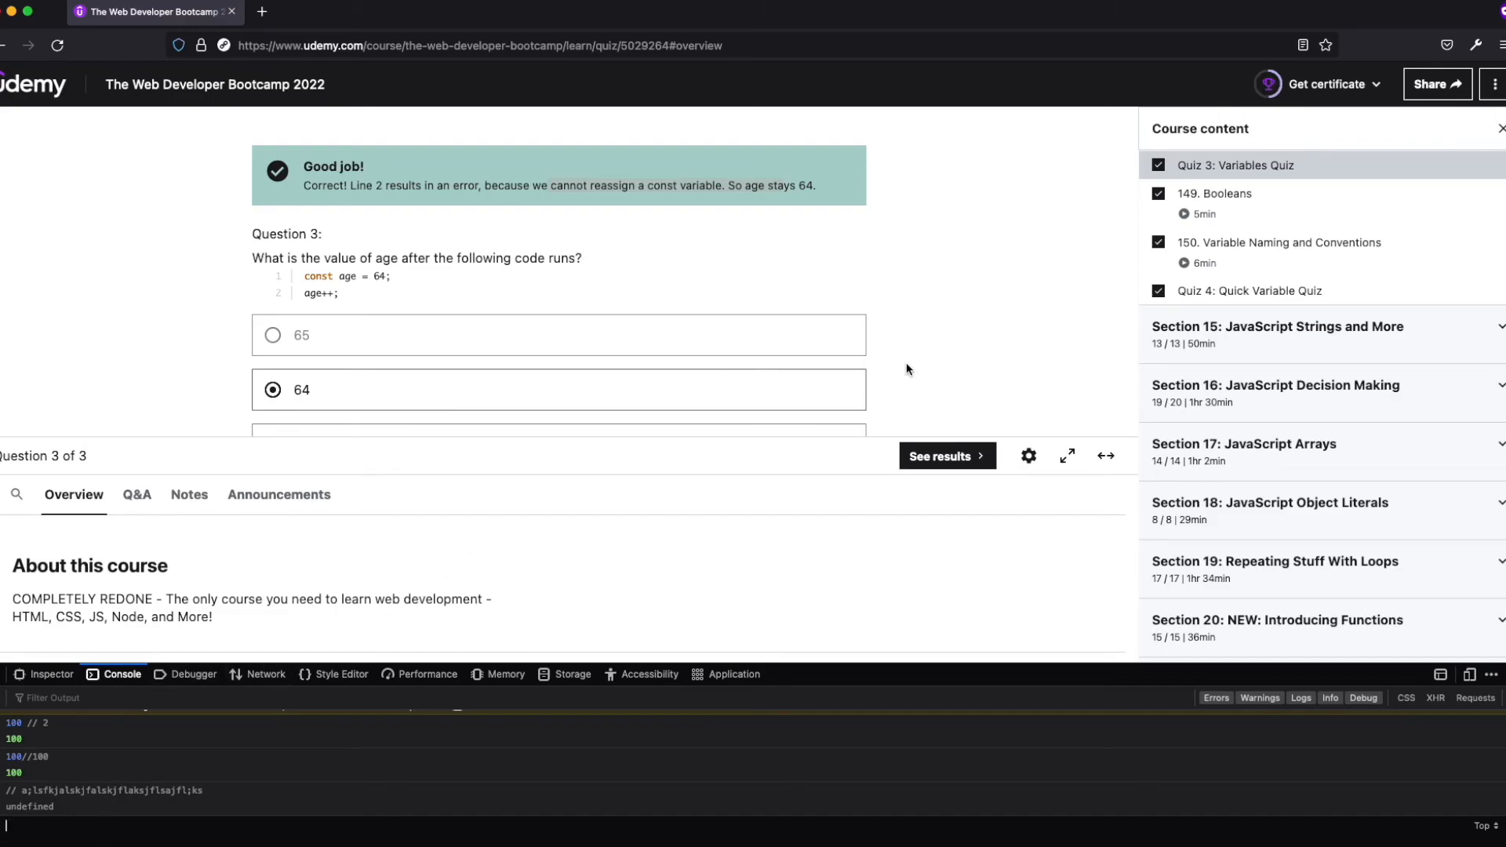
pyautogui.click(945, 455)
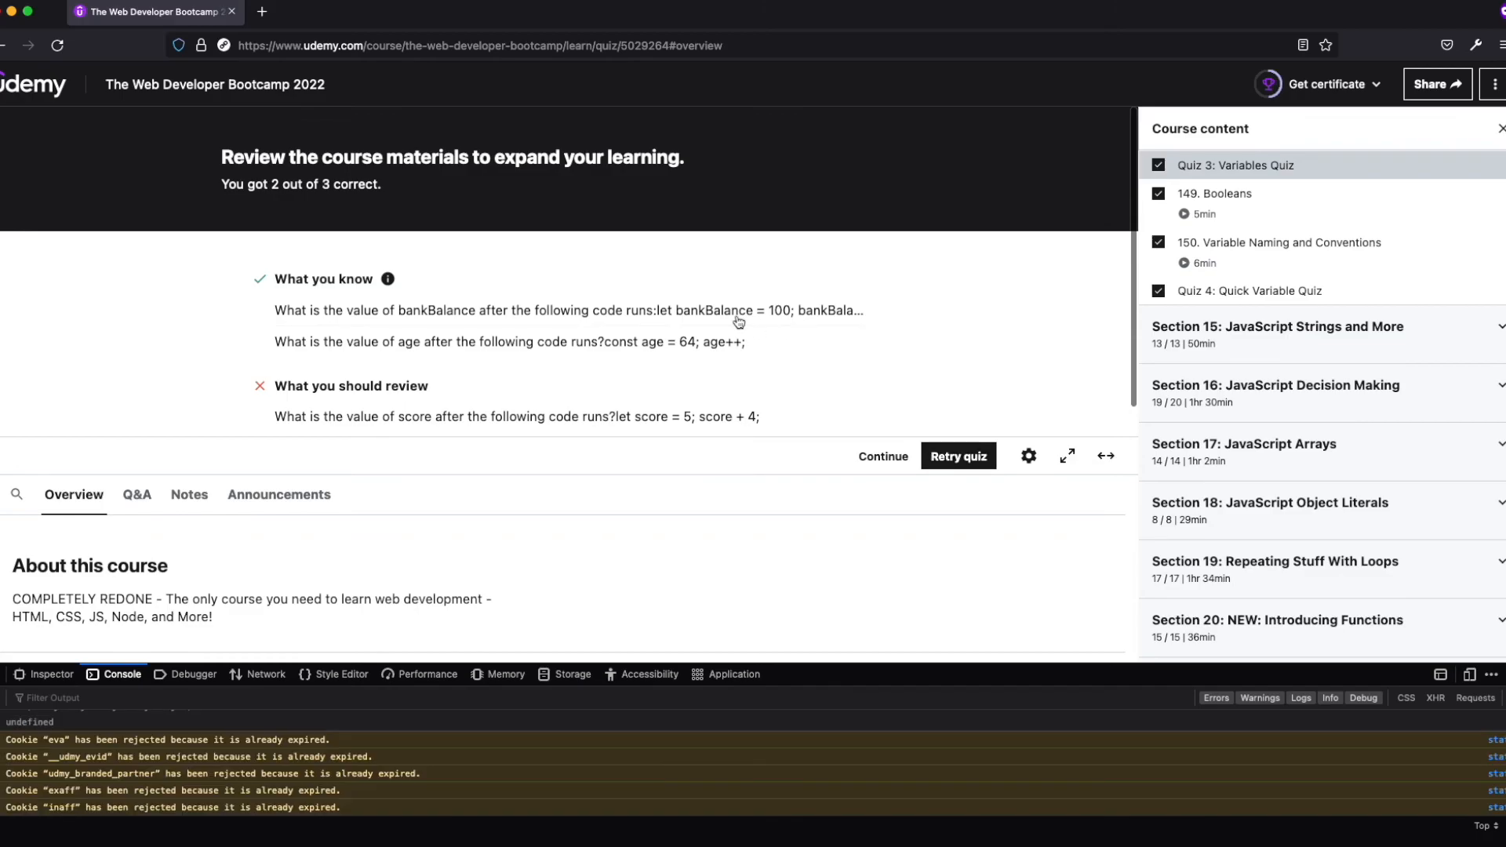
pyautogui.moveTo(729, 444)
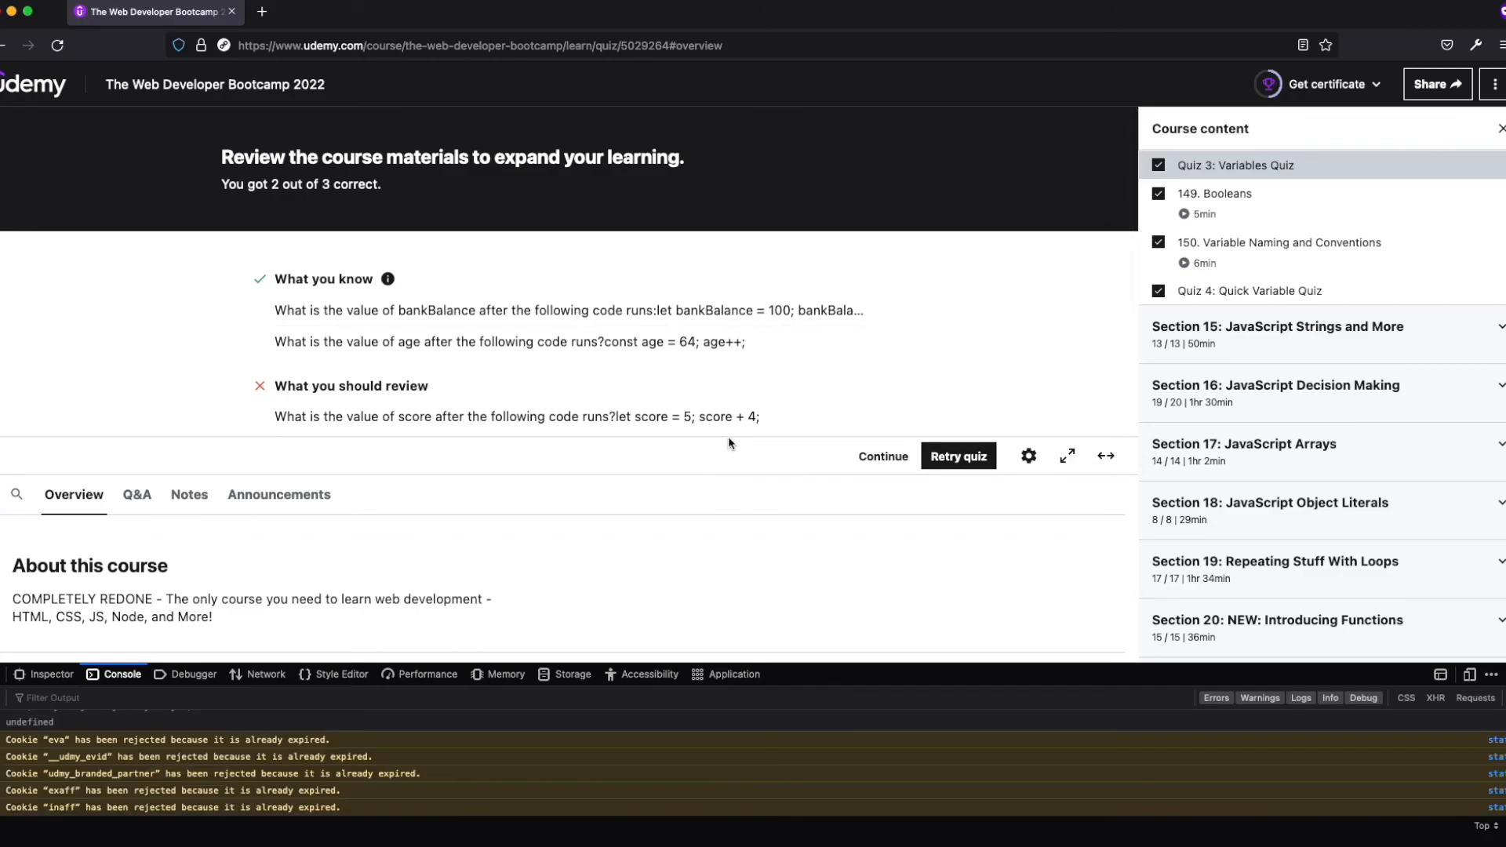
pyautogui.moveTo(193, 426)
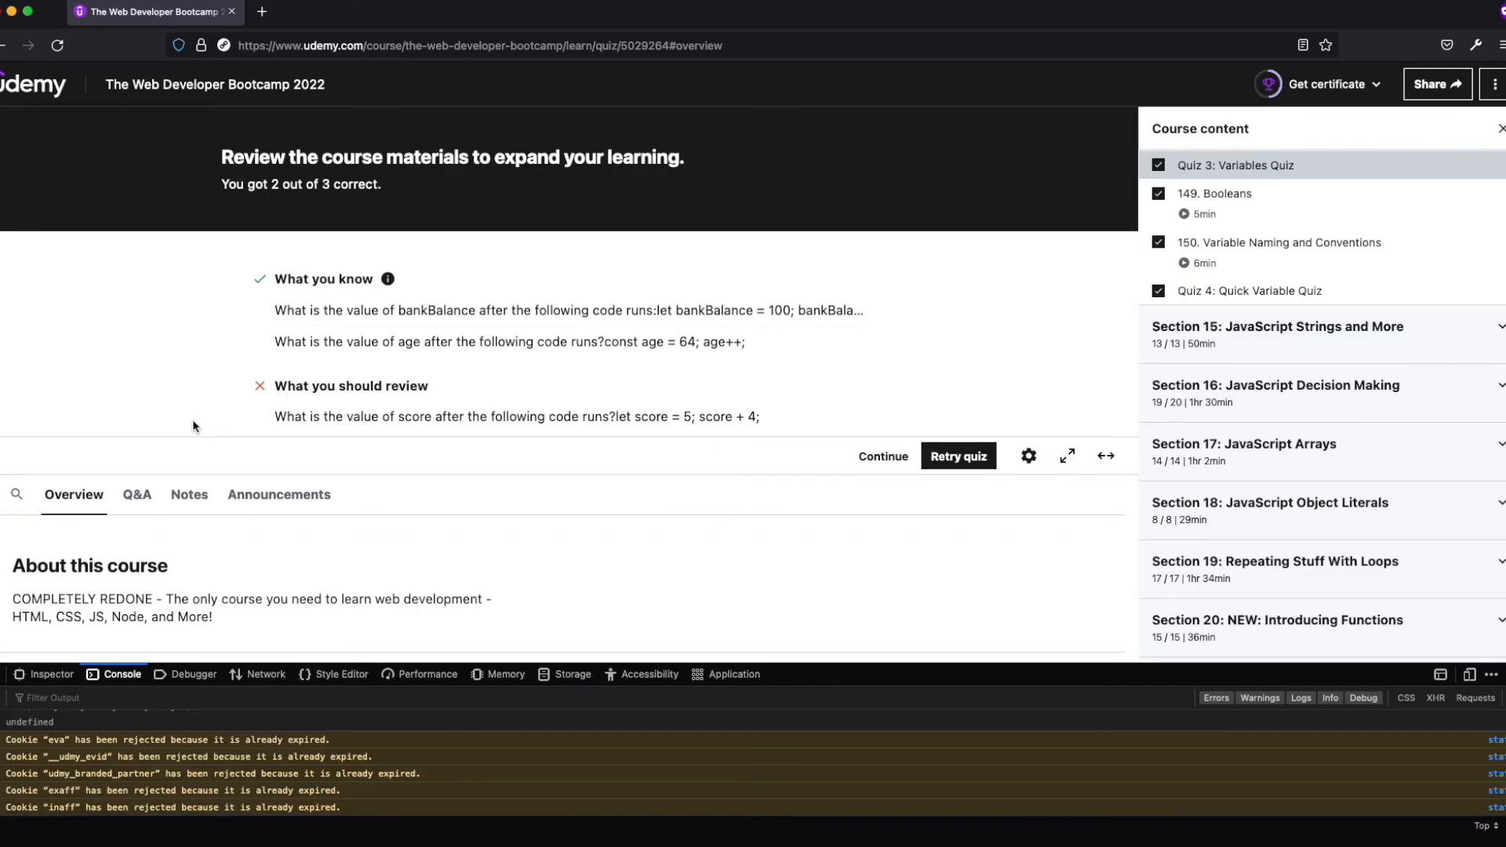
pyautogui.moveTo(574, 449)
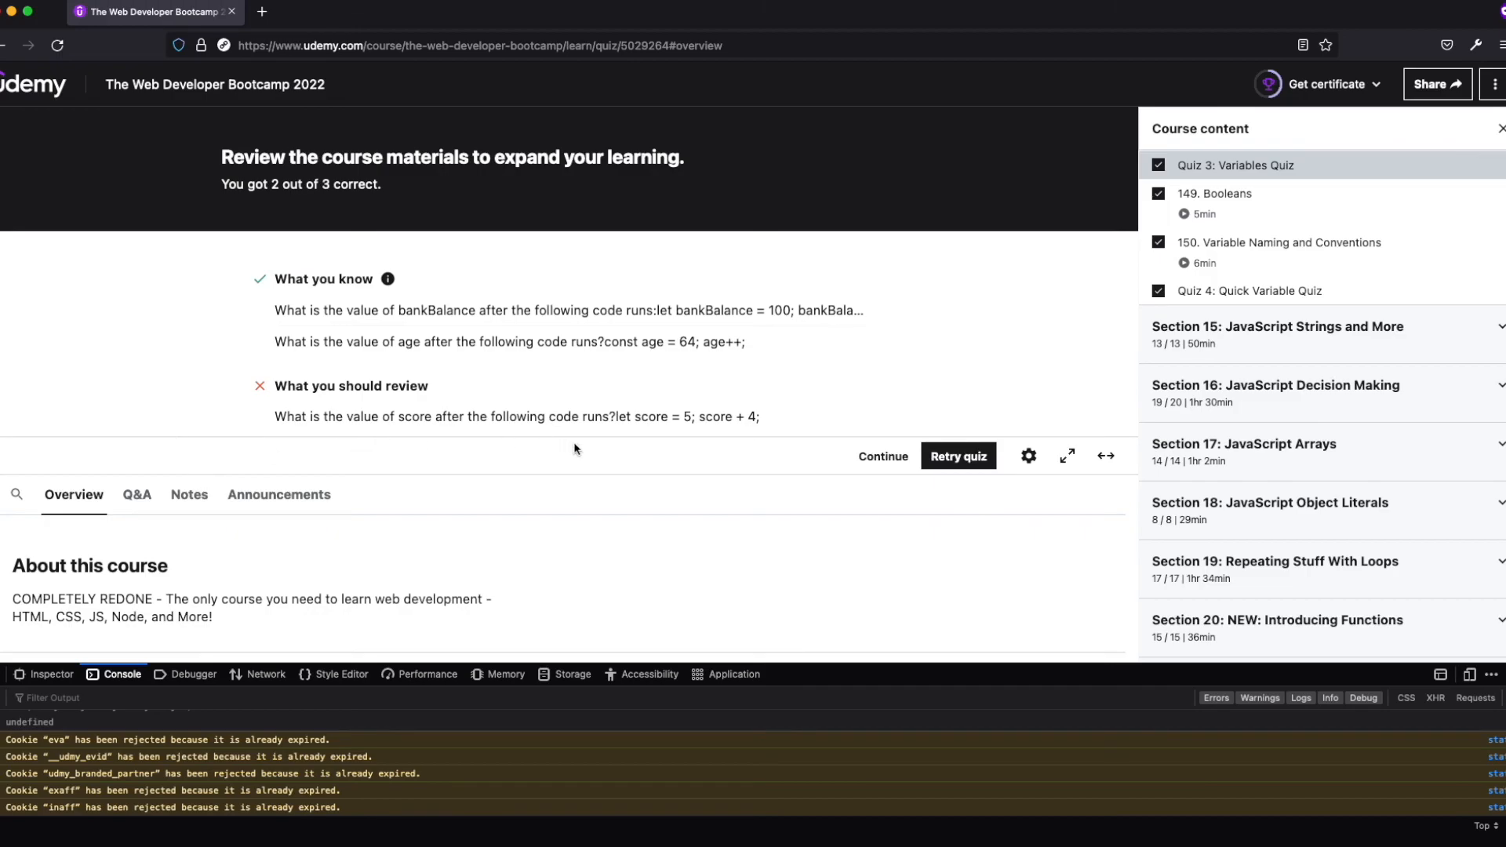
pyautogui.moveTo(519, 501)
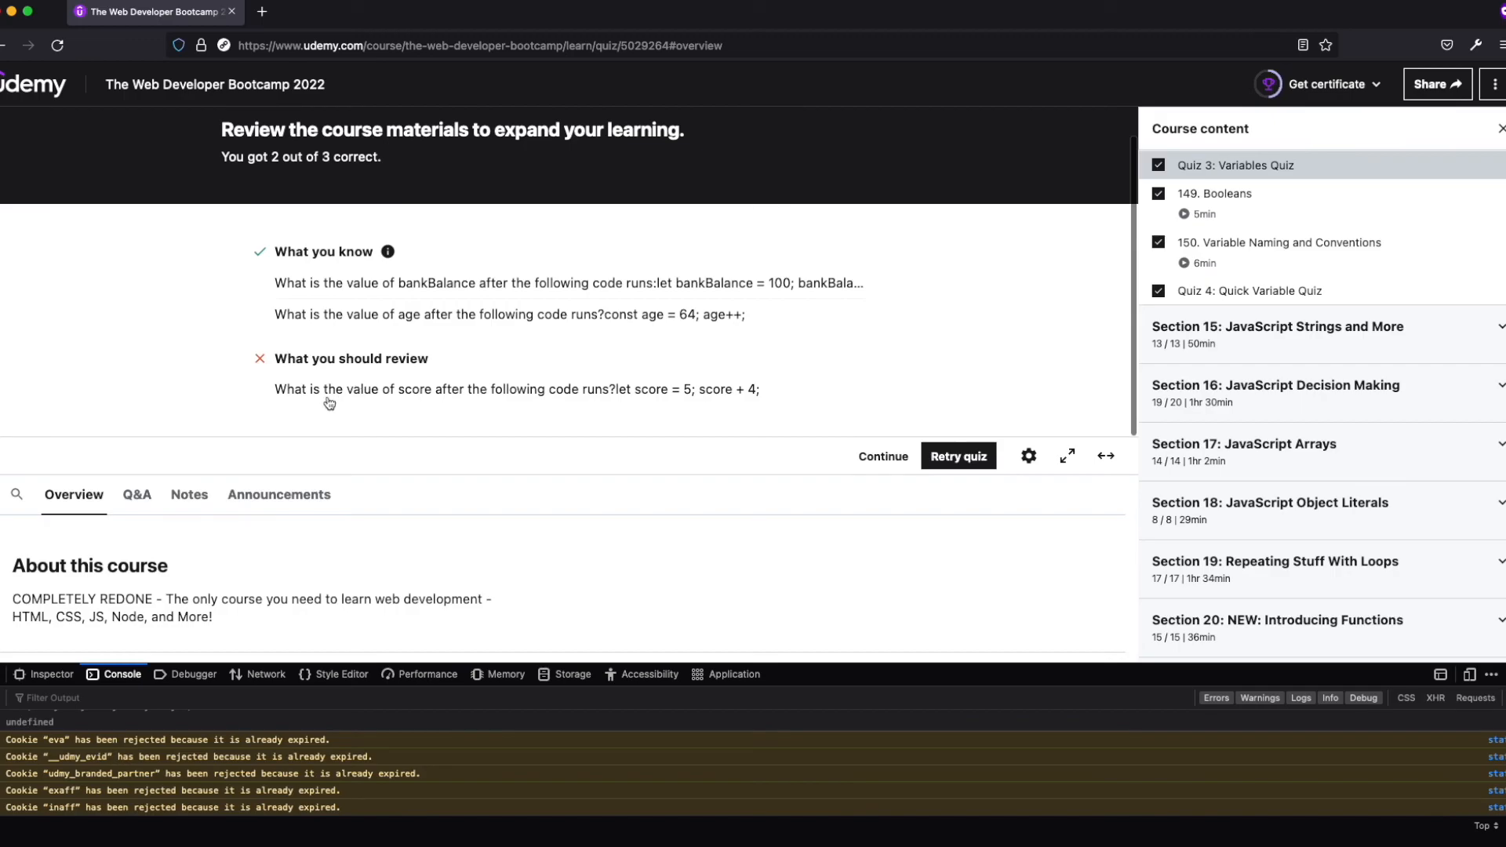
pyautogui.moveTo(685, 399)
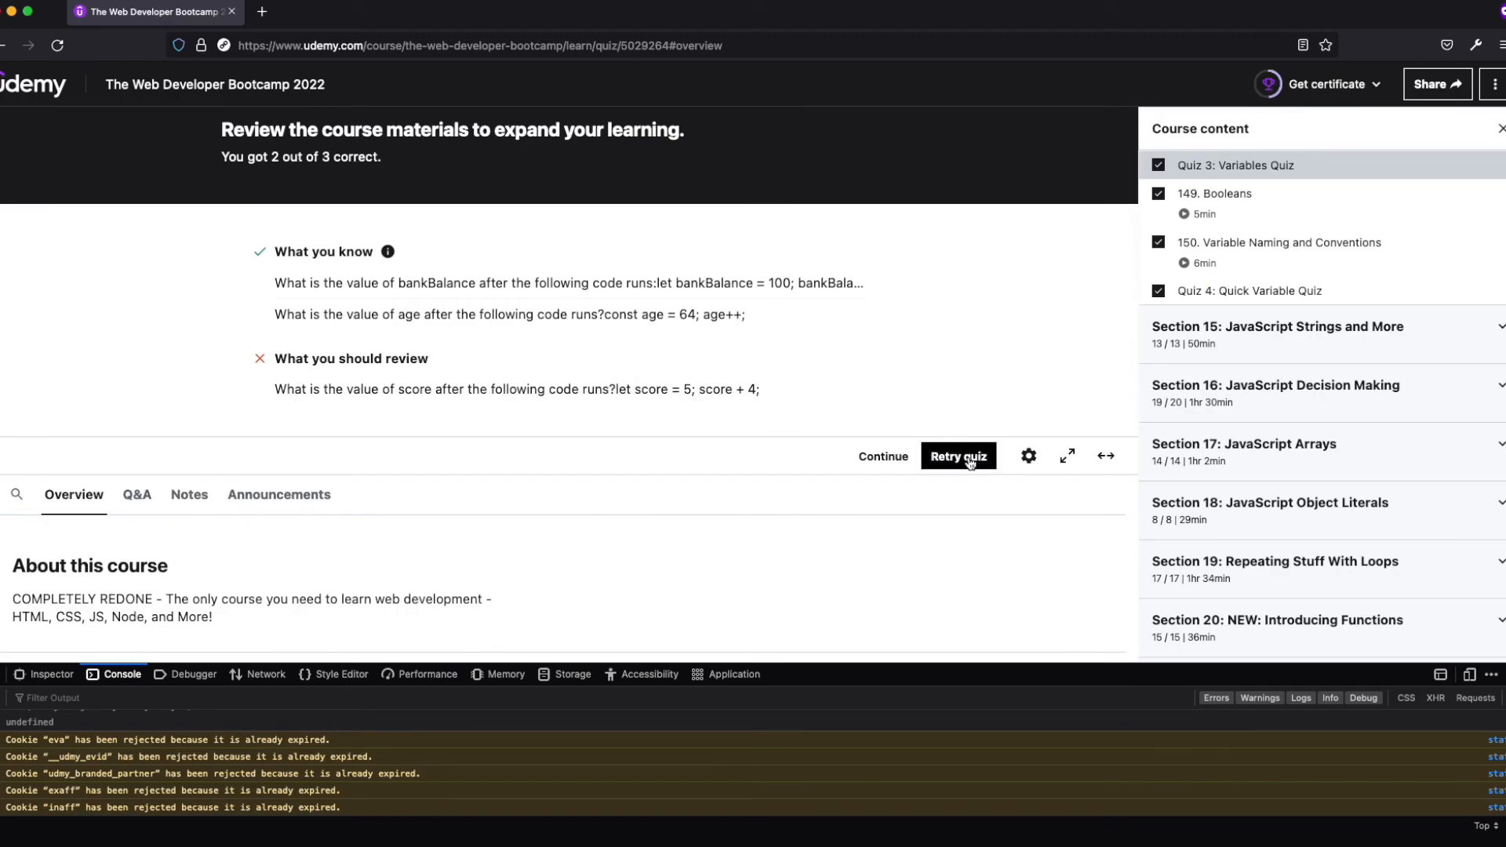
# Retry the quiz, answering Question 1 with 5 and Question 2 with 60, both checked correct
pyautogui.click(957, 457)
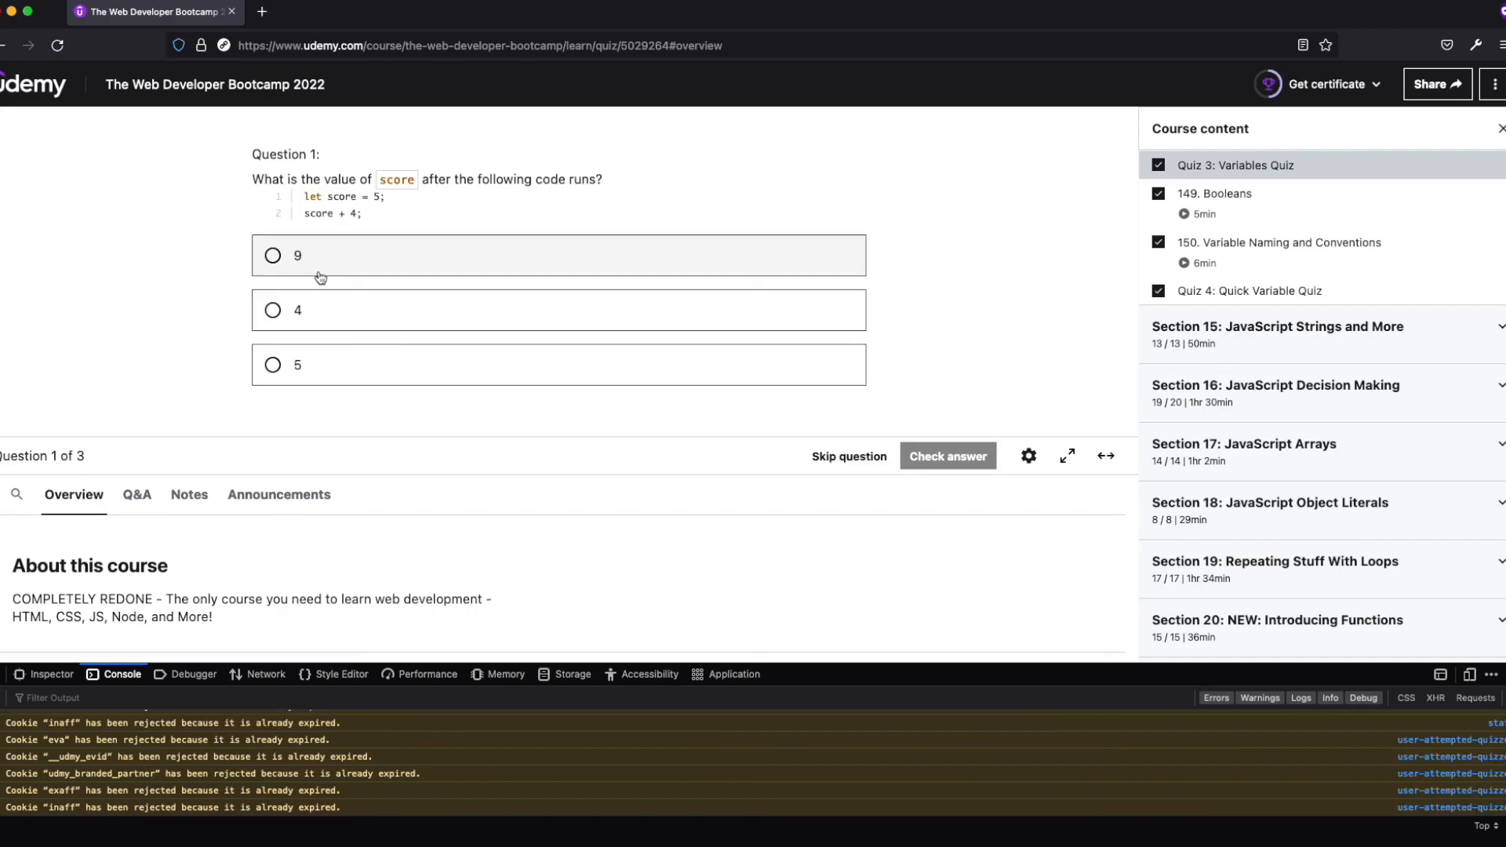
pyautogui.moveTo(274, 363)
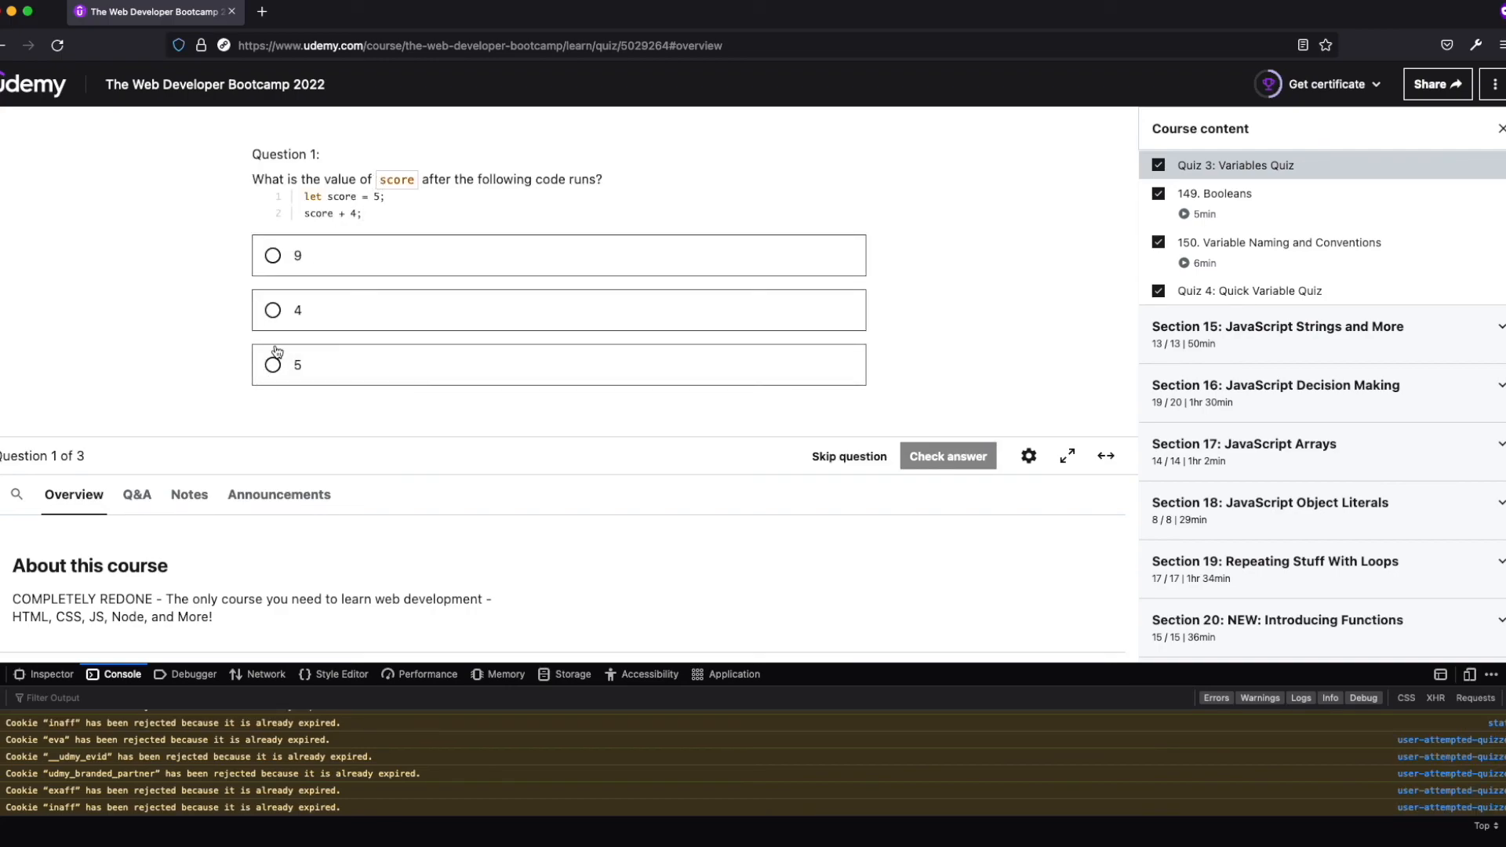
pyautogui.click(273, 364)
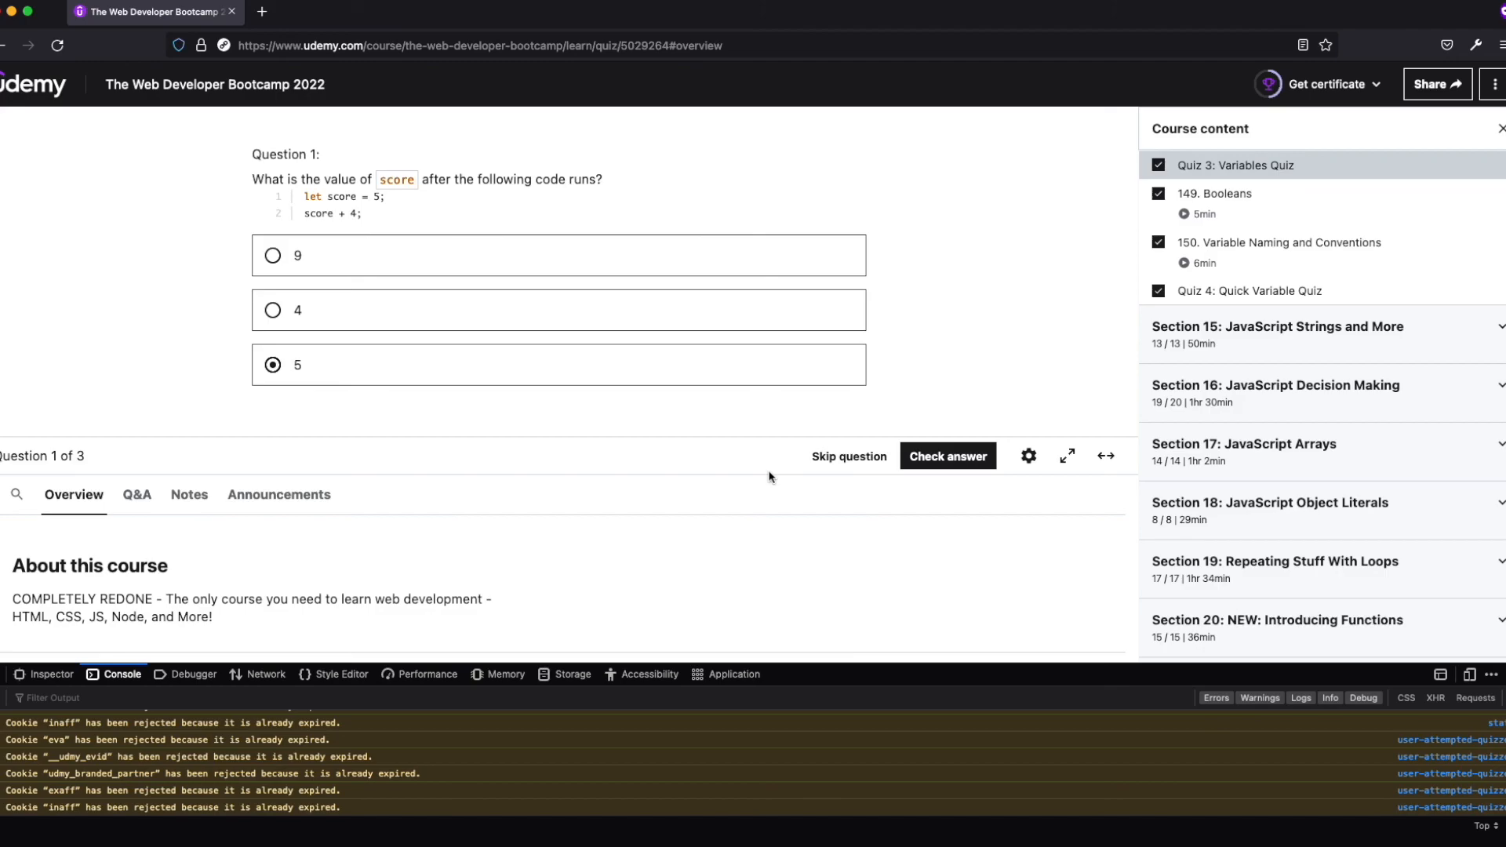
pyautogui.click(947, 456)
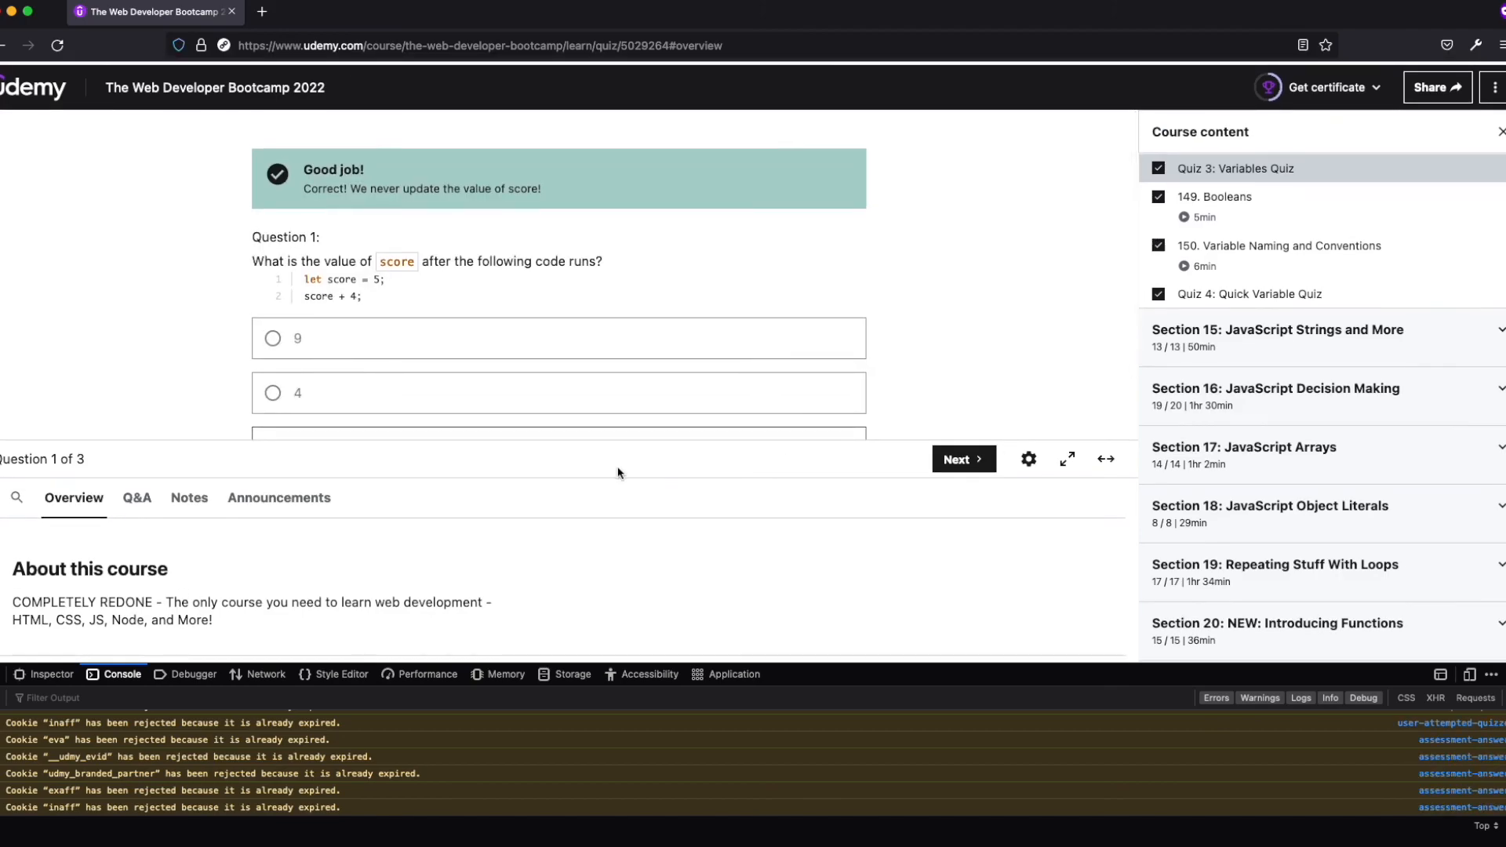
pyautogui.click(962, 458)
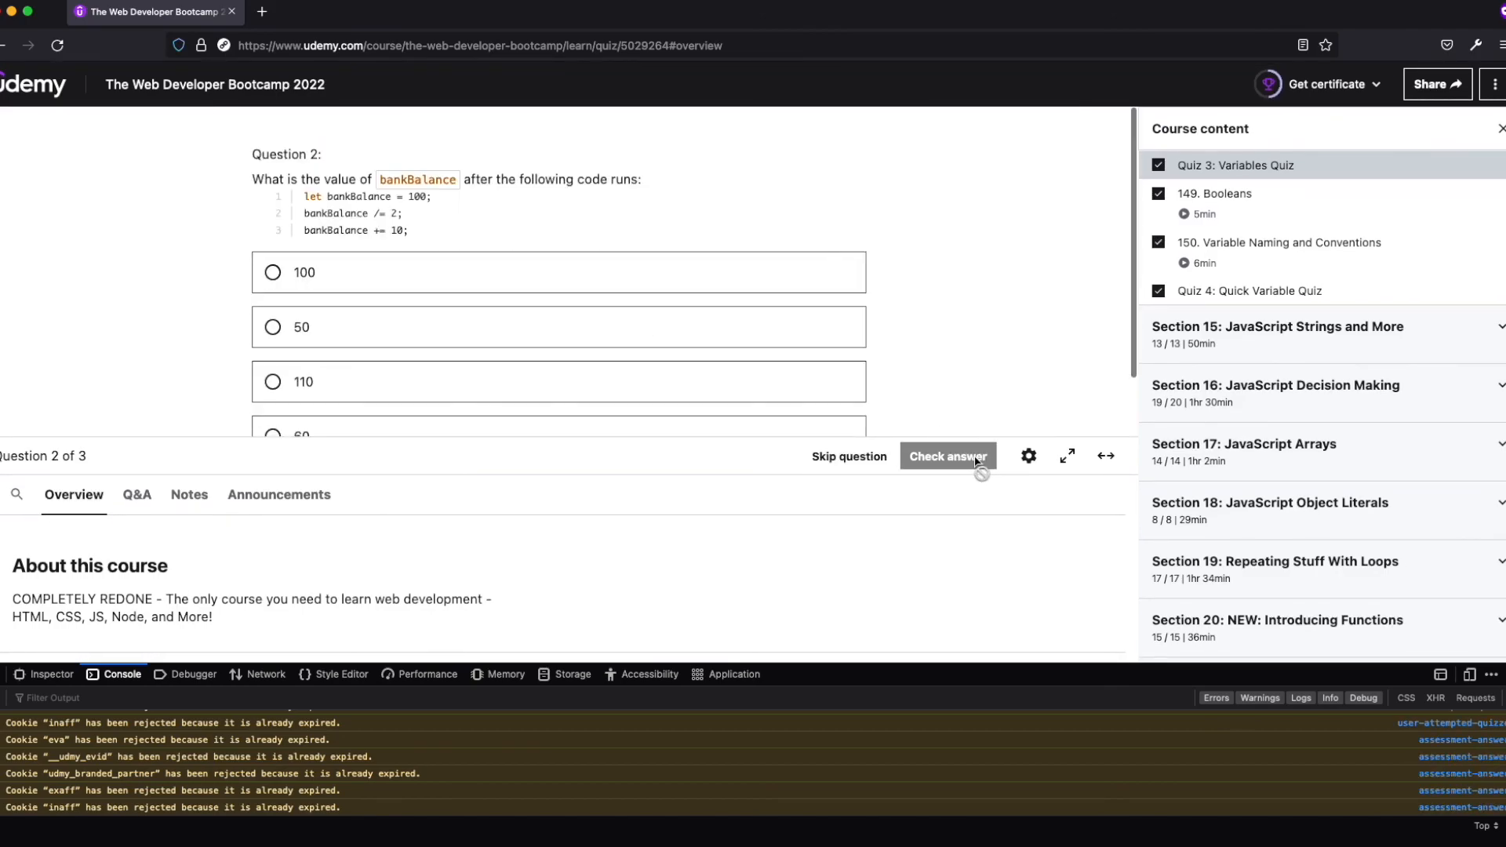
pyautogui.click(273, 437)
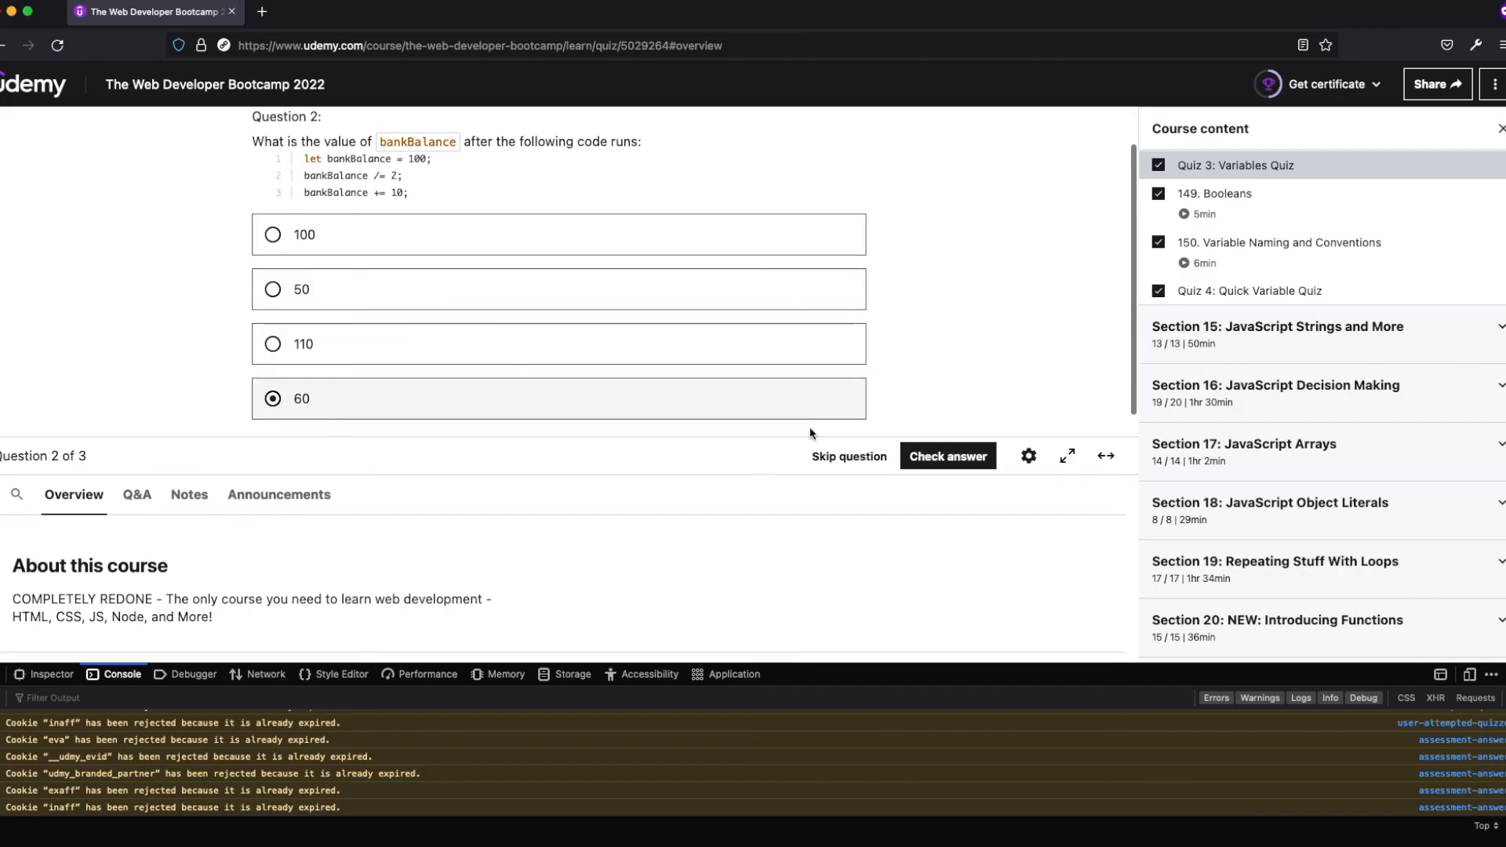
pyautogui.click(946, 455)
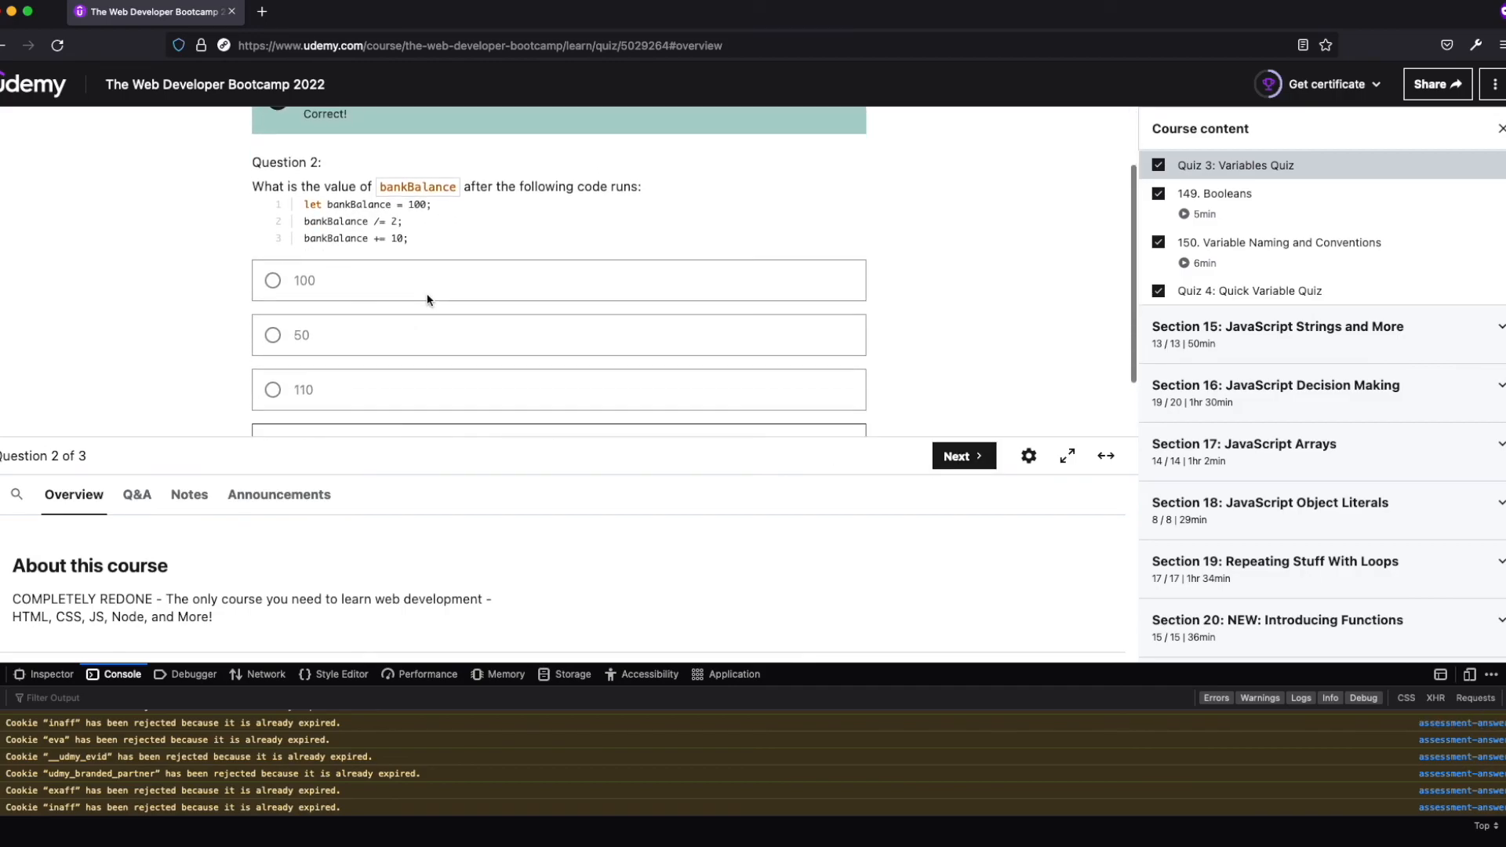
# Answer Question 3 with 64, check it, and view the 3 out of 3 results
pyautogui.click(962, 455)
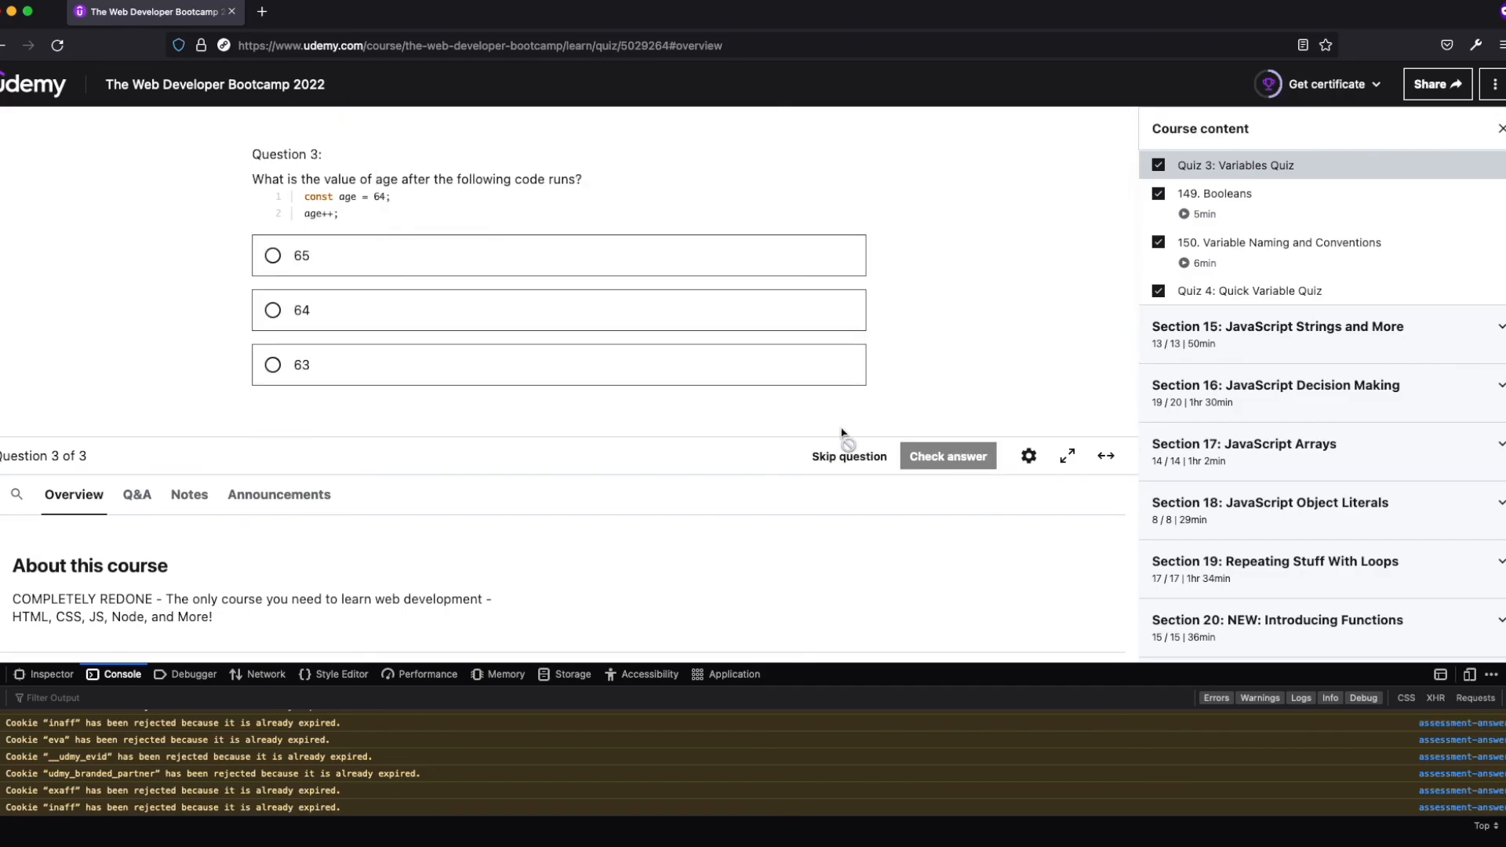
pyautogui.click(273, 309)
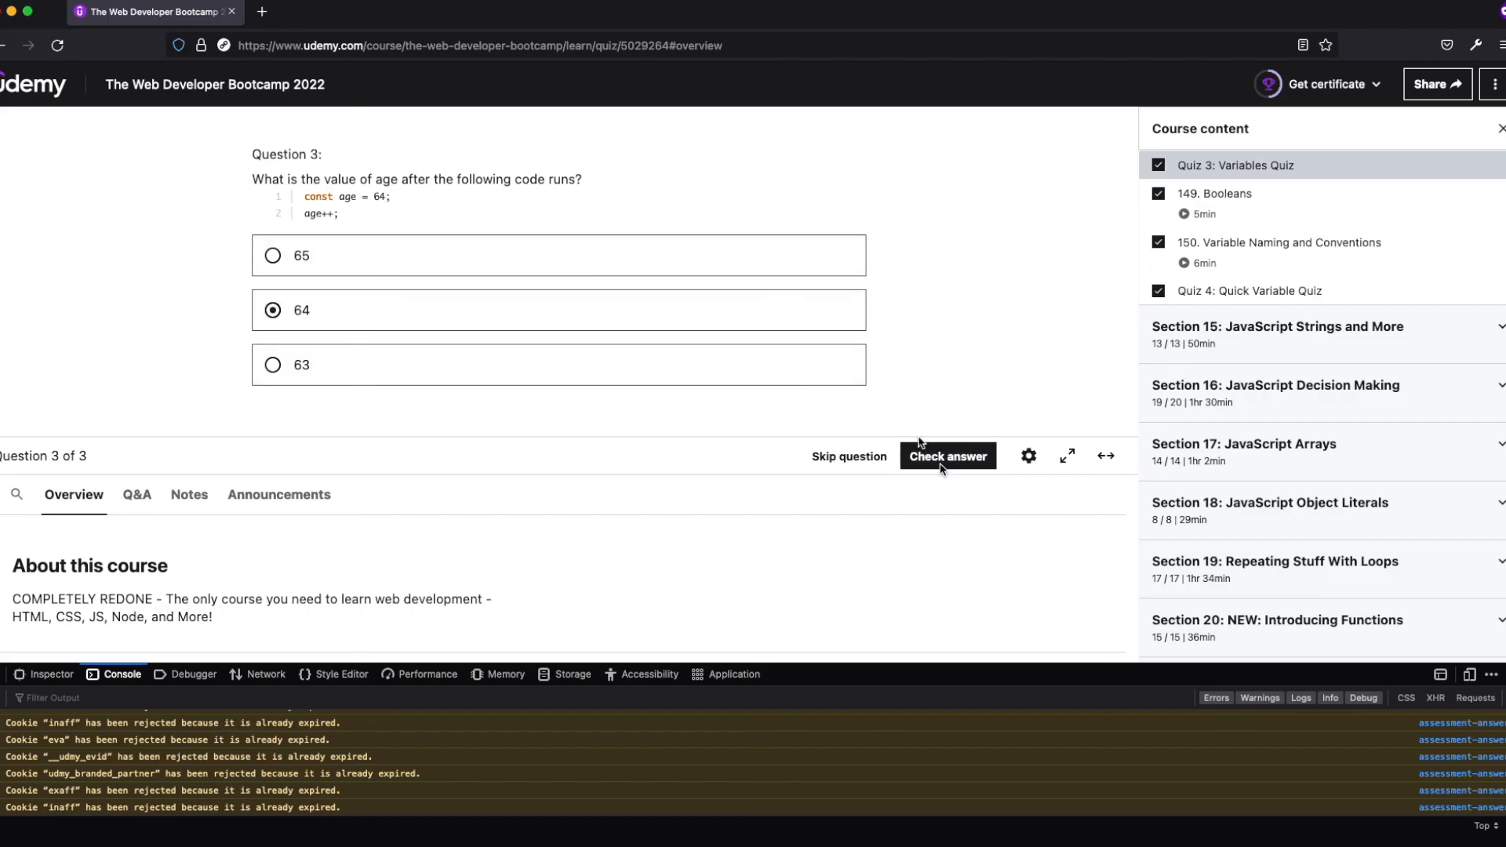
pyautogui.click(946, 455)
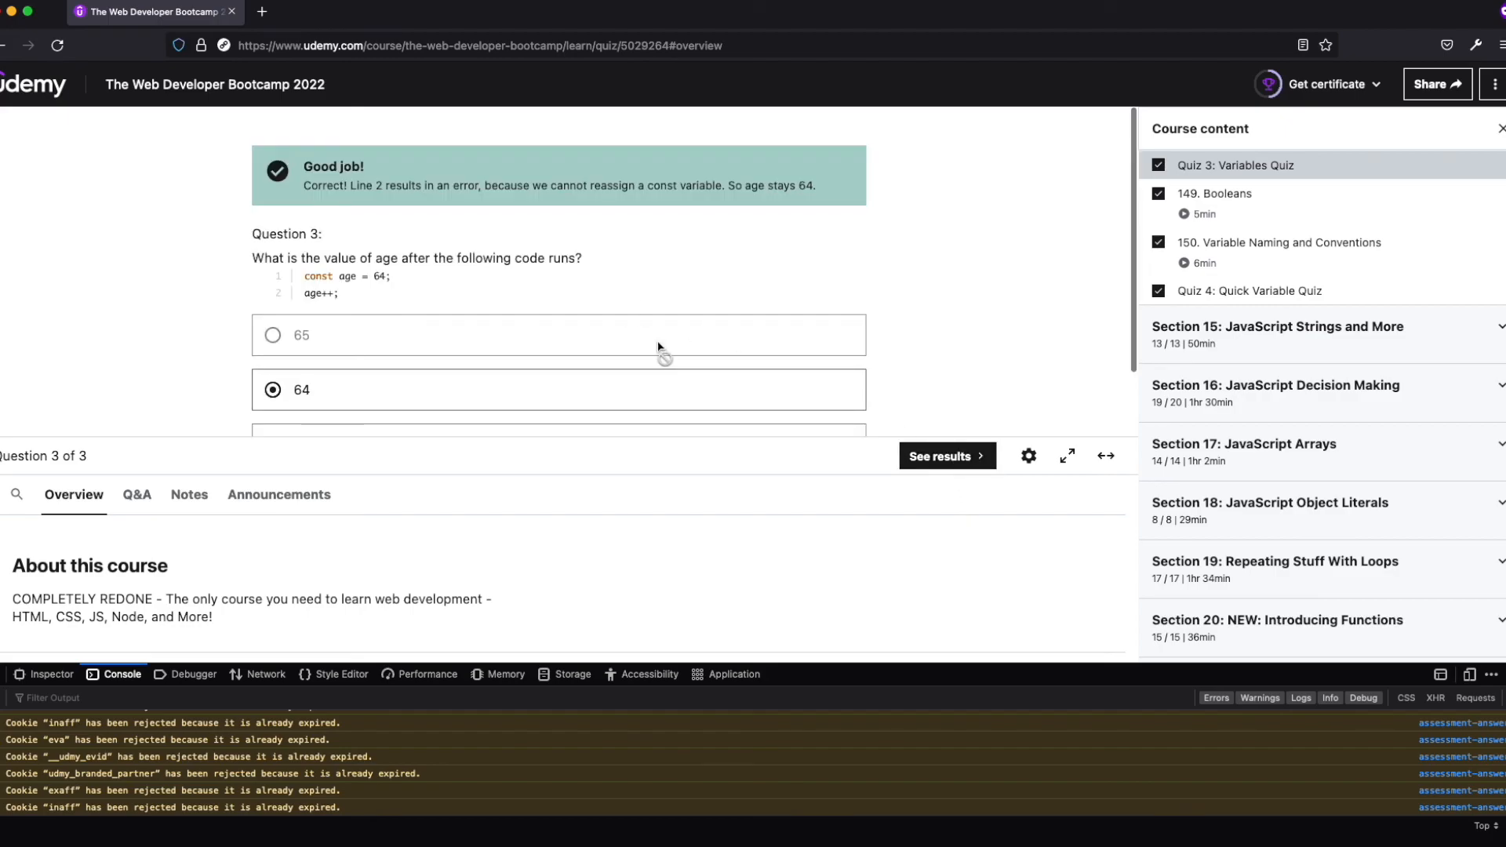
pyautogui.click(946, 455)
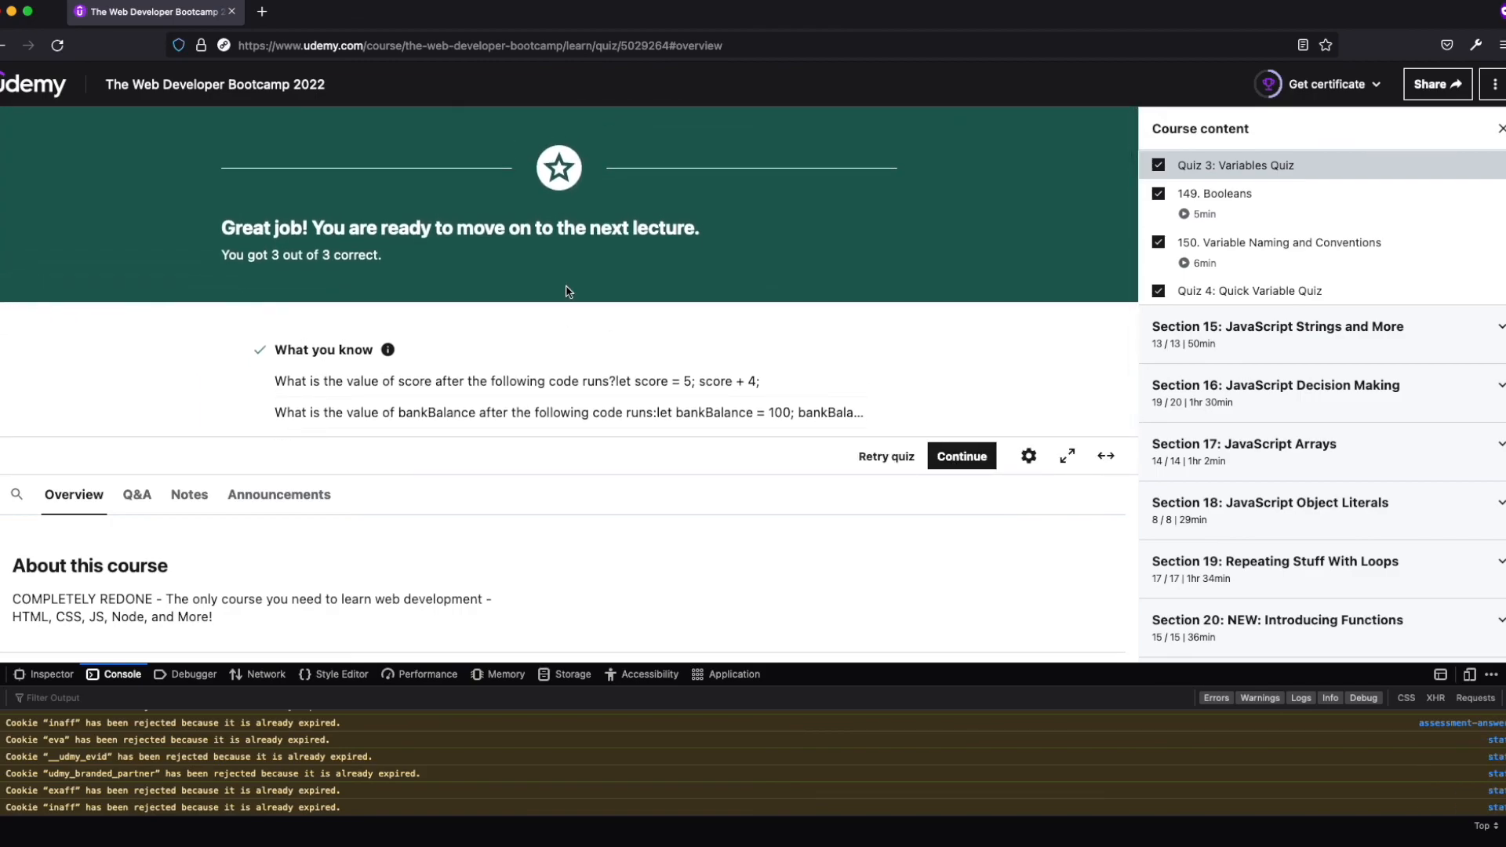
pyautogui.moveTo(430, 384)
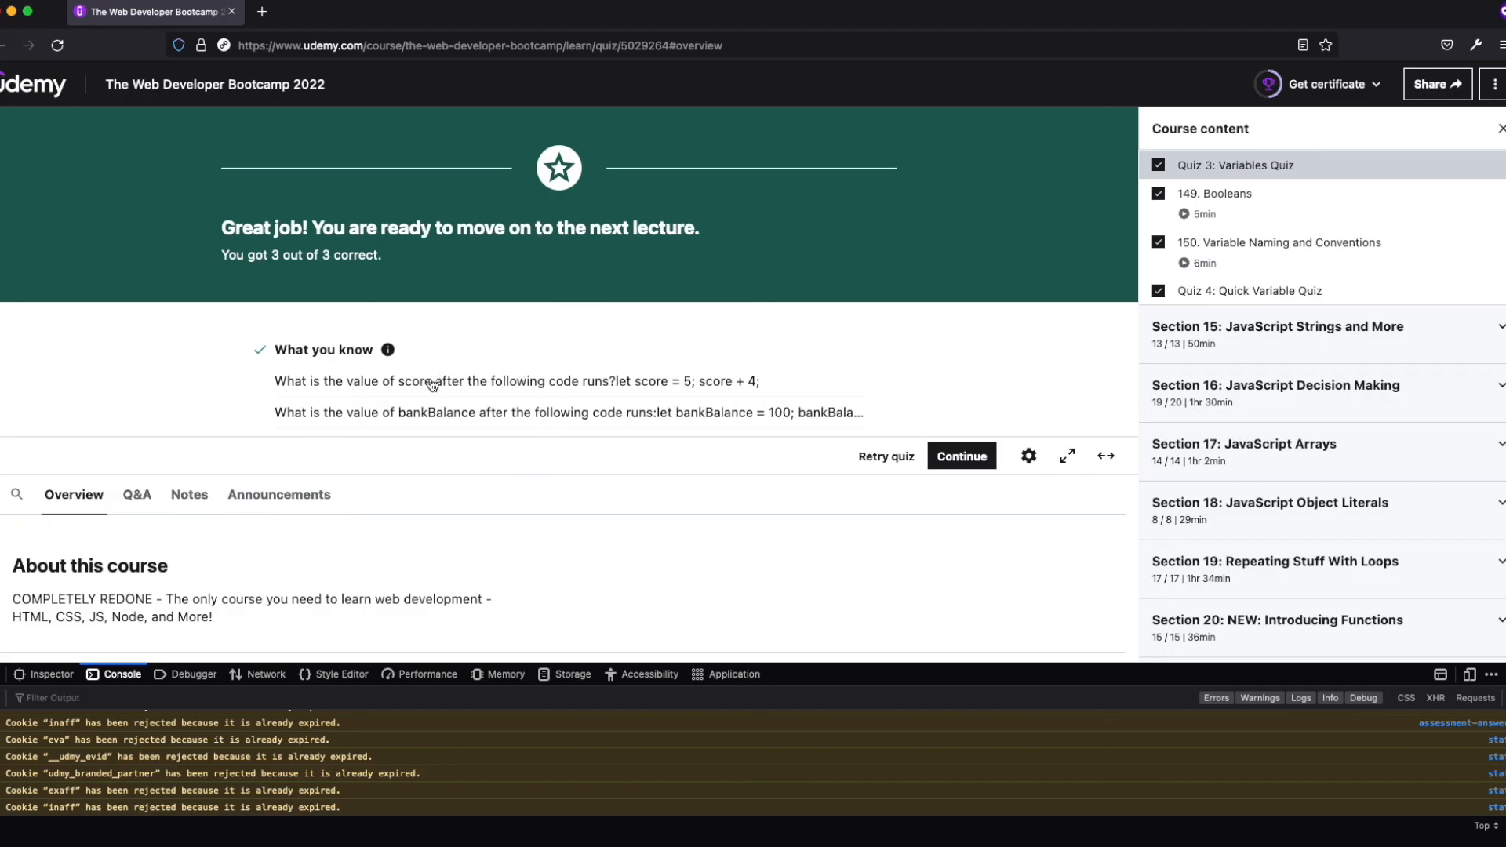
pyautogui.scroll(-3)
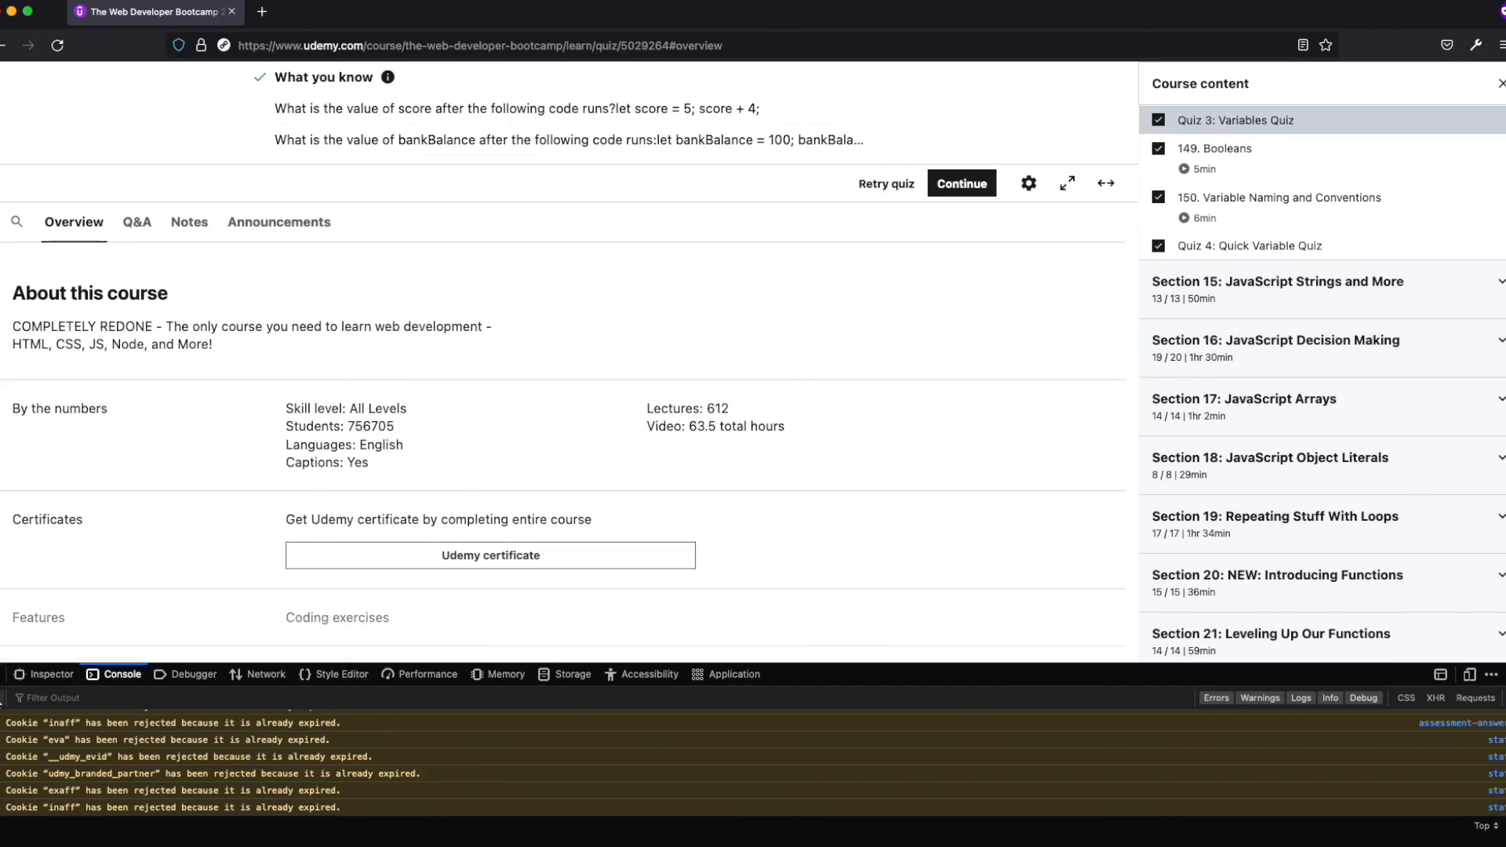
pyautogui.scroll(3)
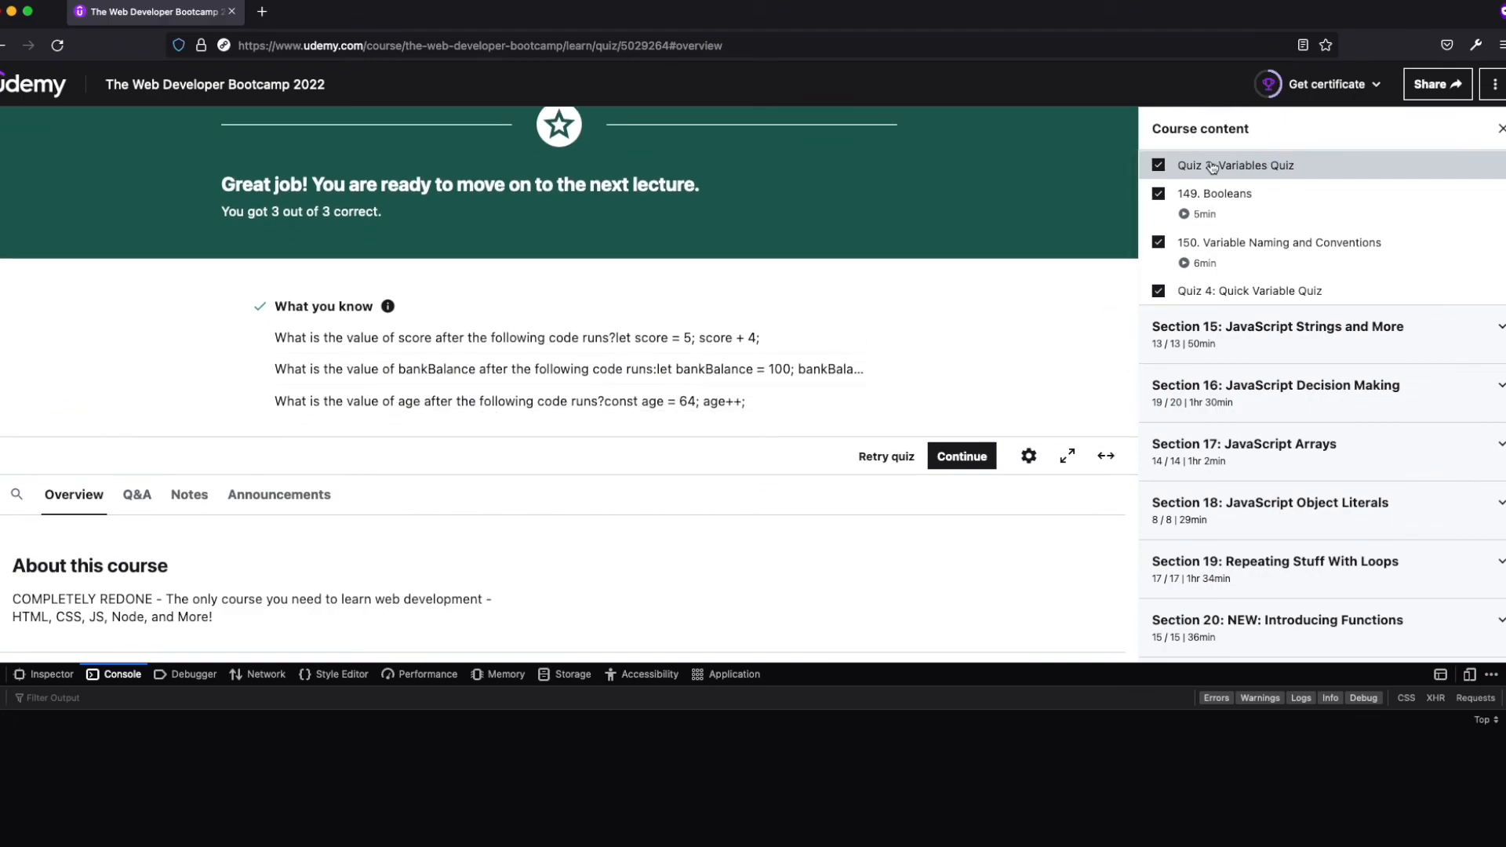
pyautogui.moveTo(1251, 290)
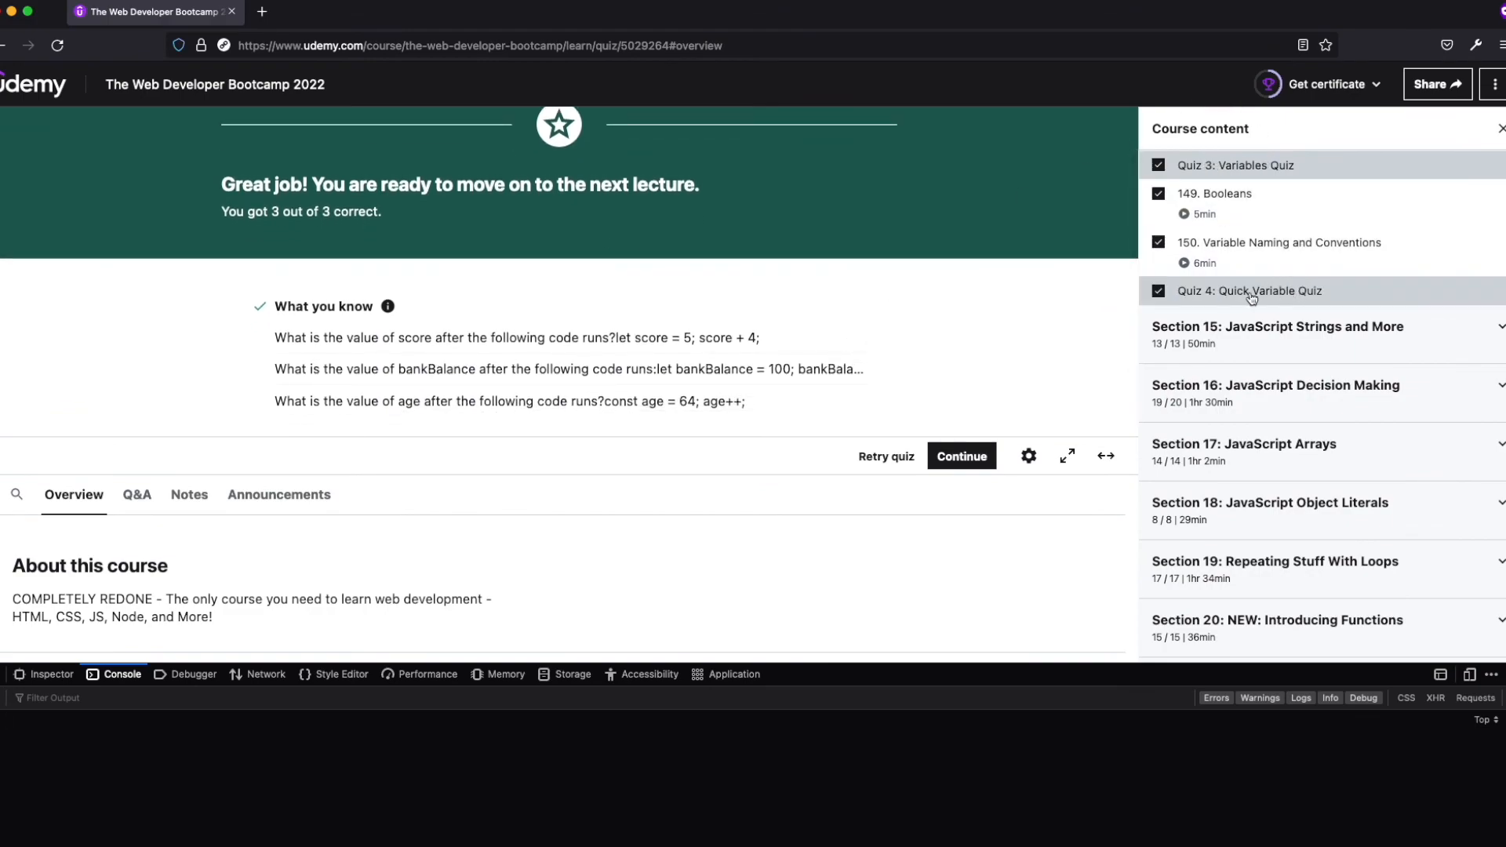
pyautogui.moveTo(983, 318)
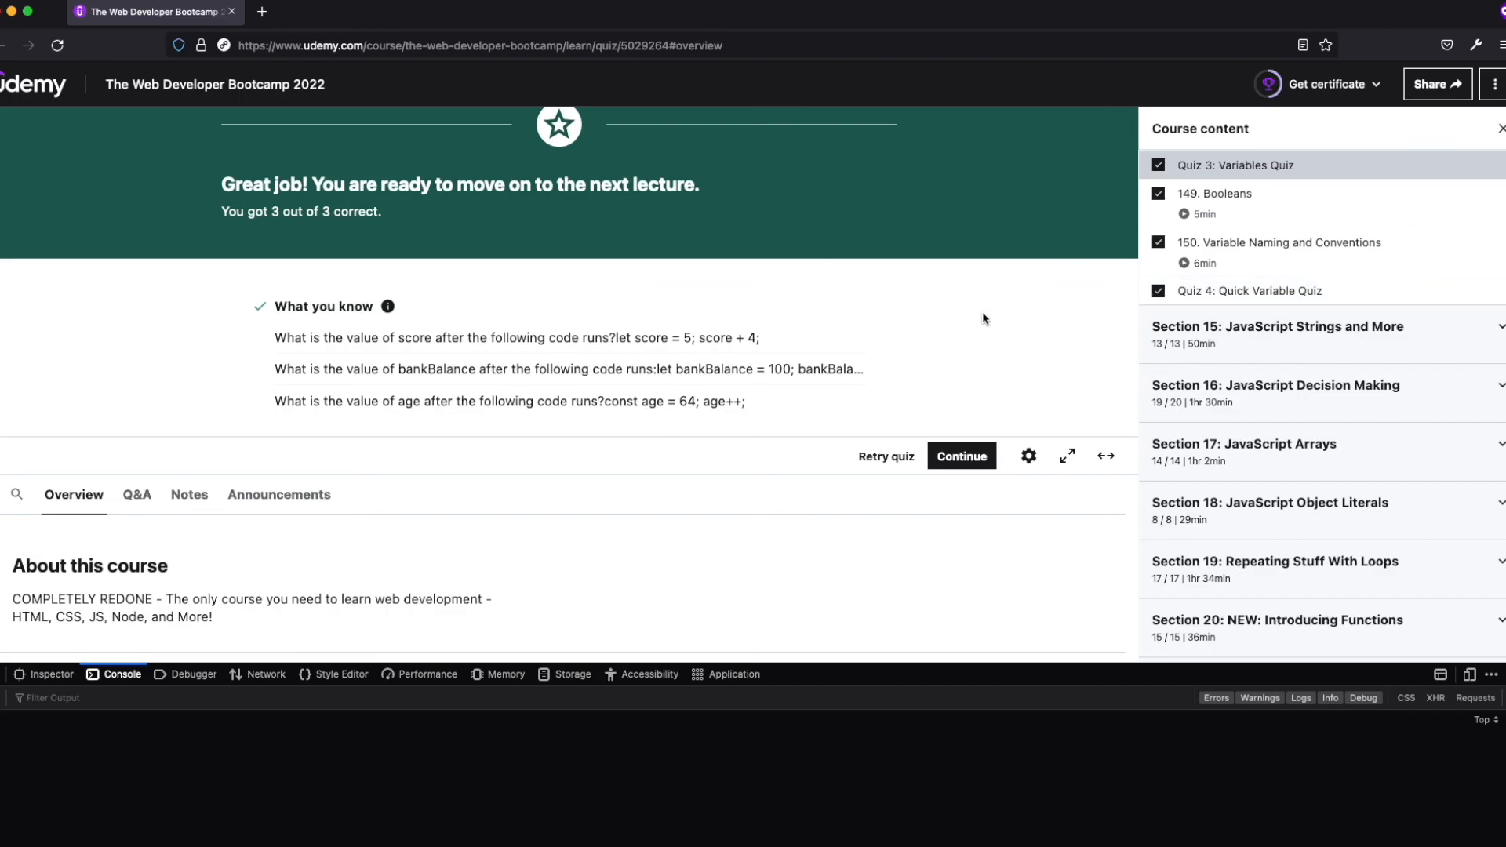
pyautogui.moveTo(966, 375)
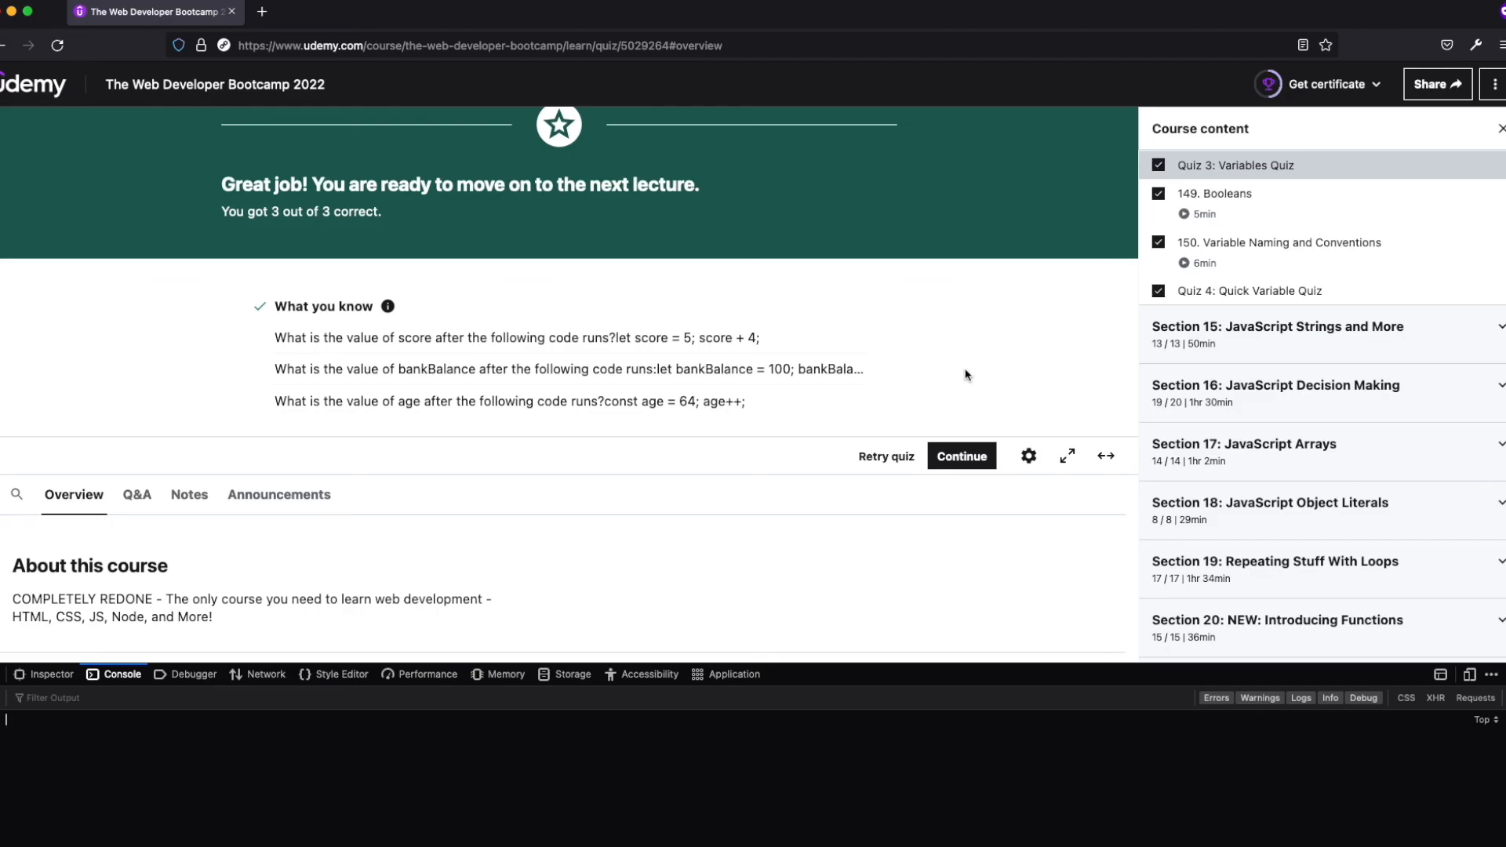
pyautogui.moveTo(783, 447)
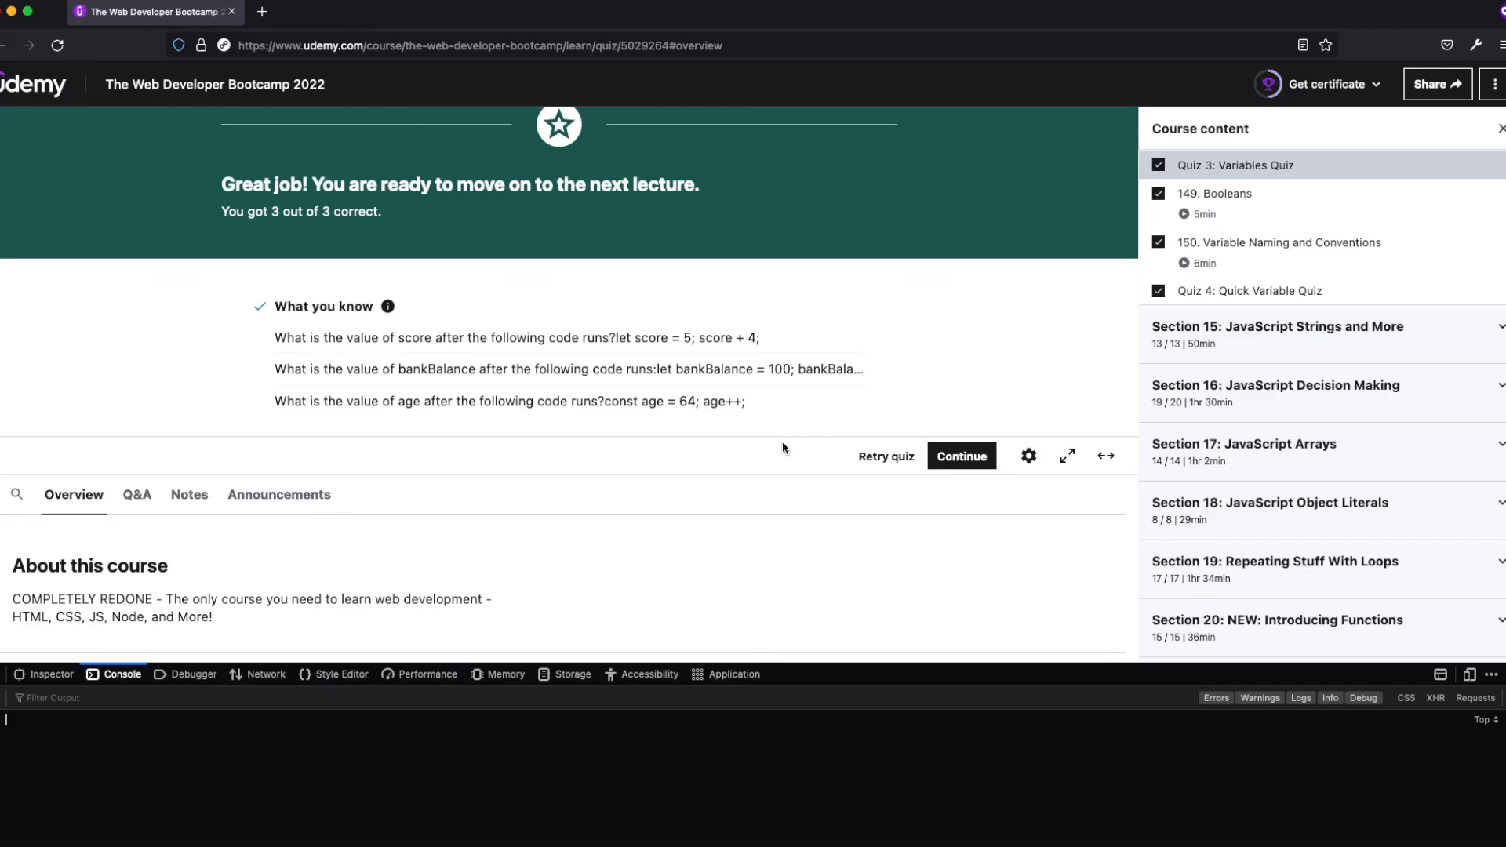
pyautogui.moveTo(863, 455)
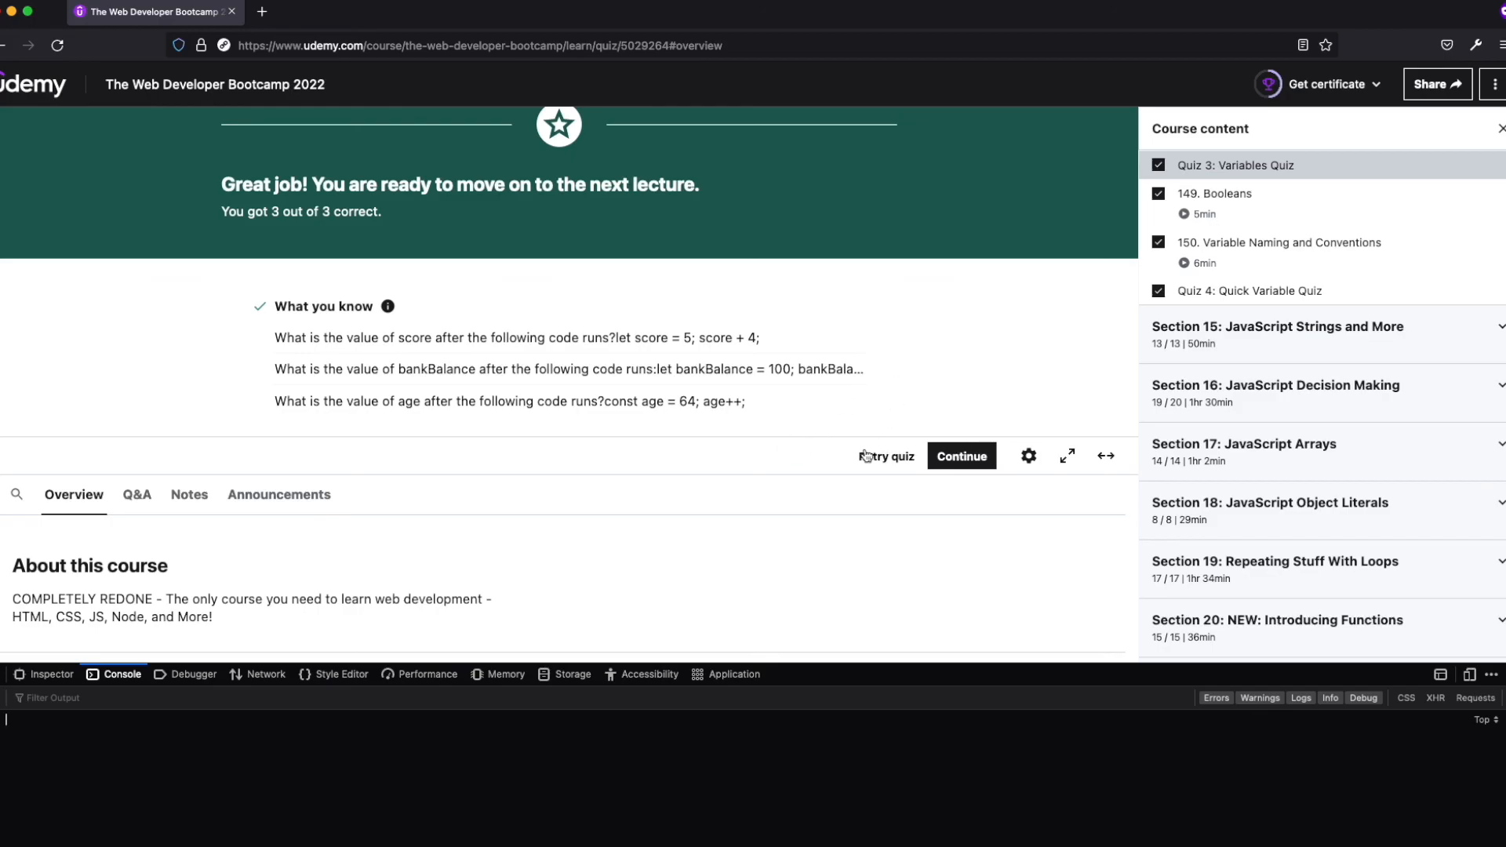